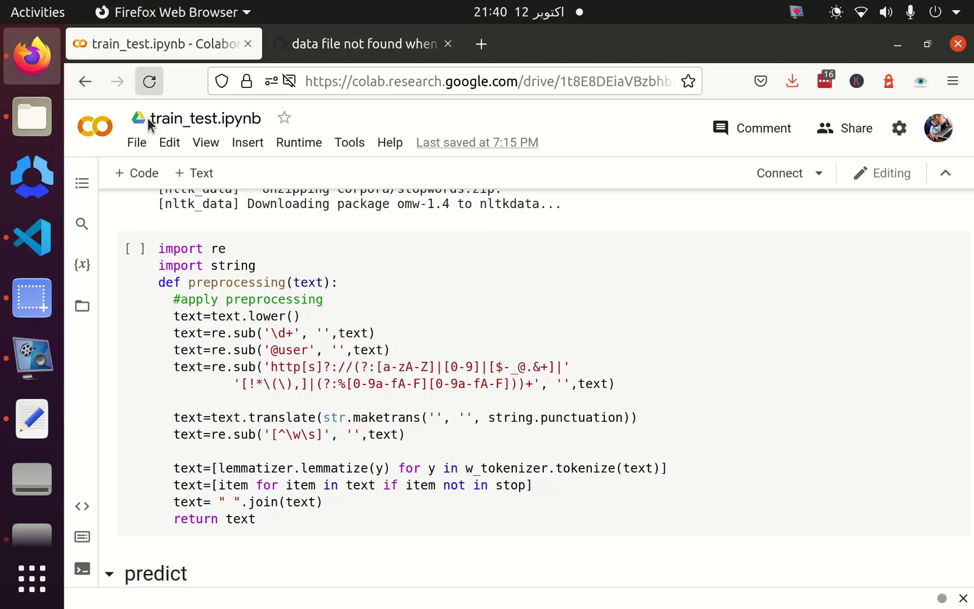
# Step: Browse the file listing and switch to the exe folder holding app.py, models and nltkdata
pyautogui.scroll(3)
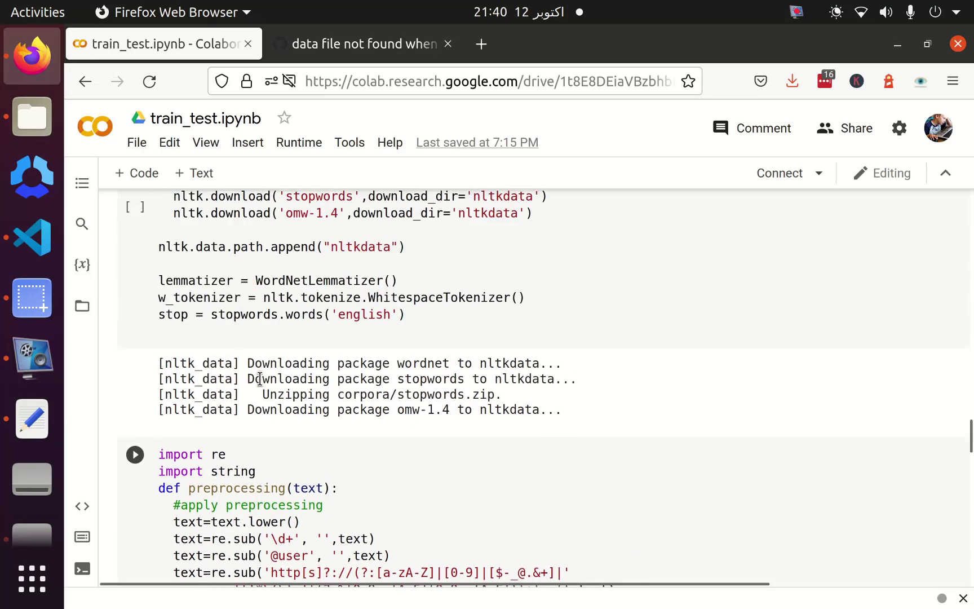
pyautogui.scroll(3)
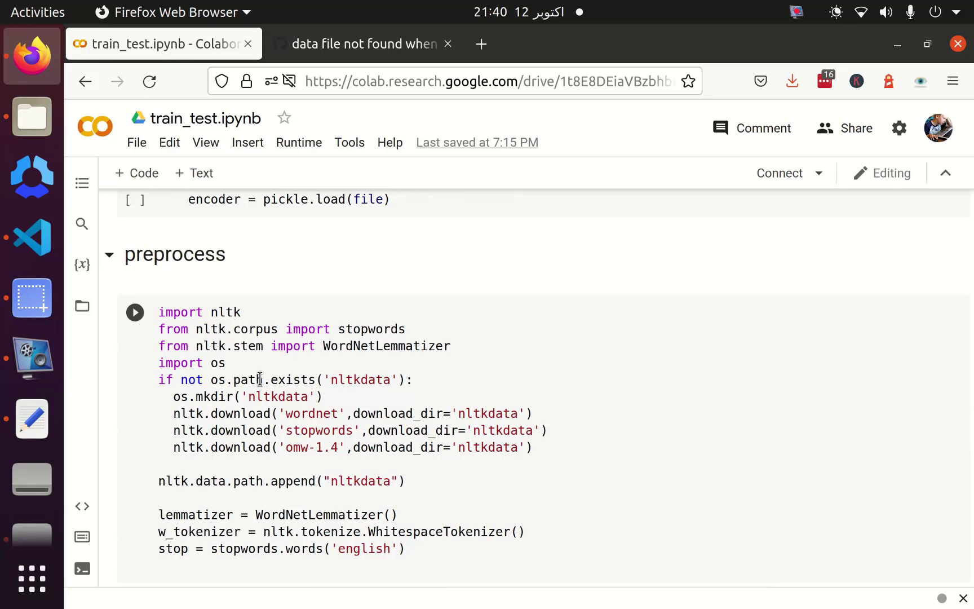
pyautogui.scroll(3)
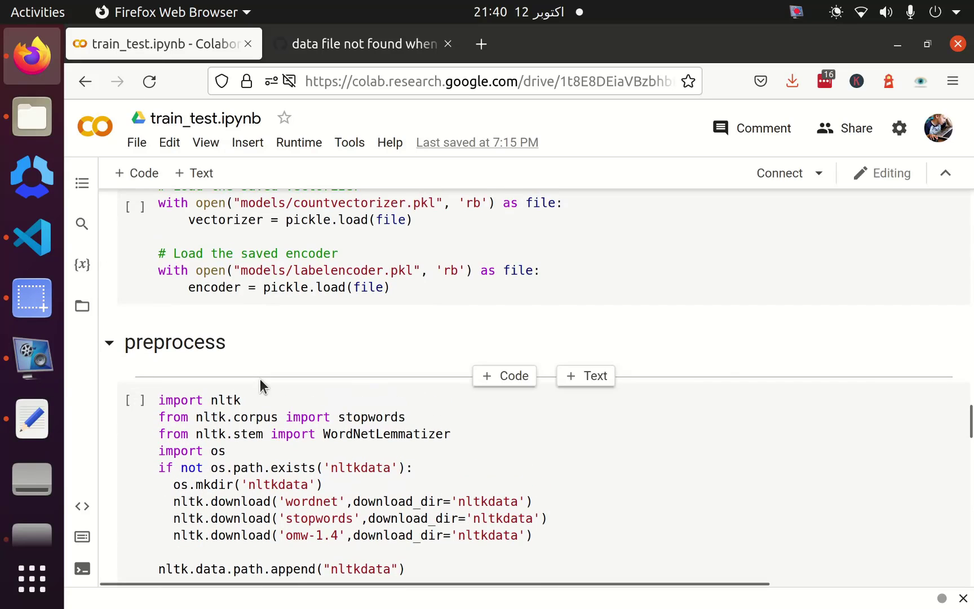
pyautogui.scroll(-3)
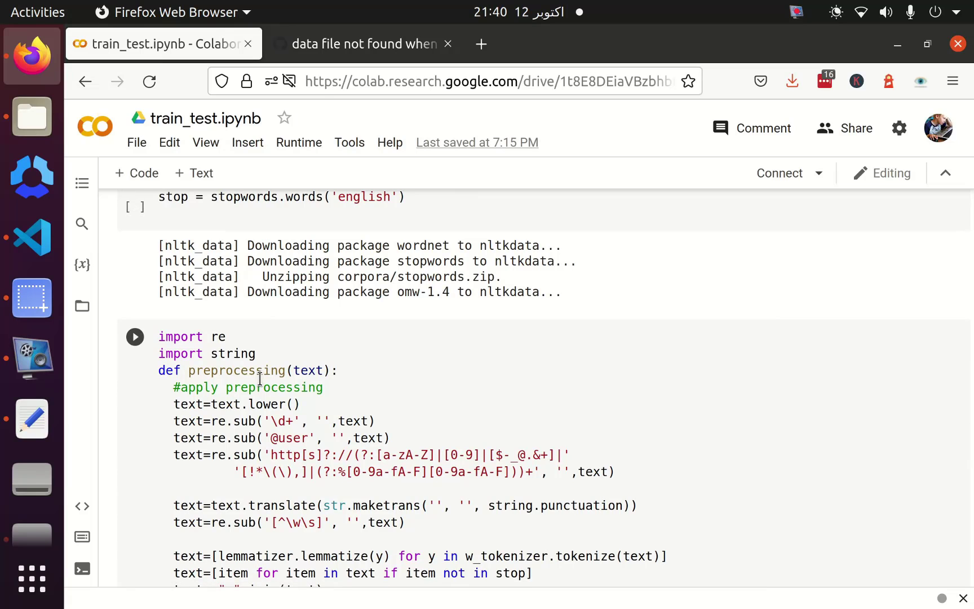
pyautogui.scroll(-3)
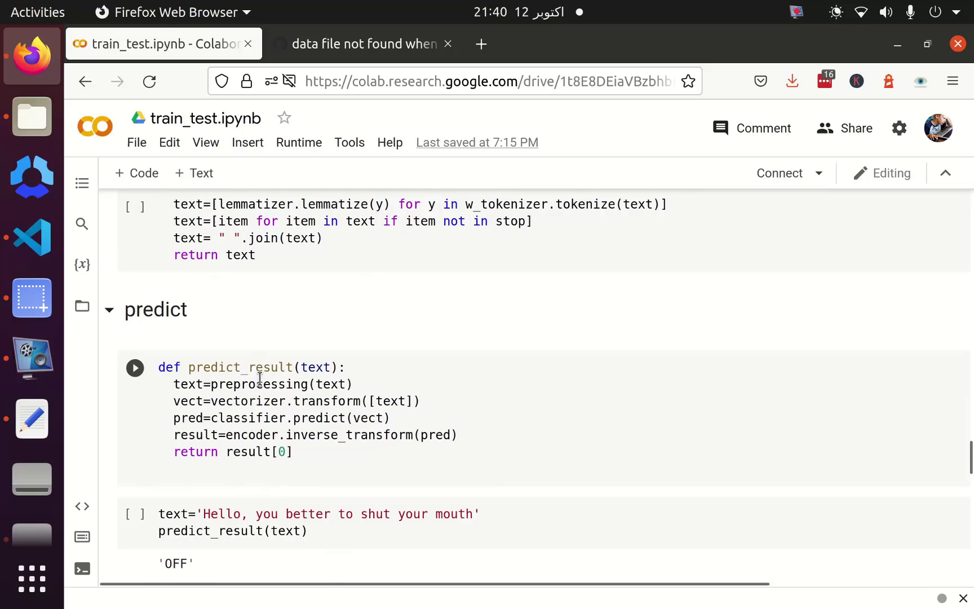
pyautogui.scroll(3)
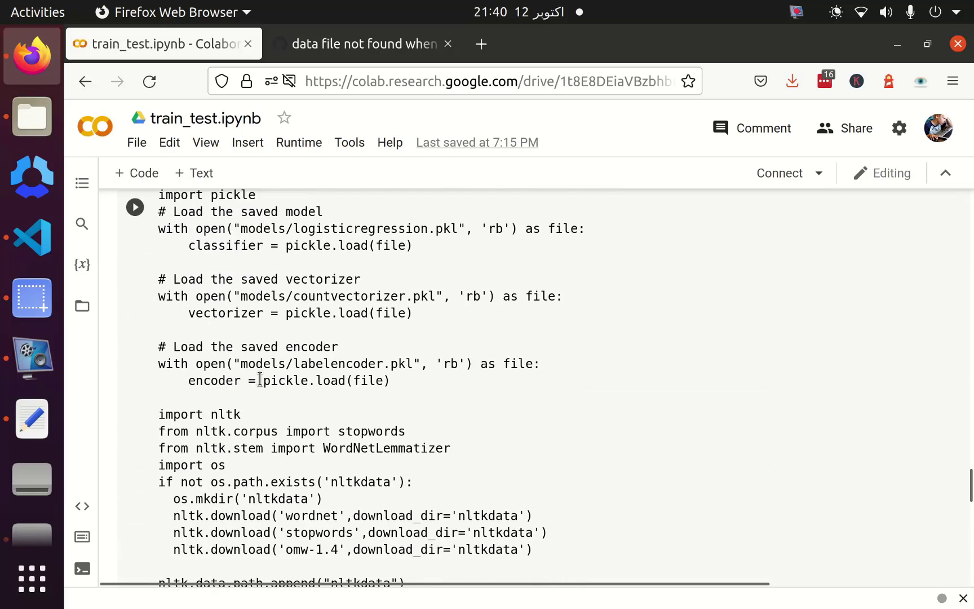
pyautogui.scroll(-3)
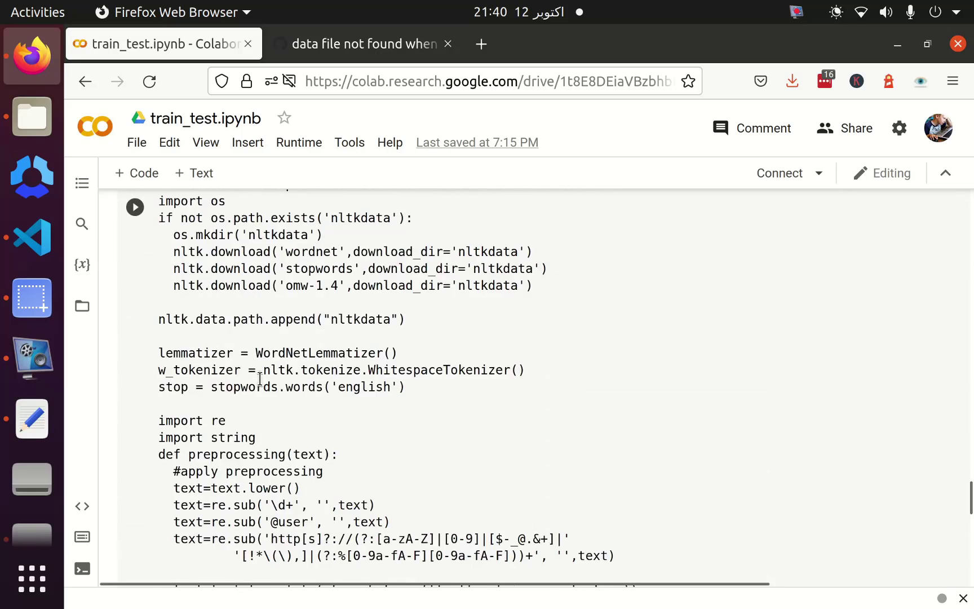
pyautogui.scroll(-3)
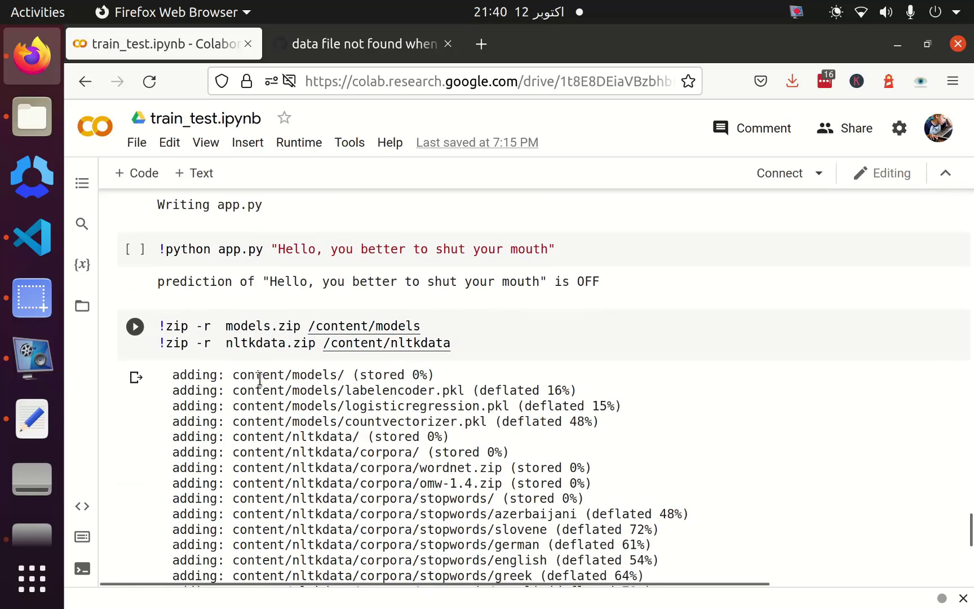
pyautogui.moveTo(264, 368)
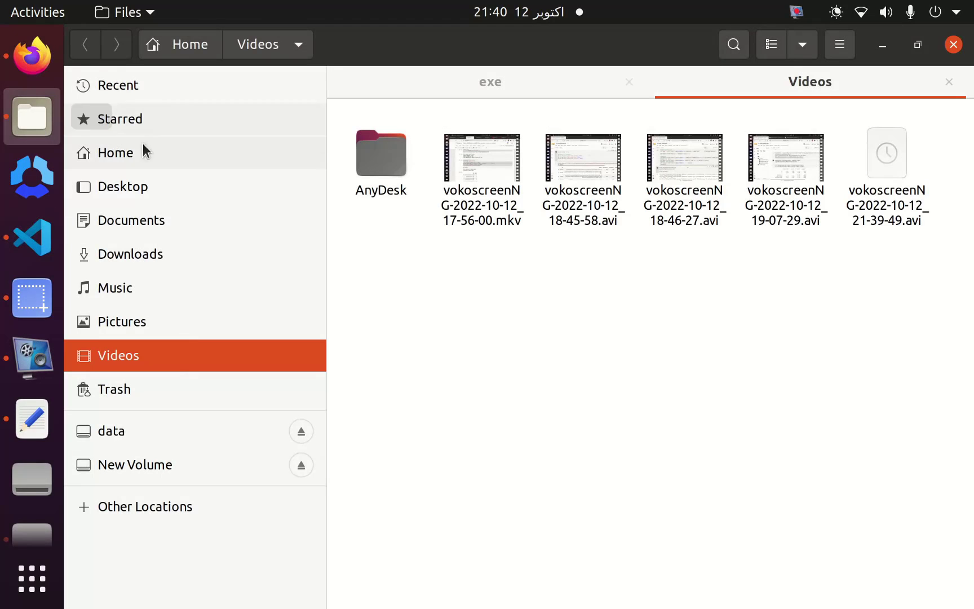
pyautogui.click(489, 82)
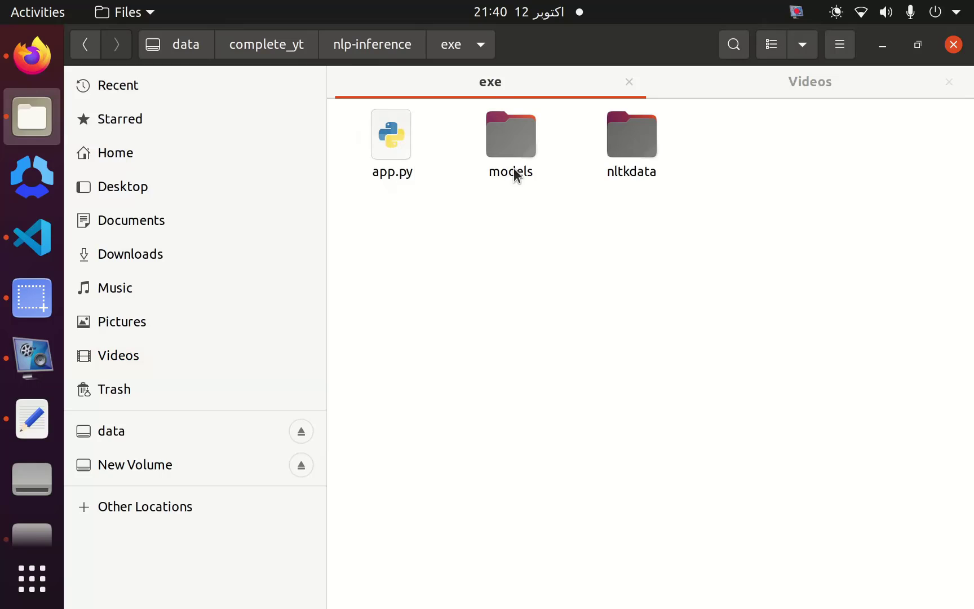
pyautogui.moveTo(71, 243)
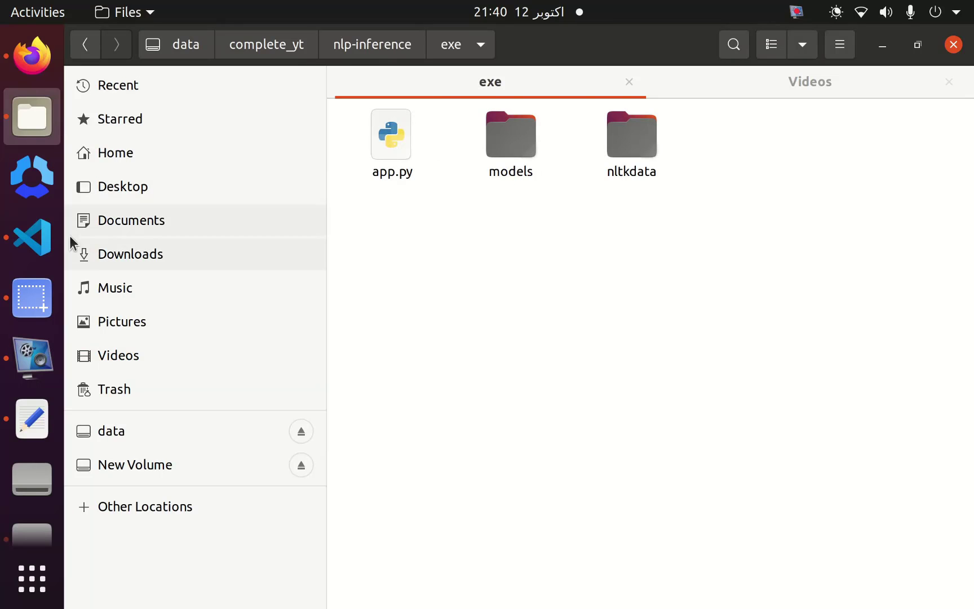
pyautogui.moveTo(32, 239)
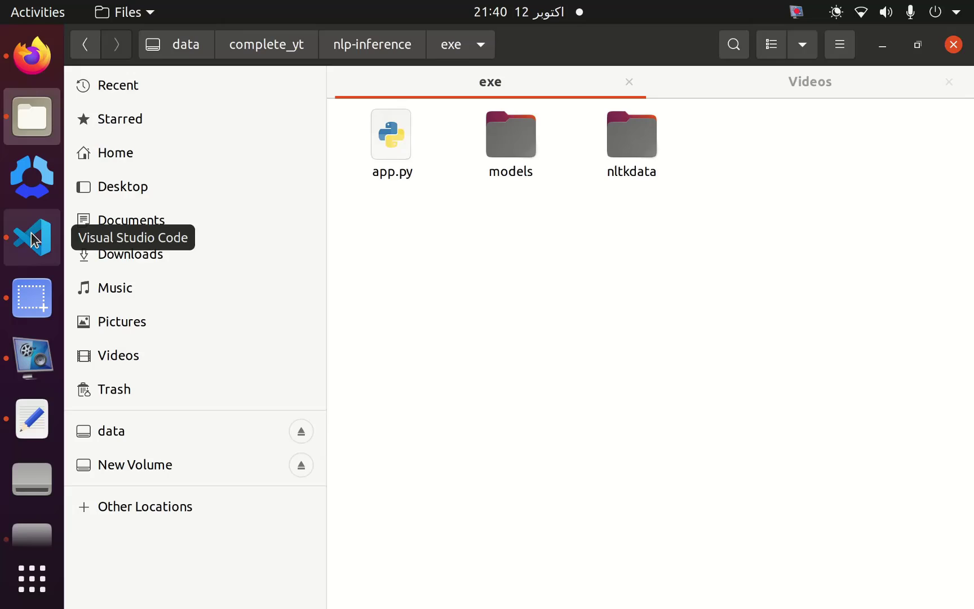
# Step: Switch to the editor and enter python3 -m venv venv in the exe folder's terminal
pyautogui.click(31, 237)
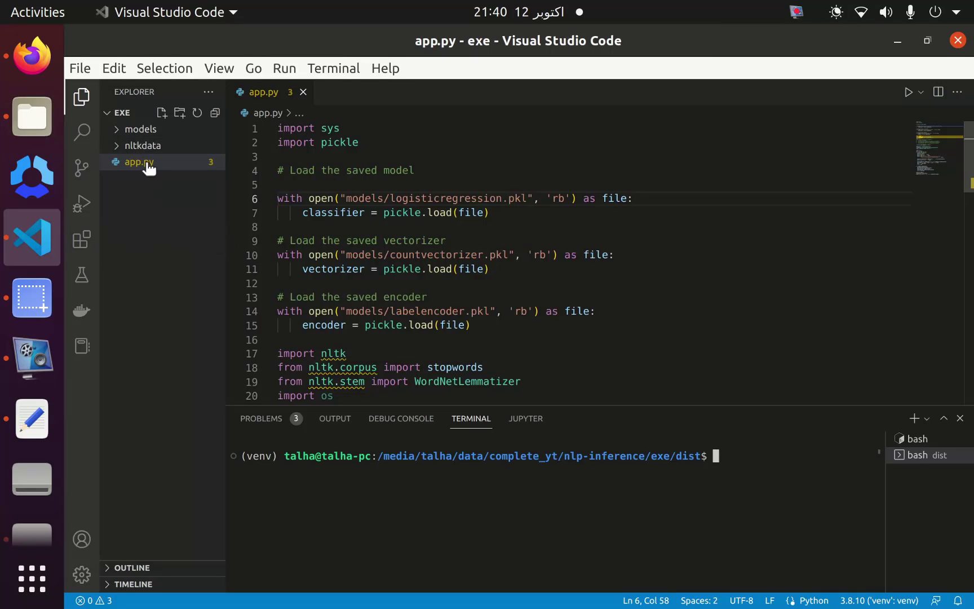
pyautogui.moveTo(373, 220)
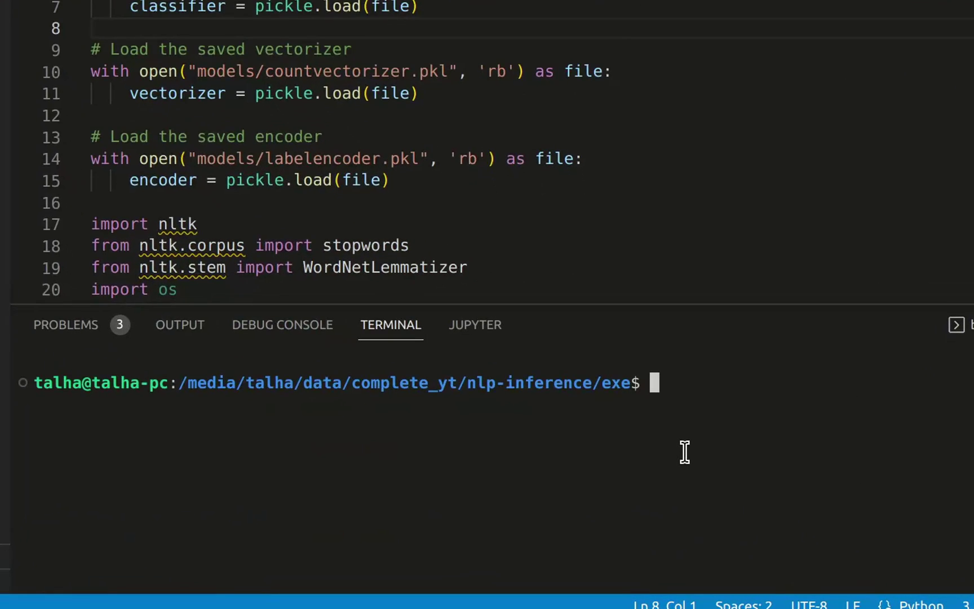
pyautogui.write('p')
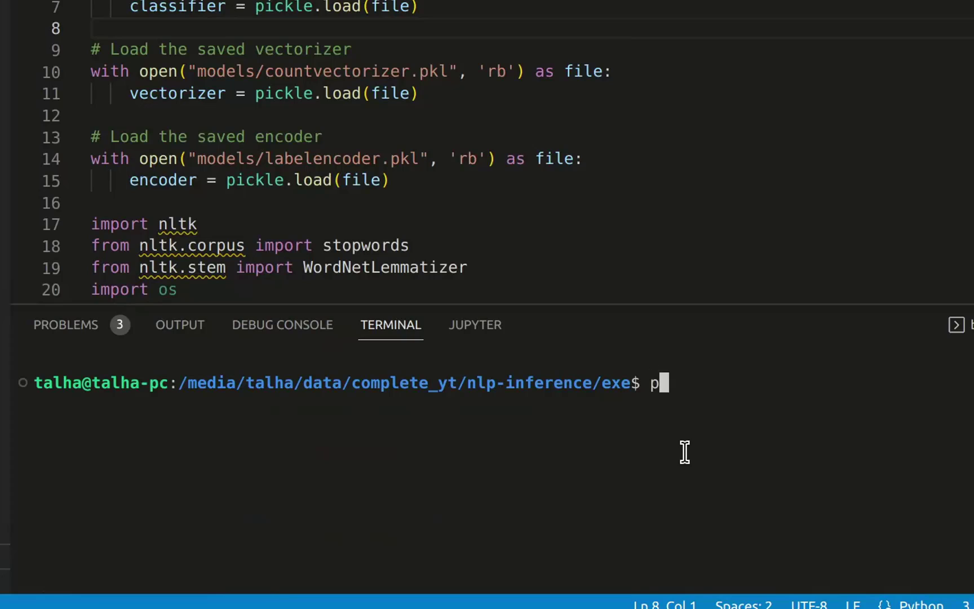
pyautogui.write('ython3')
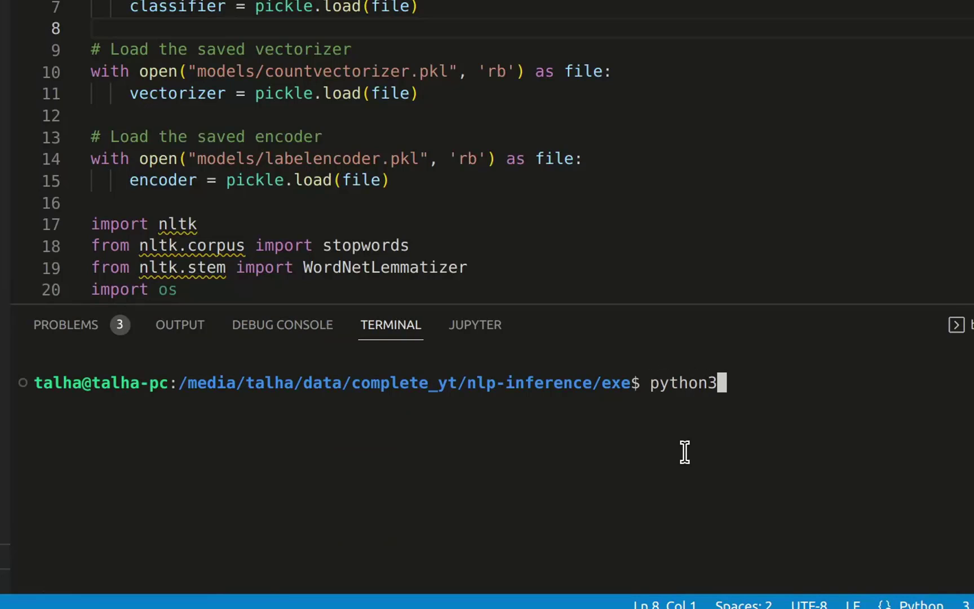
pyautogui.write('-m venv venv')
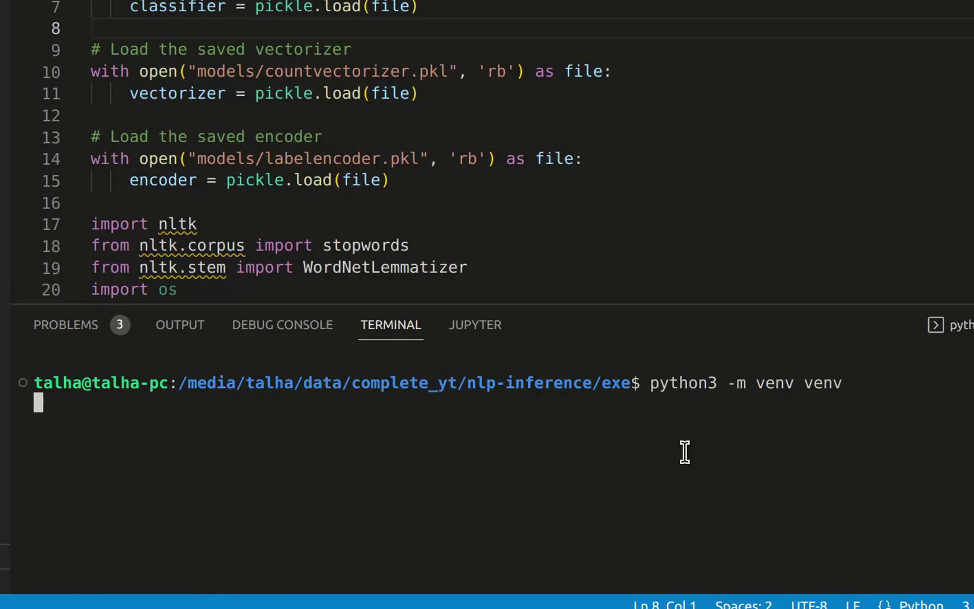
# Step: Create the venv environment and activate it with source
pyautogui.press('Return')
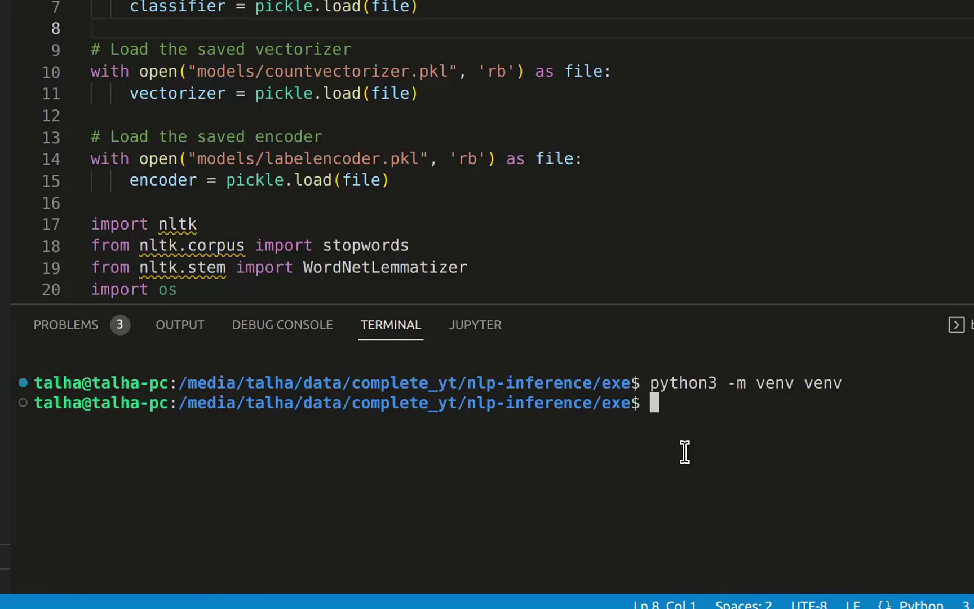
pyautogui.write('sou')
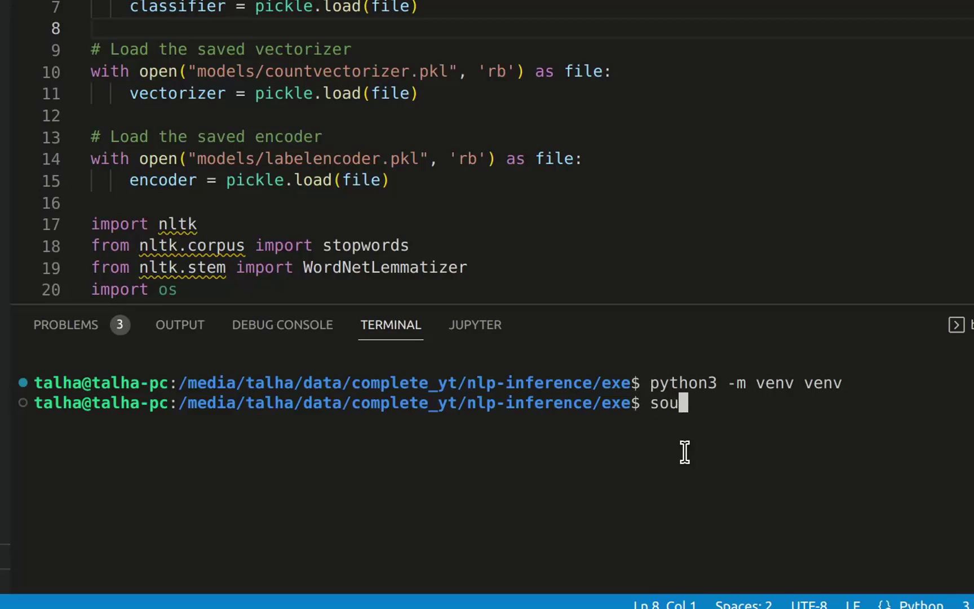
pyautogui.write('rce v')
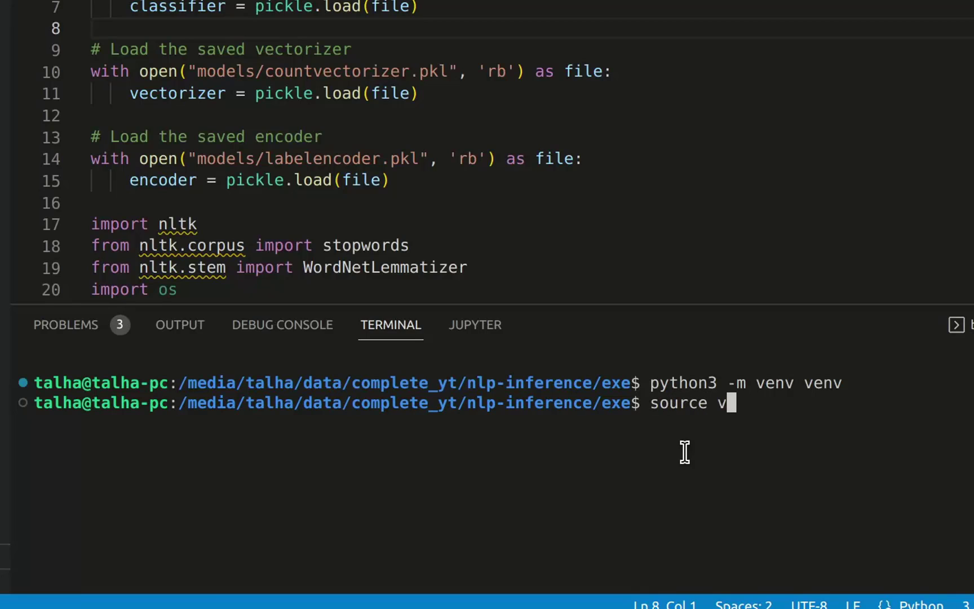
pyautogui.press('Return')
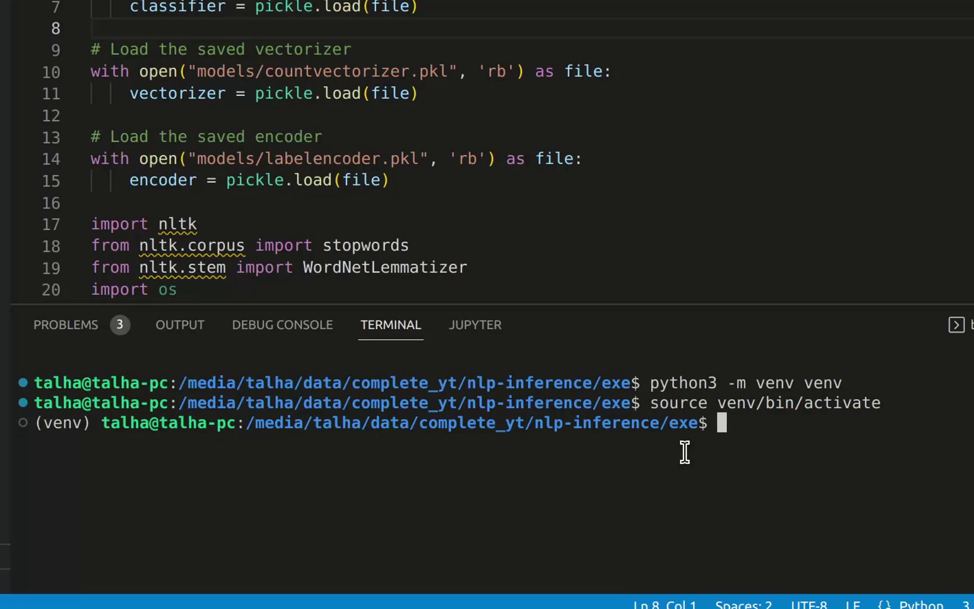
# Step: Install nltk and scikit-learn into the activated venv with pip
pyautogui.write('pip in')
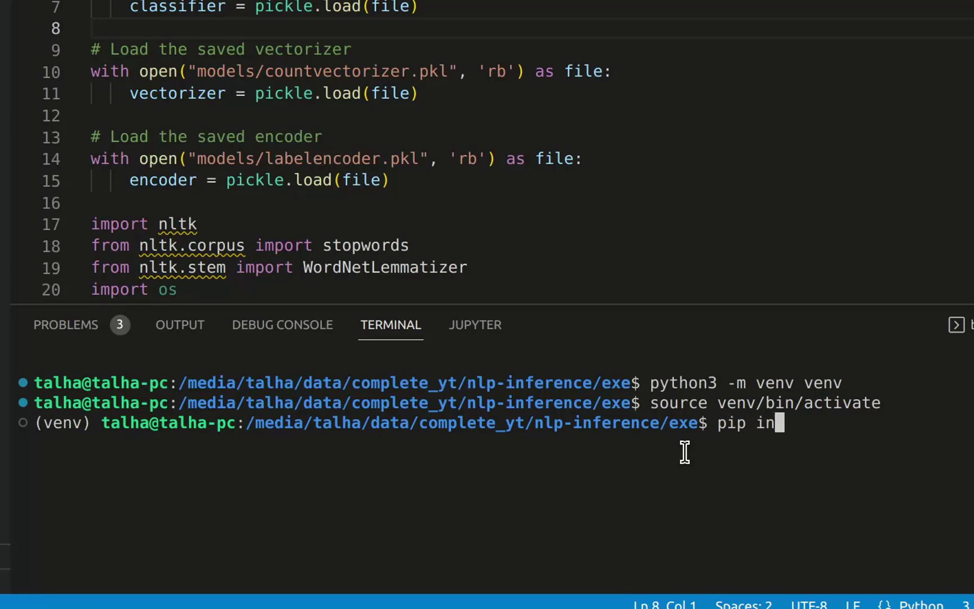
pyautogui.write('stall nt')
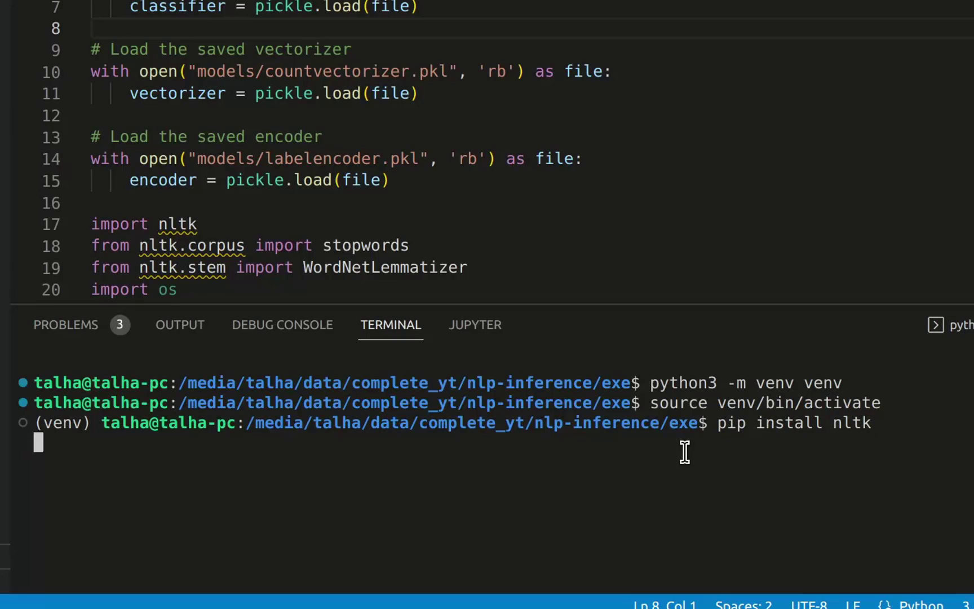
pyautogui.press('Return')
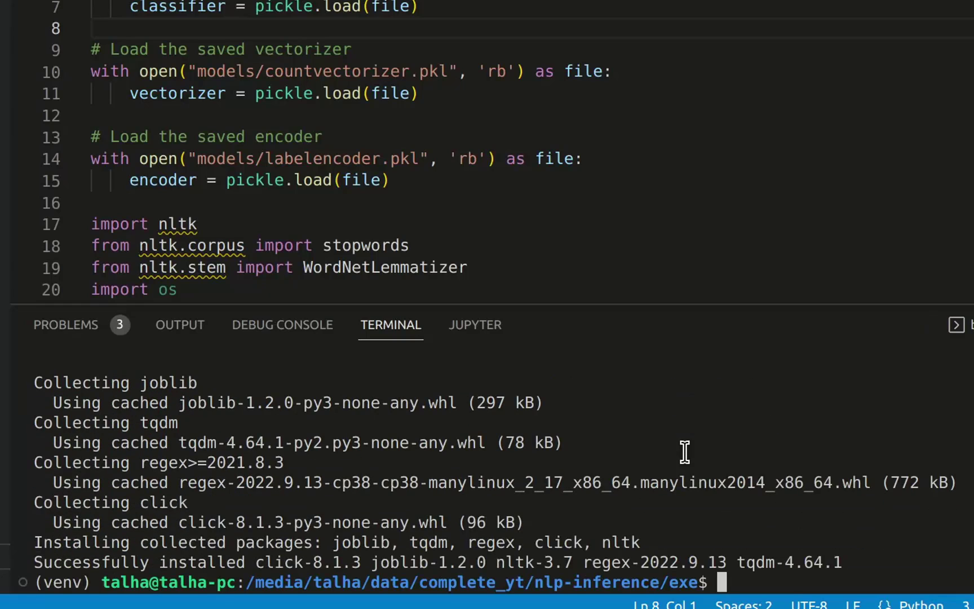
pyautogui.write('pip i')
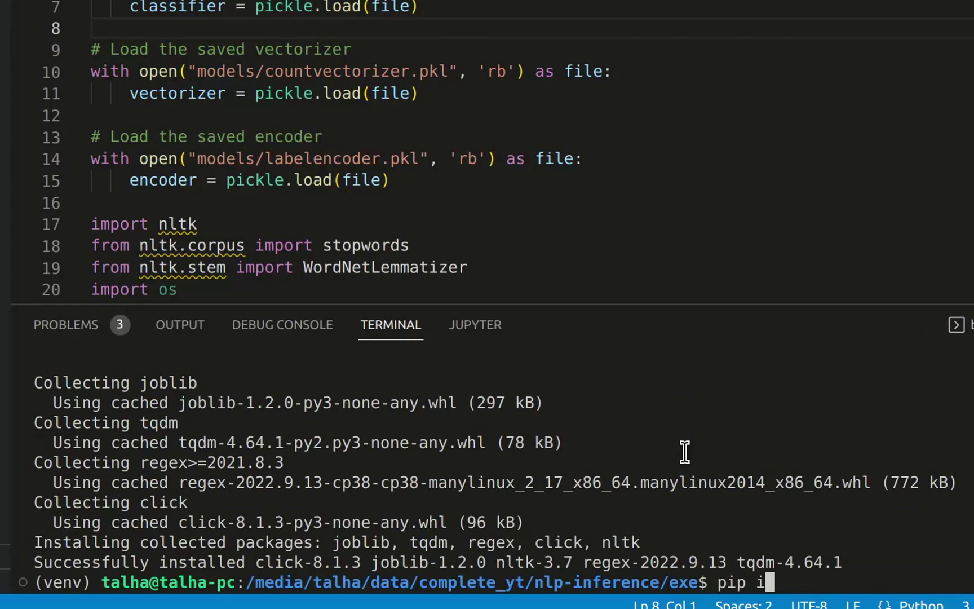
pyautogui.write('nstall scikit')
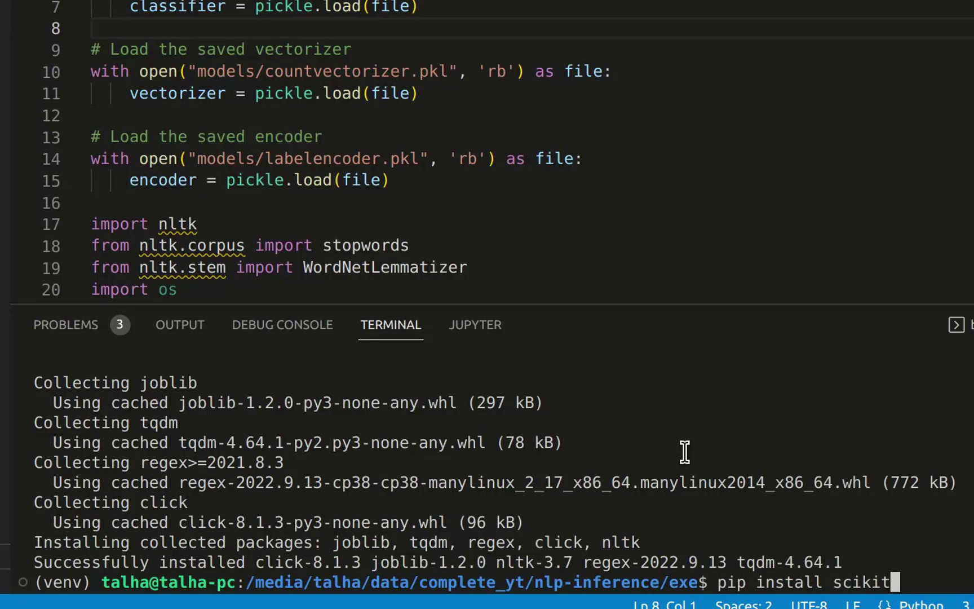
pyautogui.write('-lear')
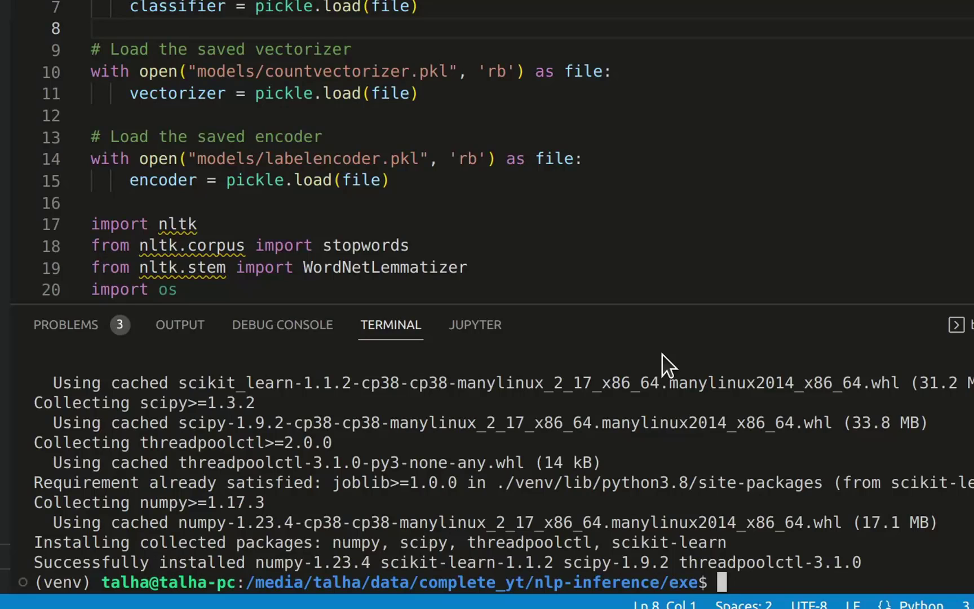
# Step: Install PyInstaller into the venv with pip
pyautogui.write('pip insta')
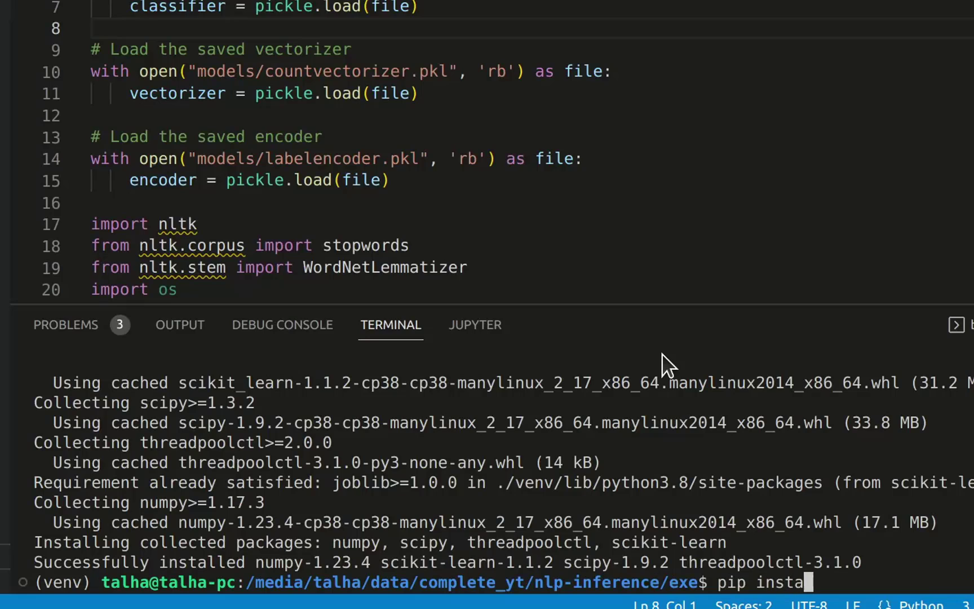
pyautogui.write('ll pyinstal')
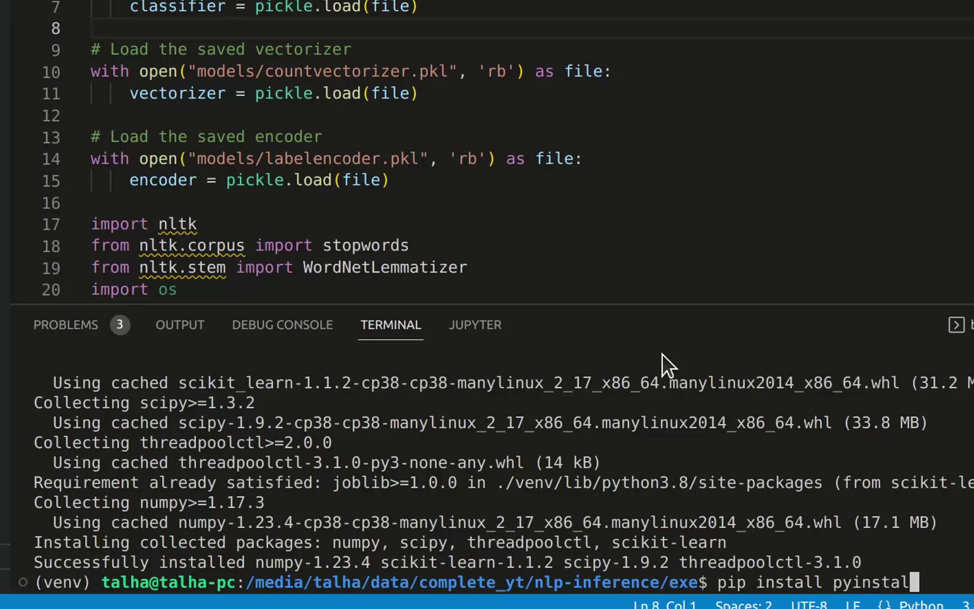
pyautogui.press('Return')
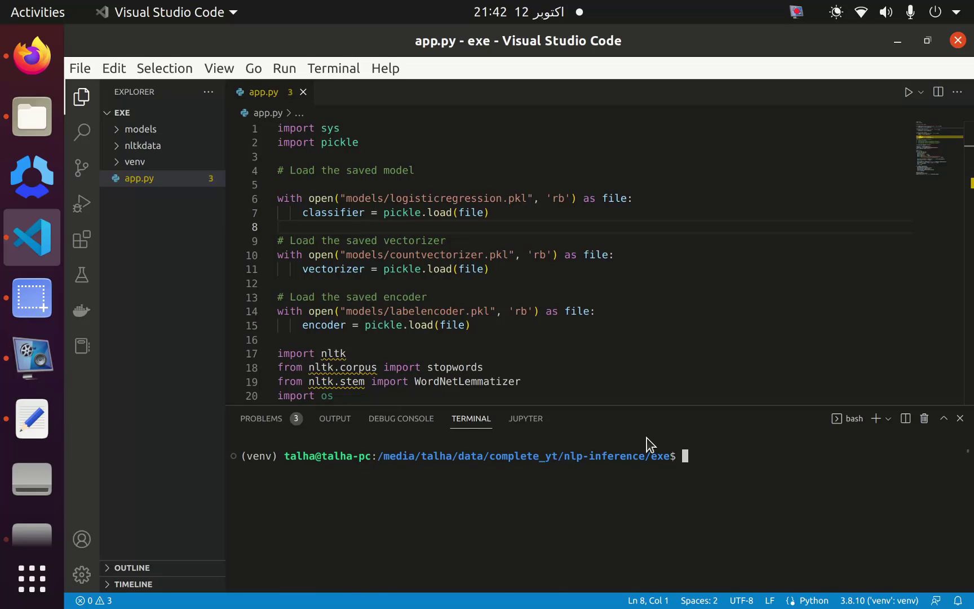
pyautogui.moveTo(507, 232)
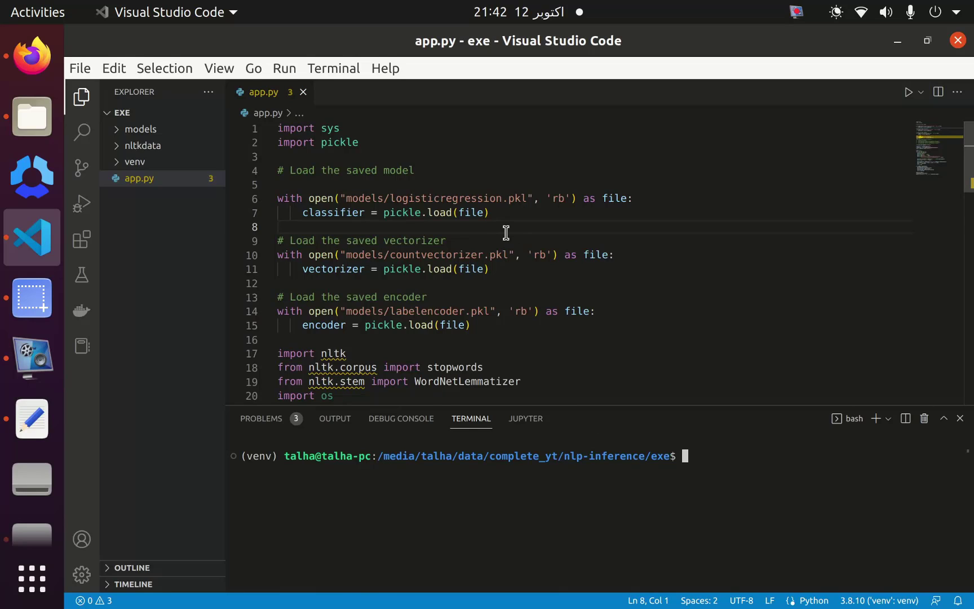
# Step: Scroll app.py through predict_result and expand the nltkdata folder showing corpora
pyautogui.scroll(-3)
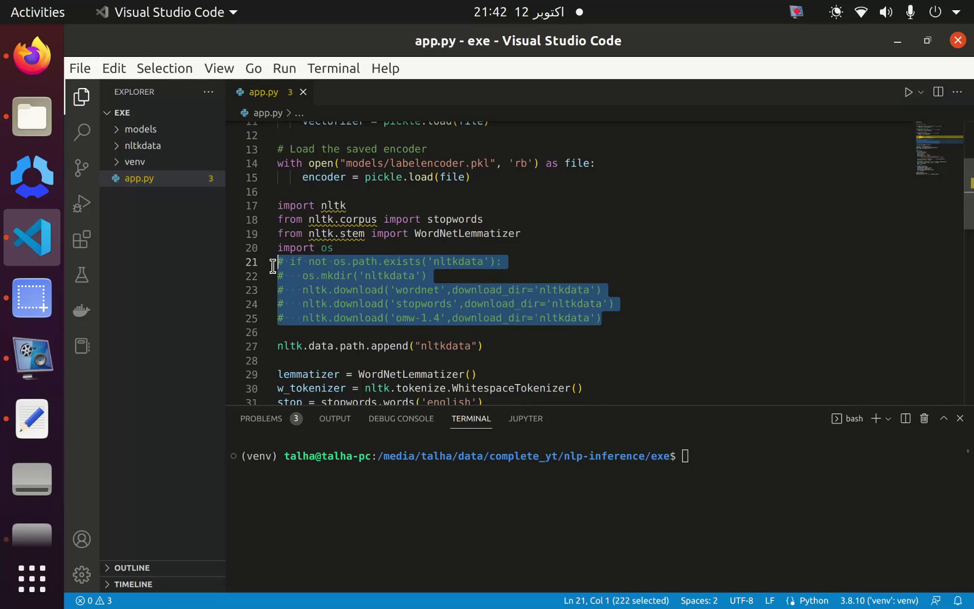
pyautogui.moveTo(408, 324)
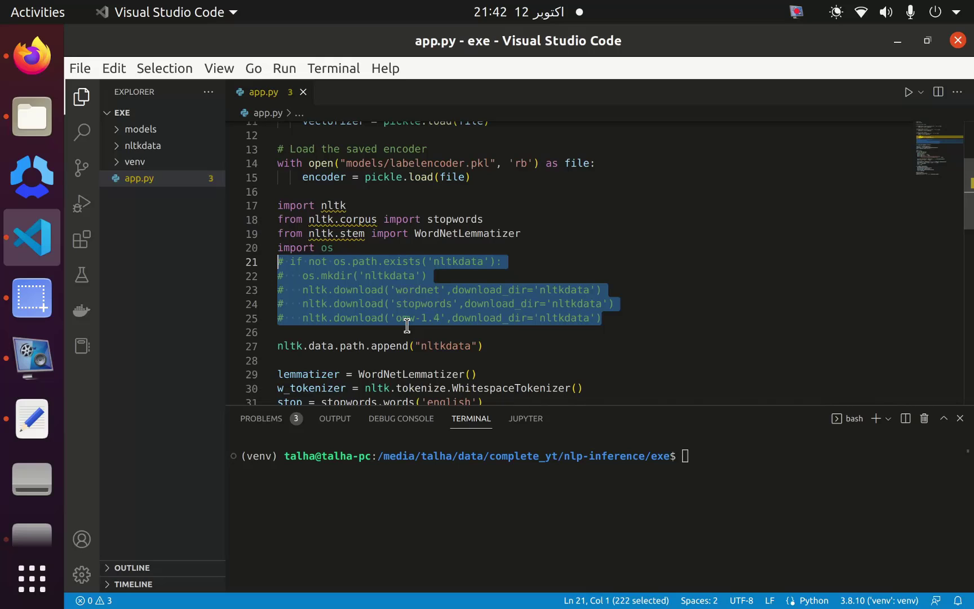
pyautogui.scroll(-3)
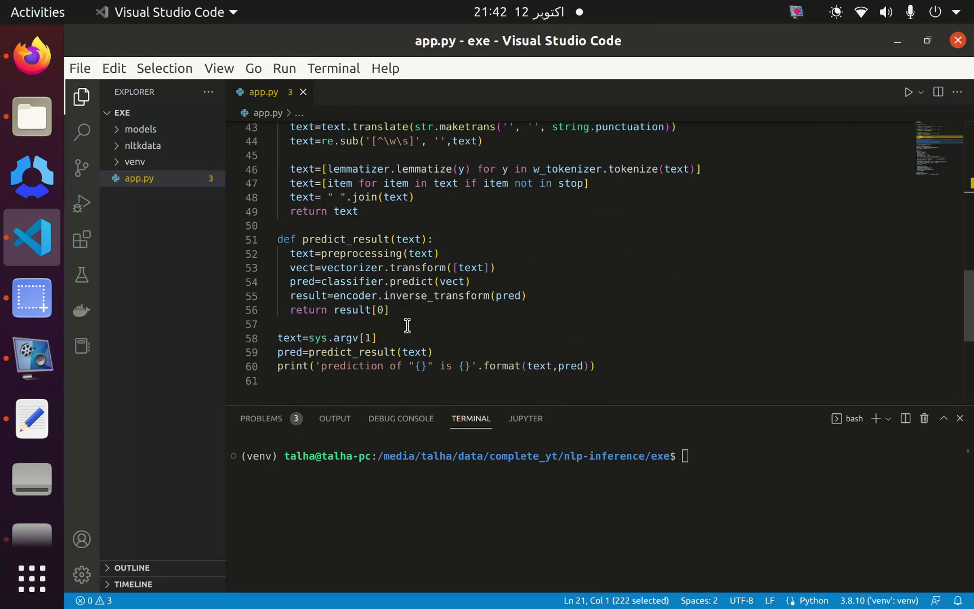
pyautogui.scroll(3)
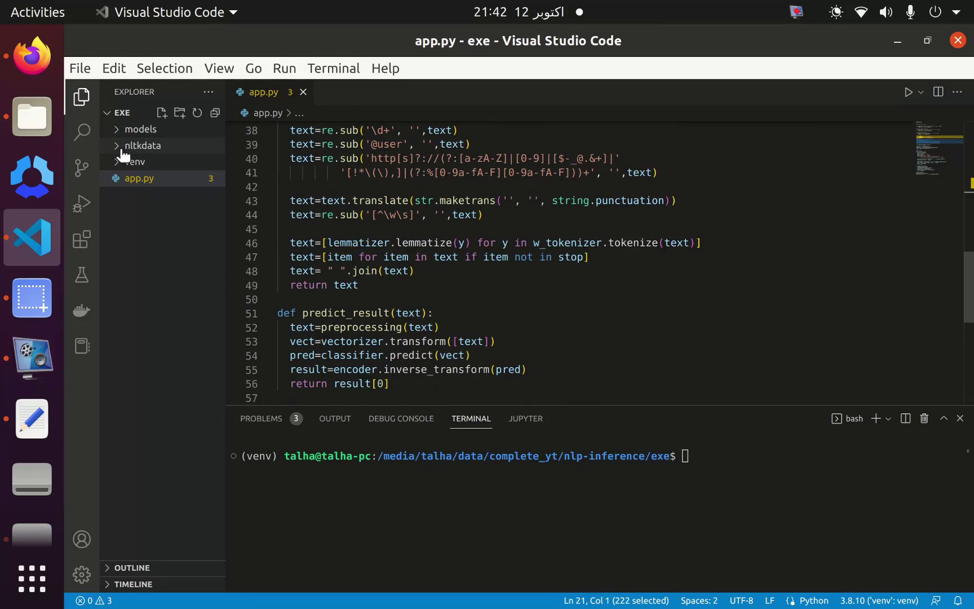
pyautogui.click(143, 146)
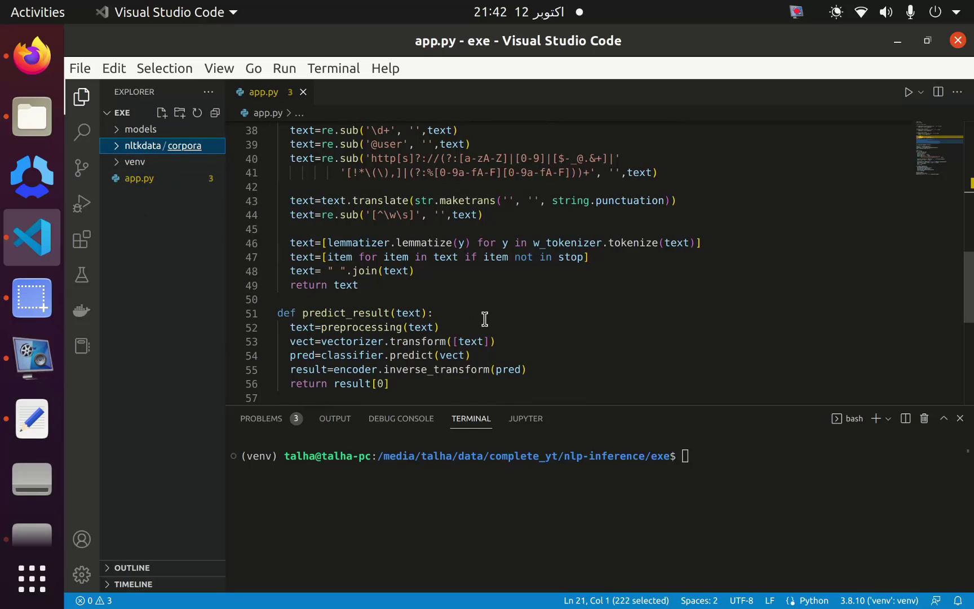
# Step: View the three model pickles in models, then return to exe and enter nltkdata with corpora
pyautogui.click(31, 118)
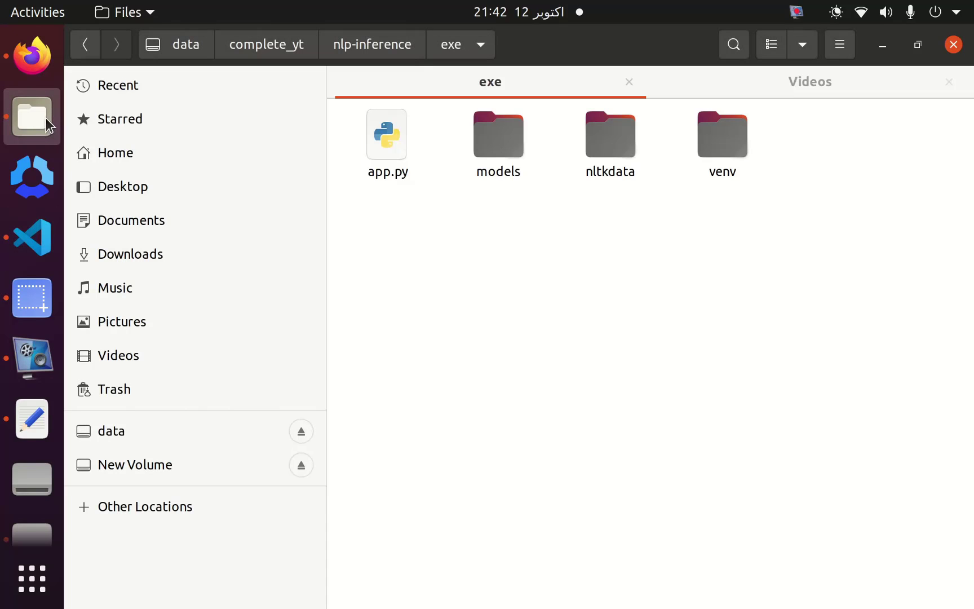
pyautogui.doubleClick(497, 133)
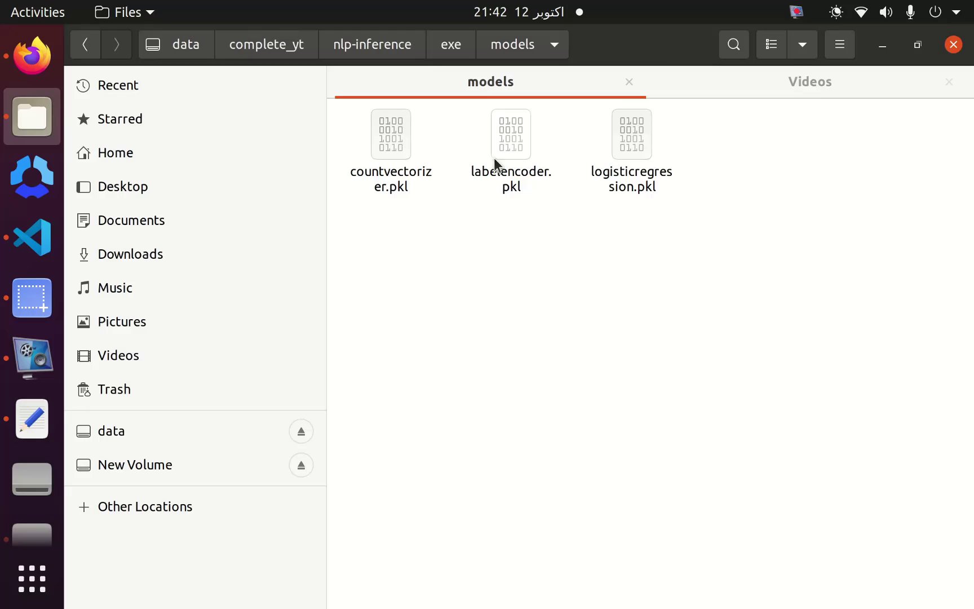
pyautogui.moveTo(659, 192)
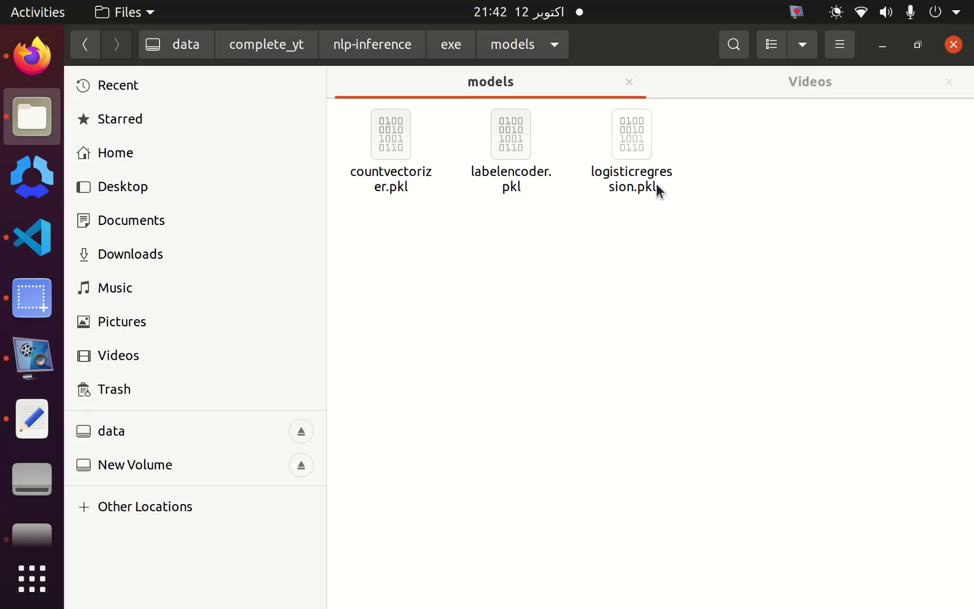
pyautogui.moveTo(488, 188)
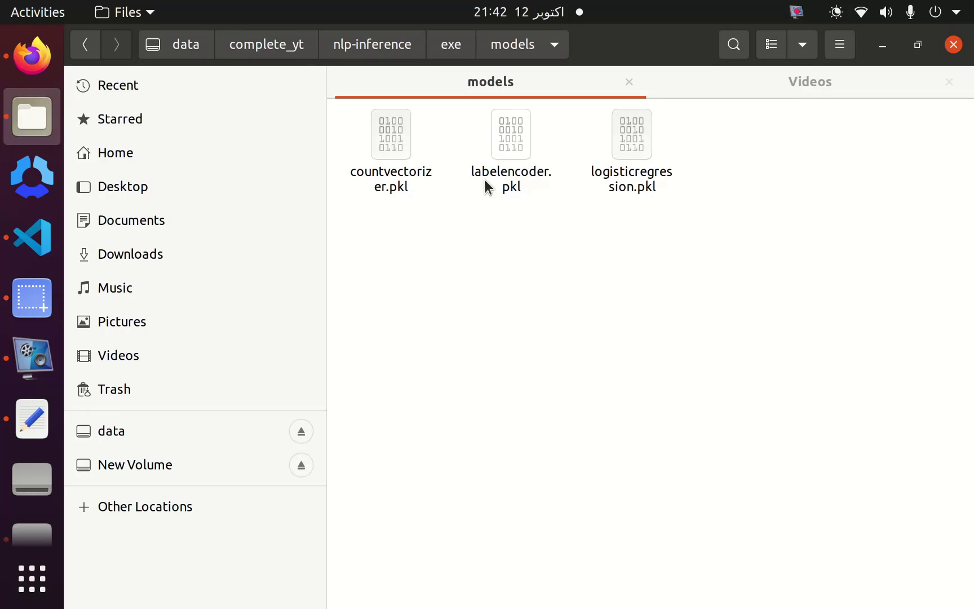
pyautogui.moveTo(637, 198)
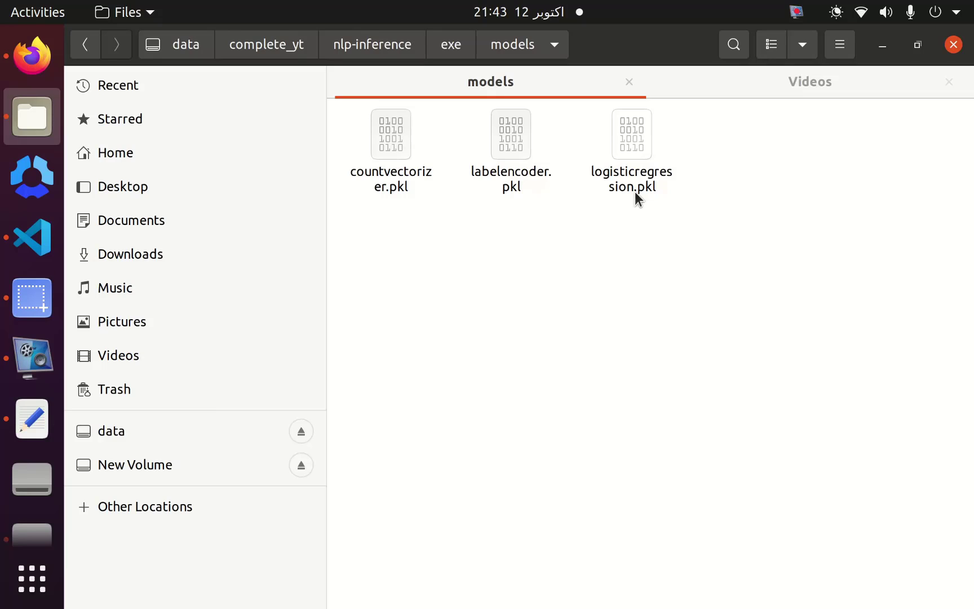
pyautogui.moveTo(481, 59)
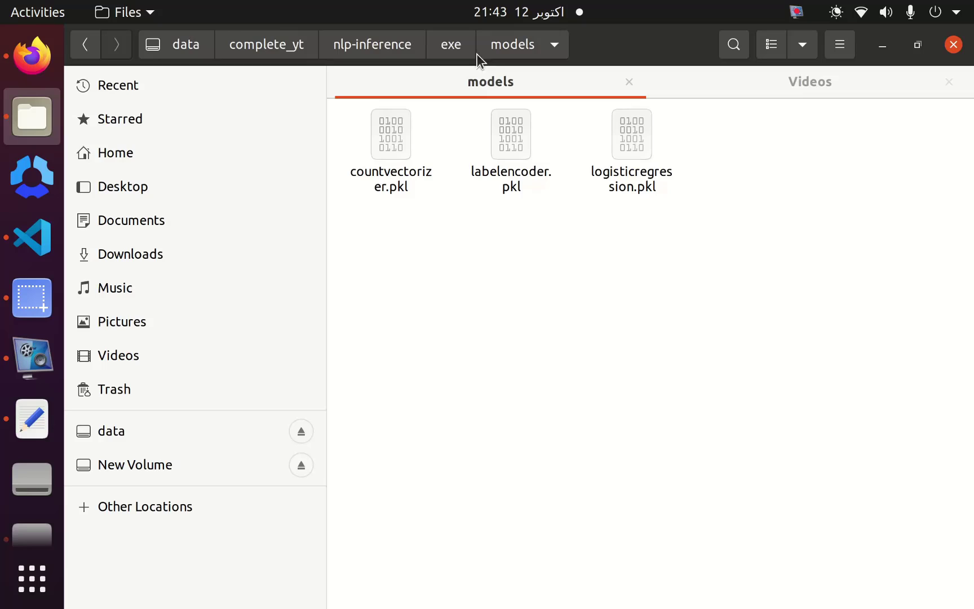
pyautogui.click(451, 44)
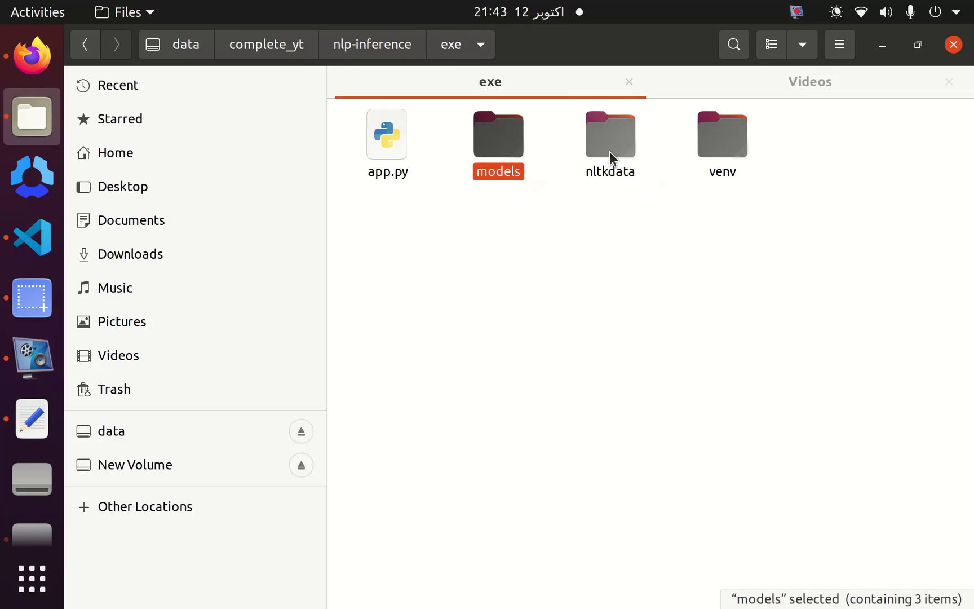
pyautogui.doubleClick(610, 133)
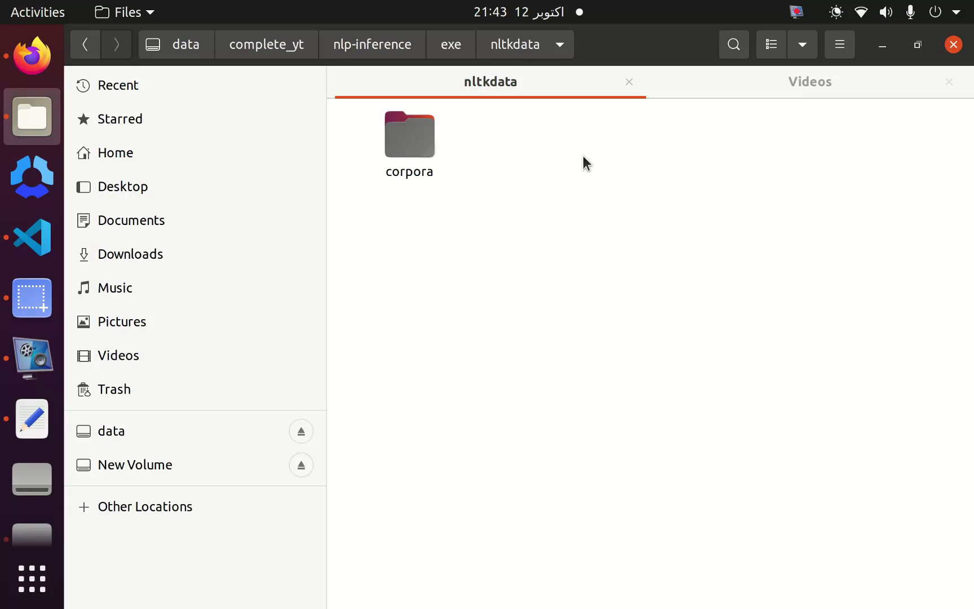
pyautogui.moveTo(578, 163)
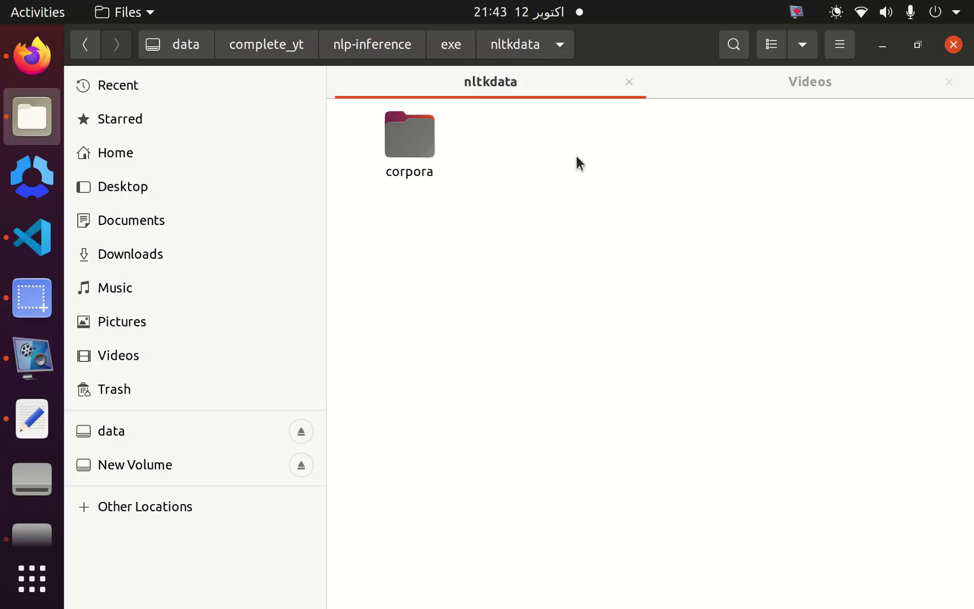
pyautogui.moveTo(544, 168)
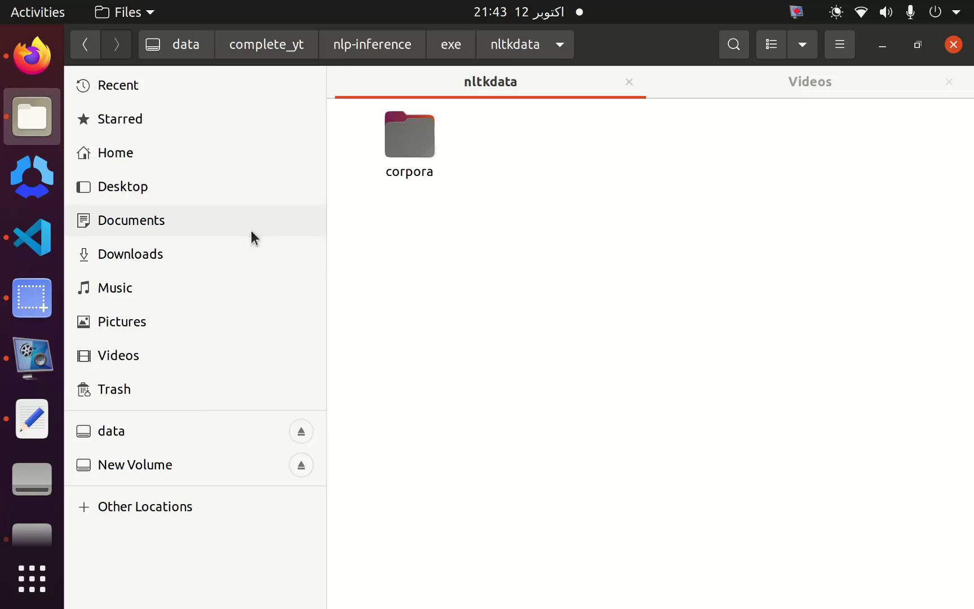
pyautogui.moveTo(32, 237)
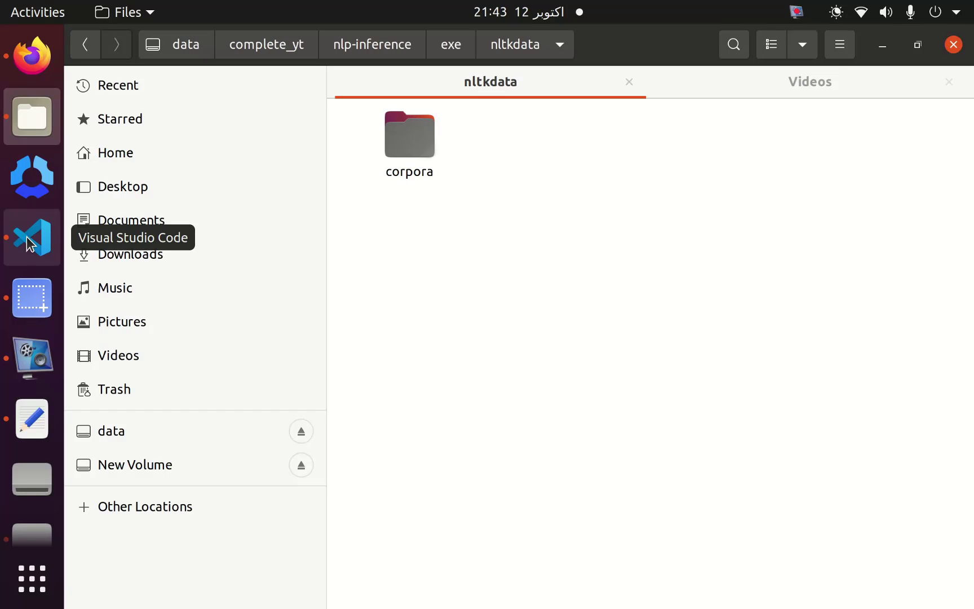
# Step: Run pyinstaller --onefile app.py and follow the build output producing build, dist and app.spec
pyautogui.click(31, 237)
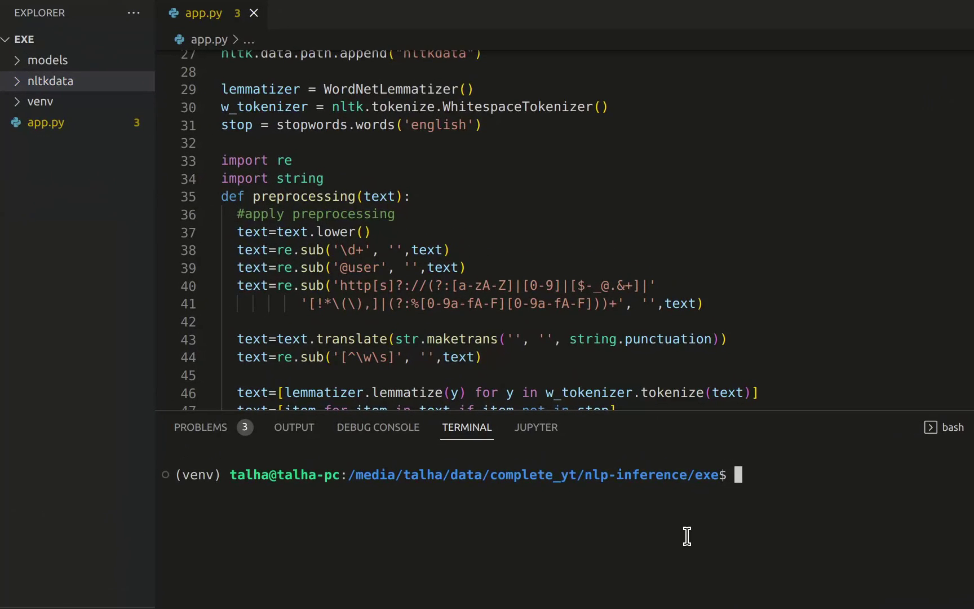
pyautogui.write('py')
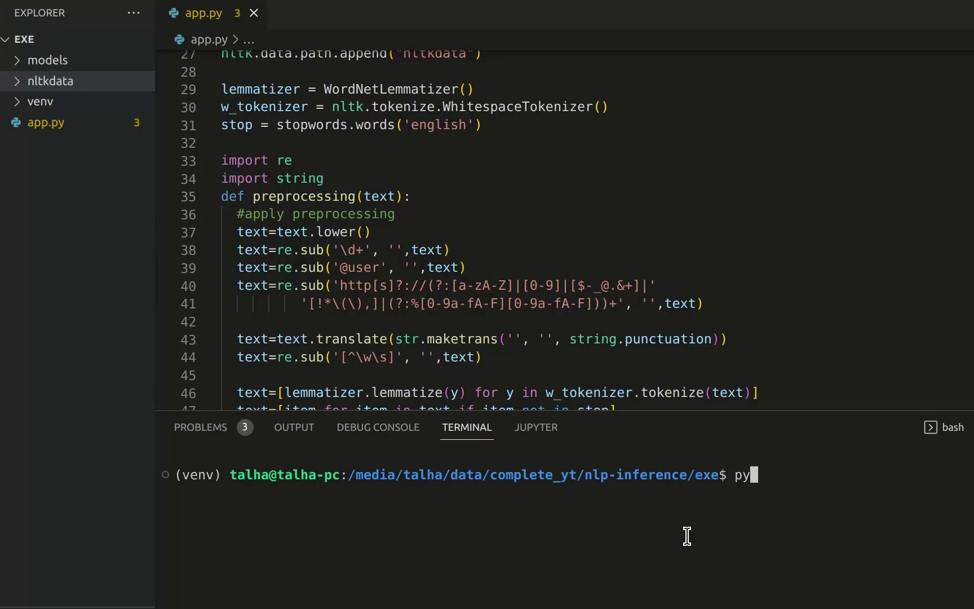
pyautogui.write('insta')
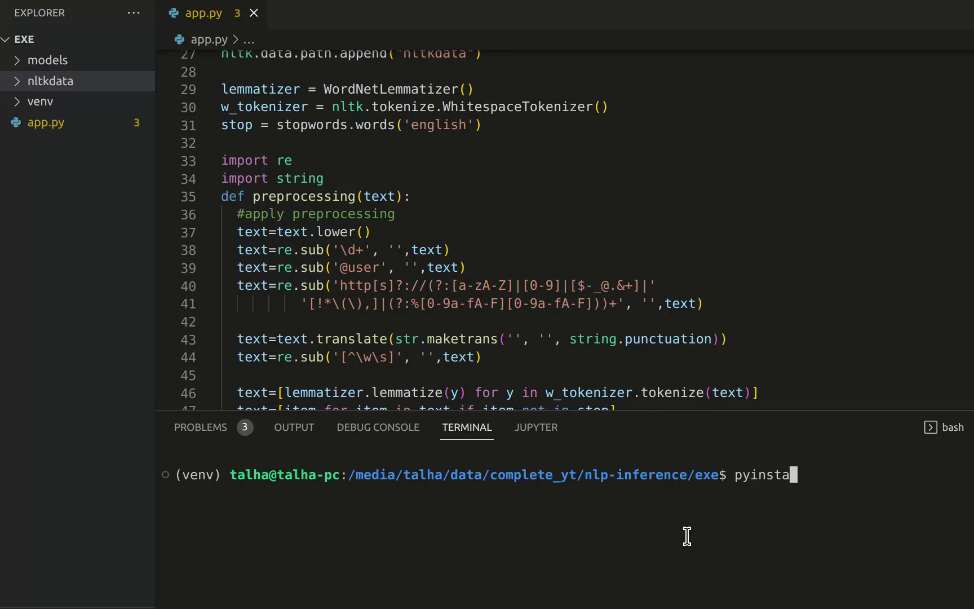
pyautogui.write('ller --on')
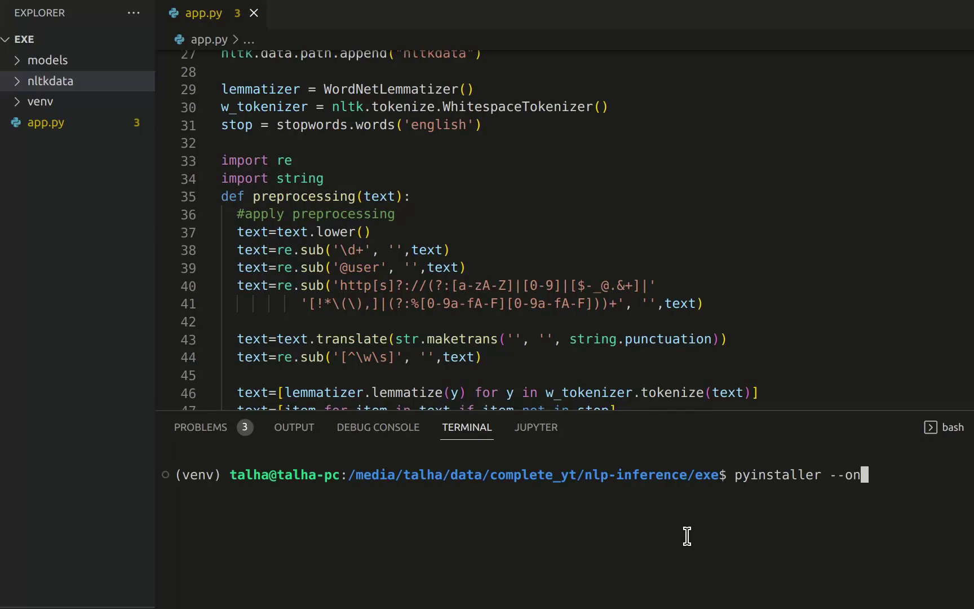
pyautogui.write('efile')
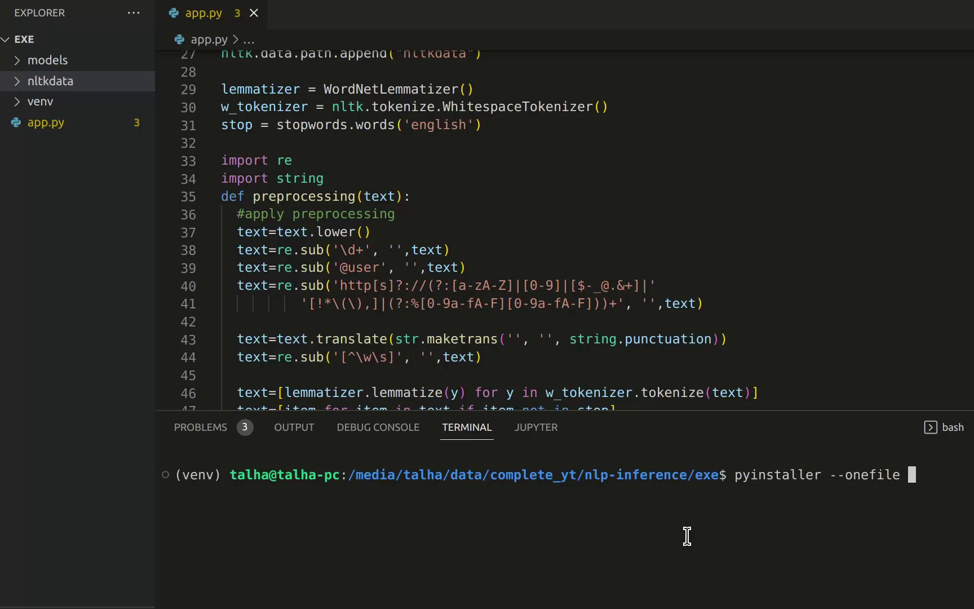
pyautogui.write('app.py')
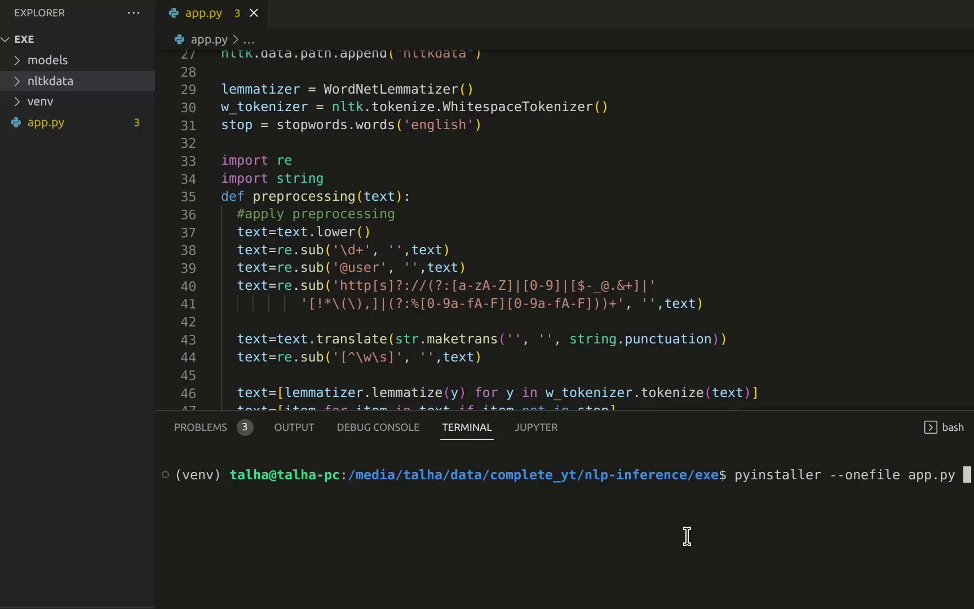
pyautogui.press('Return')
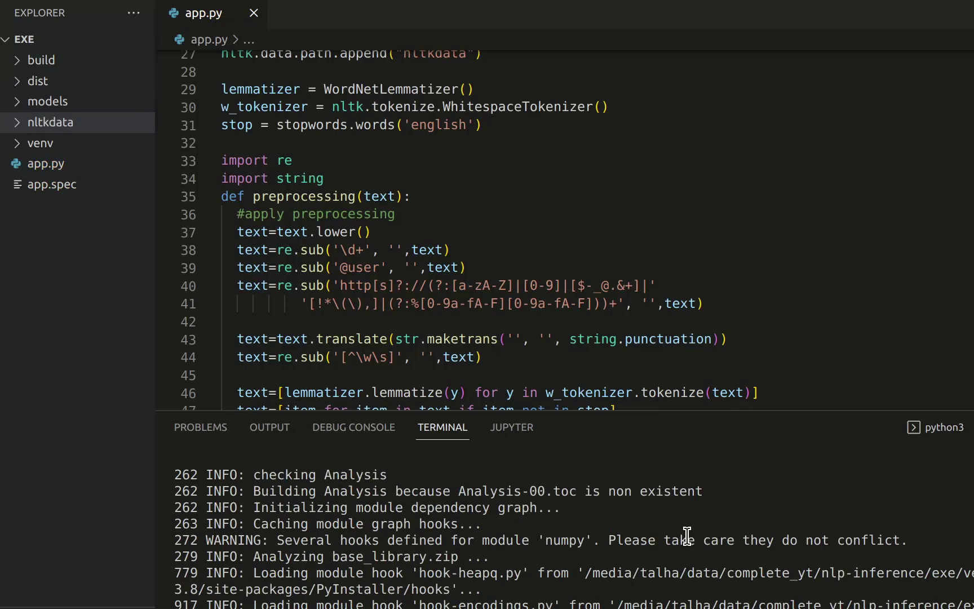
pyautogui.scroll(-3)
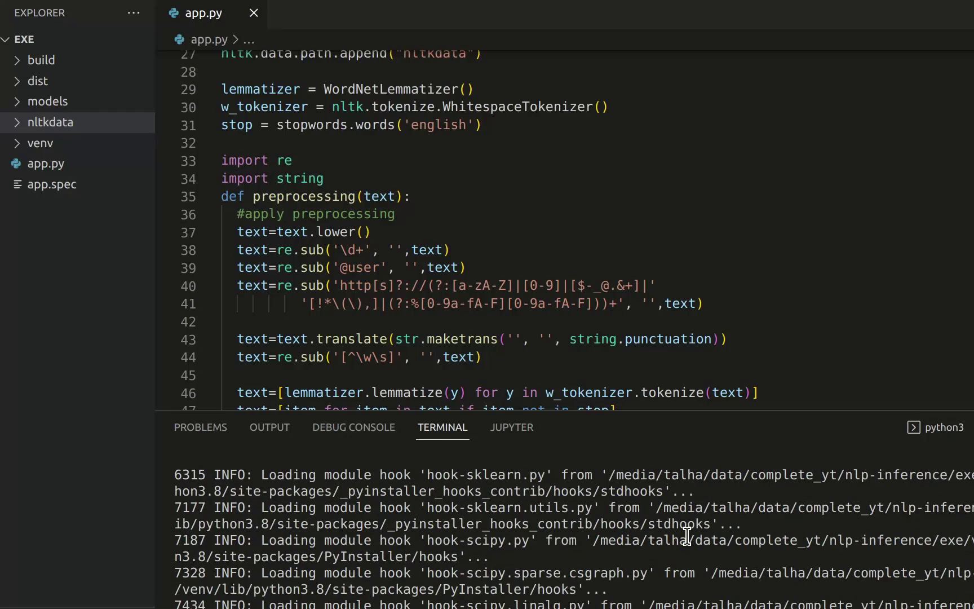
pyautogui.scroll(-3)
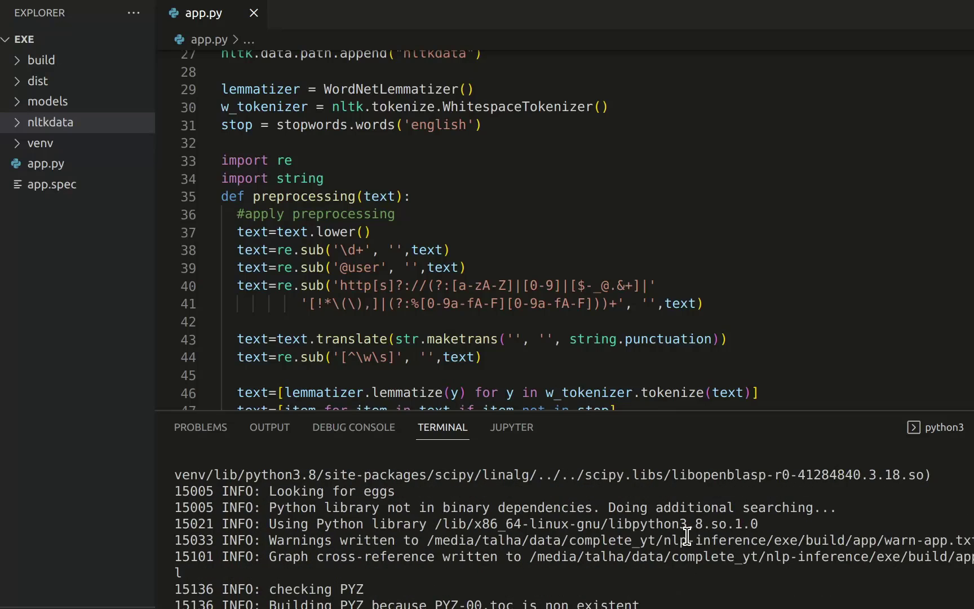
pyautogui.scroll(-3)
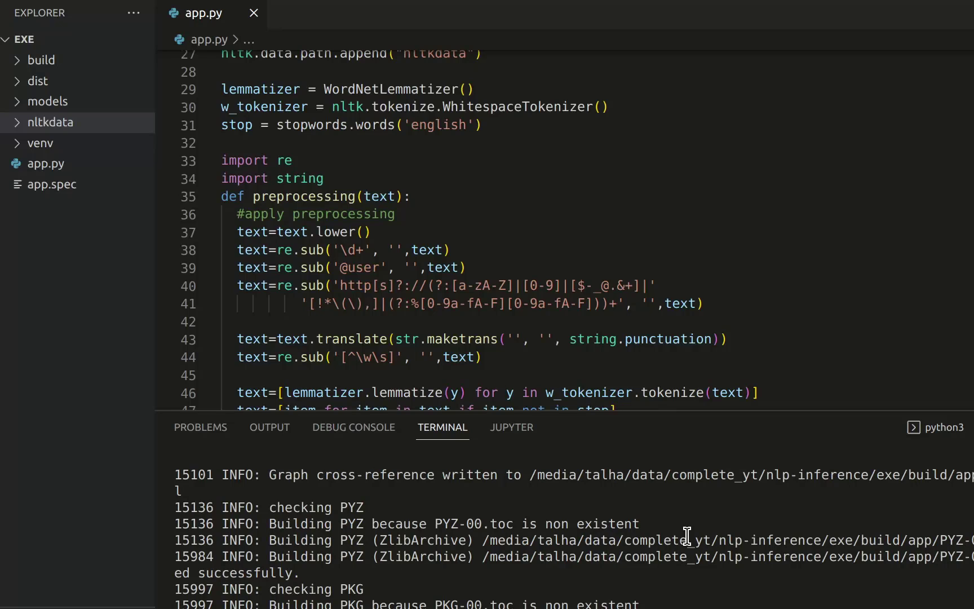
pyautogui.moveTo(283, 363)
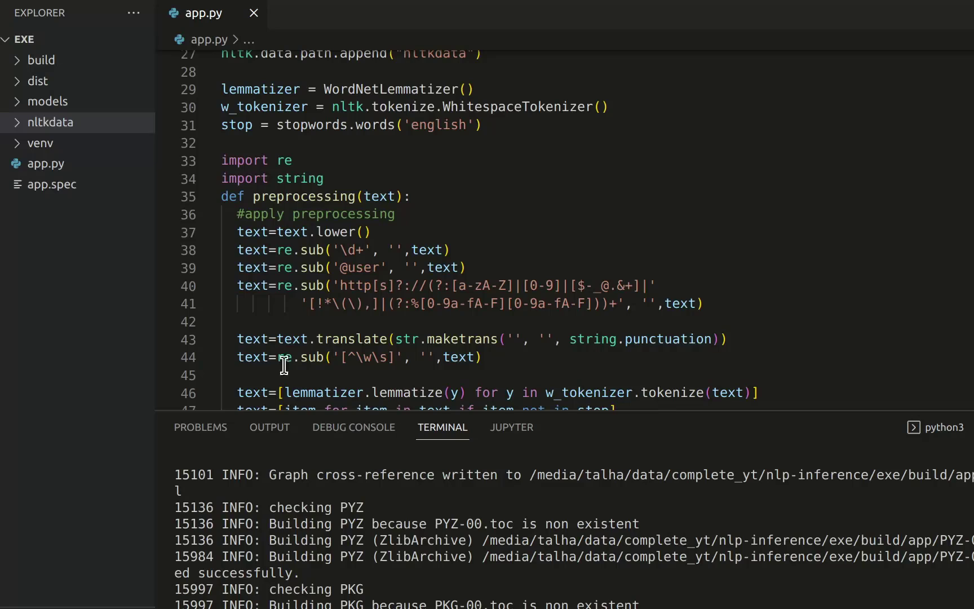
pyautogui.moveTo(95, 221)
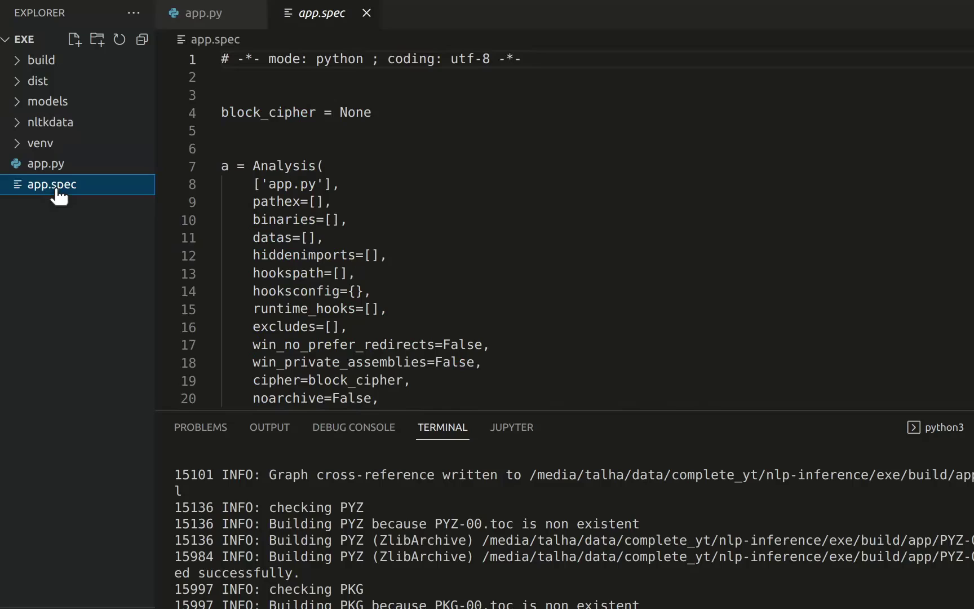
pyautogui.moveTo(278, 262)
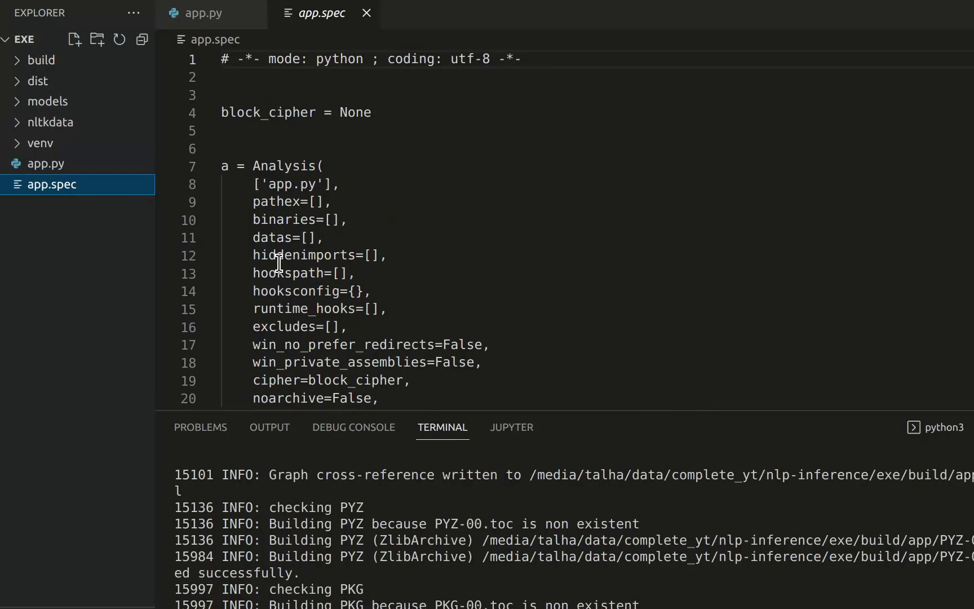
pyautogui.moveTo(241, 237)
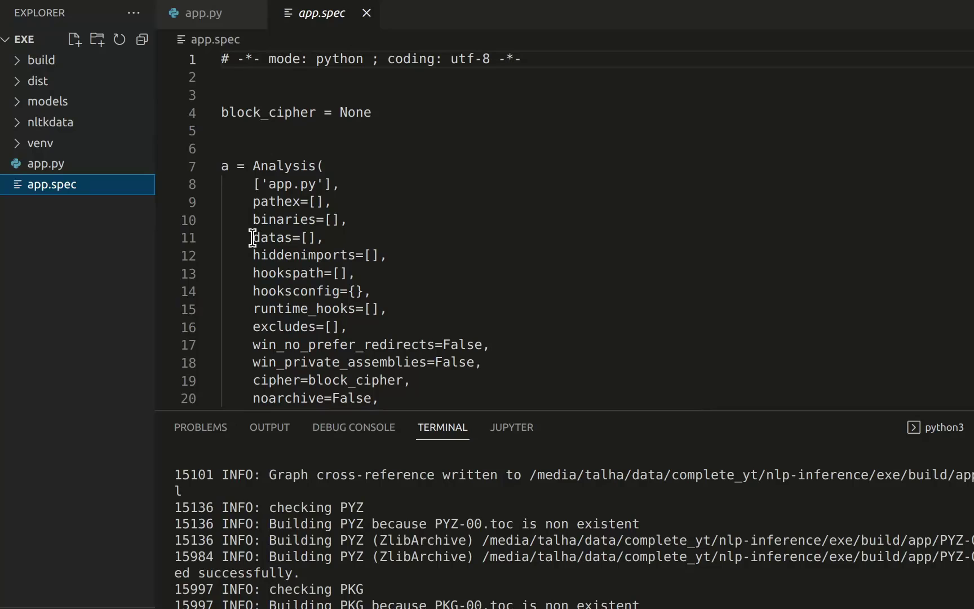
# Step: Highlight the empty datas entry in app.spec's Analysis settings, then deselect it
pyautogui.doubleClick(278, 236)
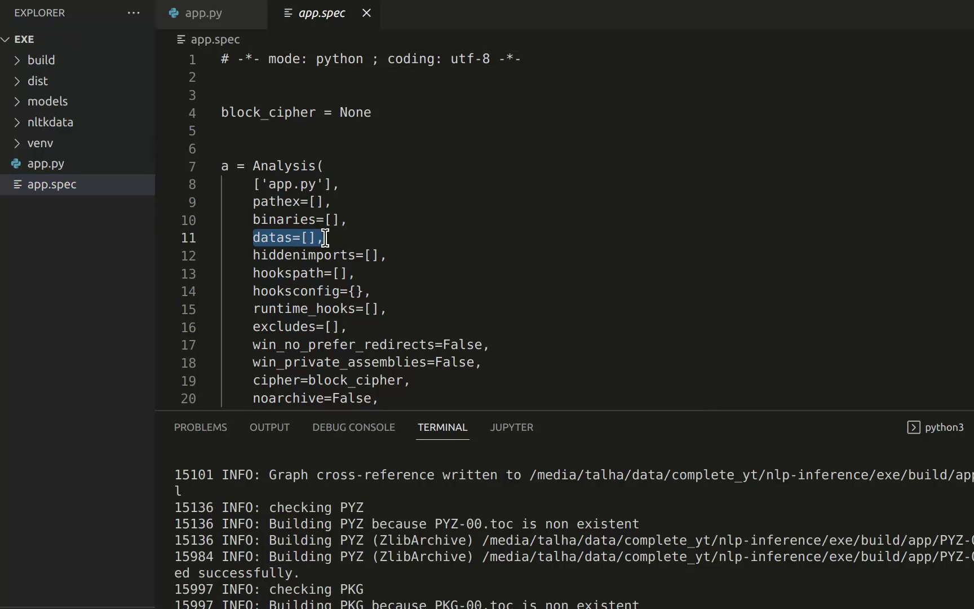
pyautogui.click(367, 255)
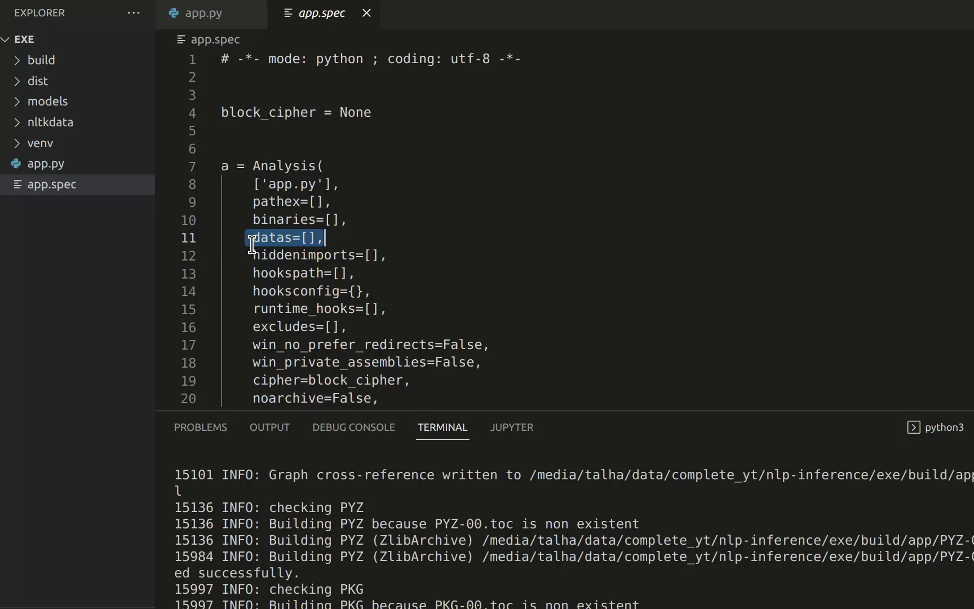
pyautogui.click(283, 237)
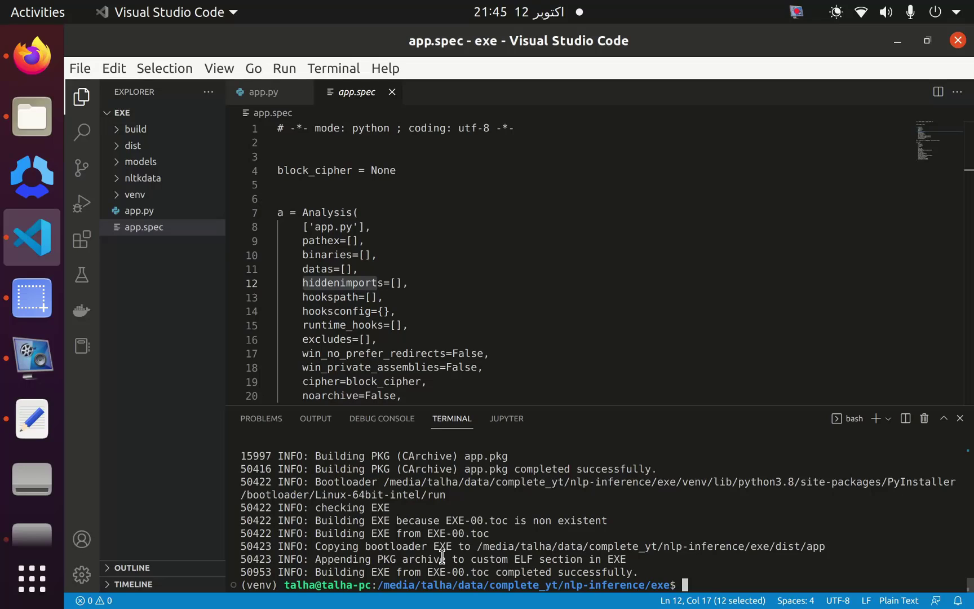
pyautogui.moveTo(702, 585)
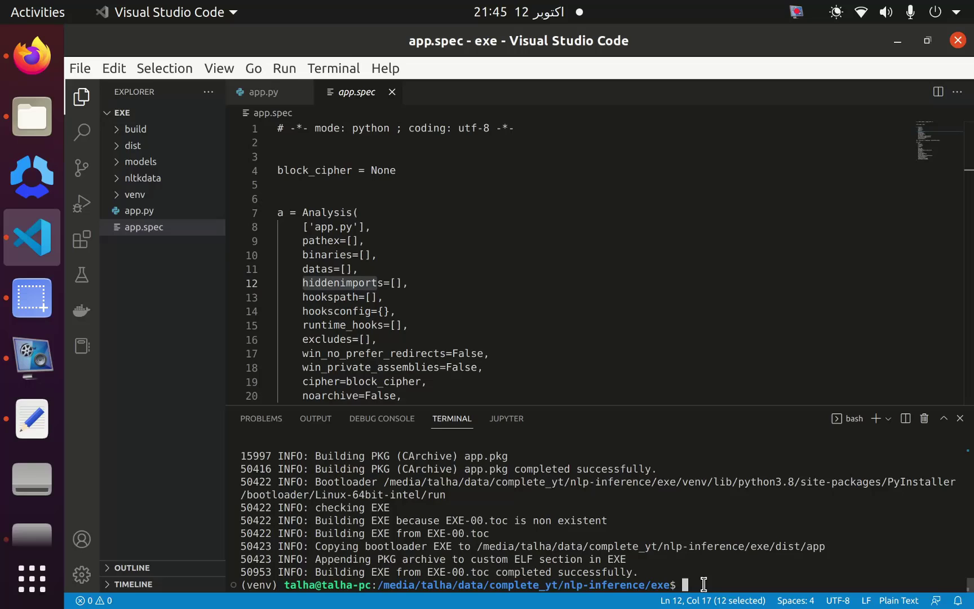
pyautogui.moveTo(875, 418)
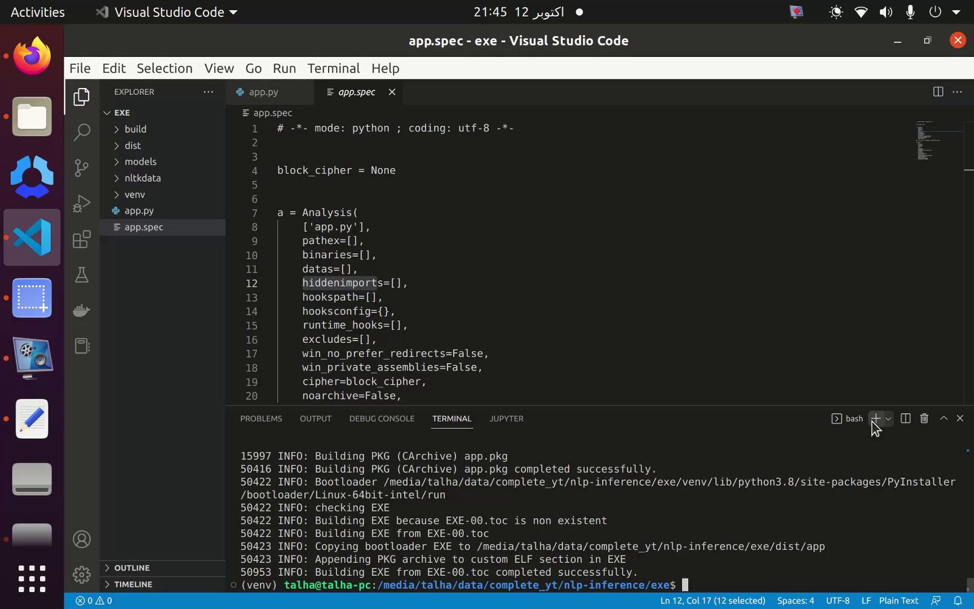
# Step: In a second terminal, clear the screen, change into dist and list its contents
pyautogui.click(875, 419)
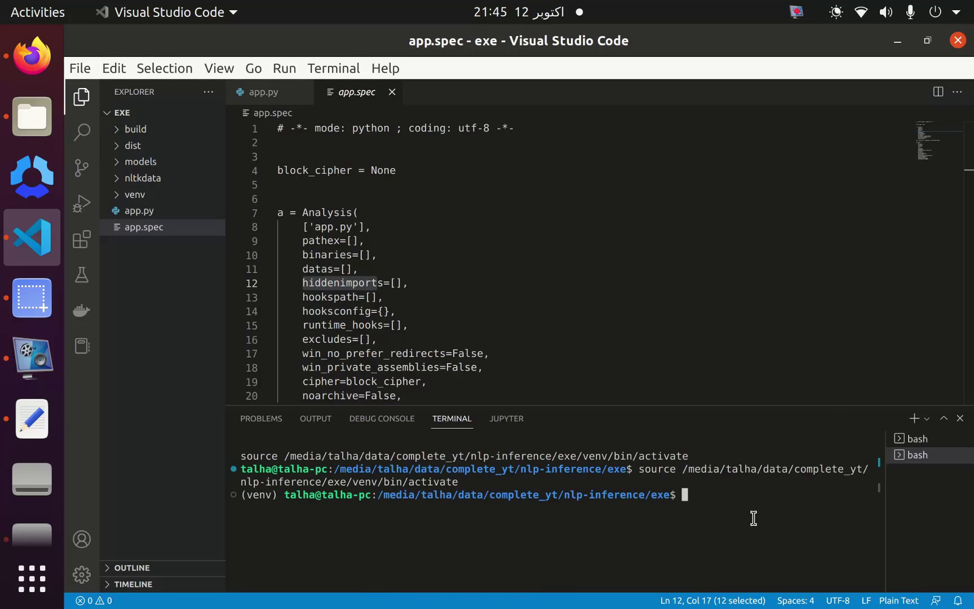
pyautogui.write('cl')
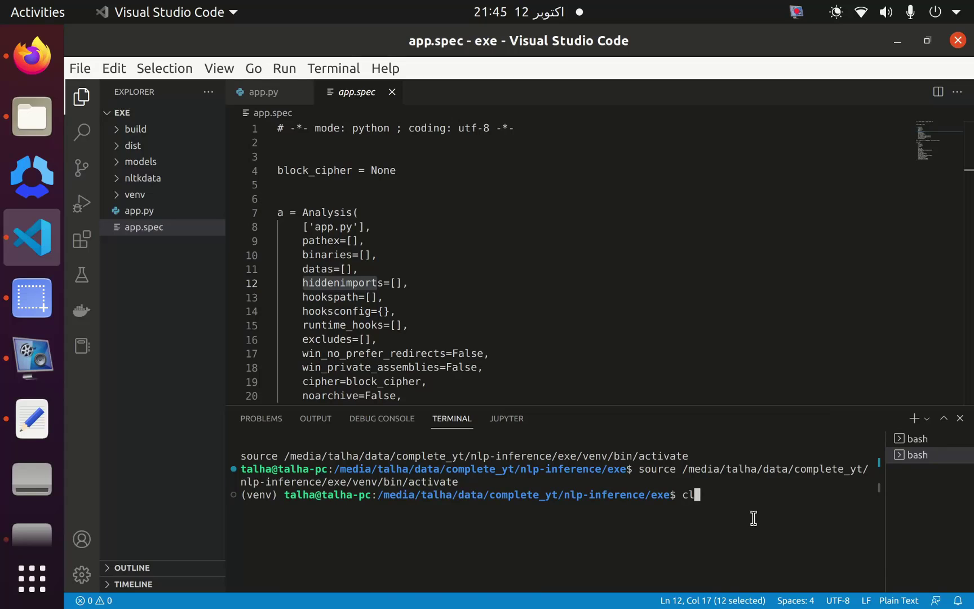
pyautogui.press('Return')
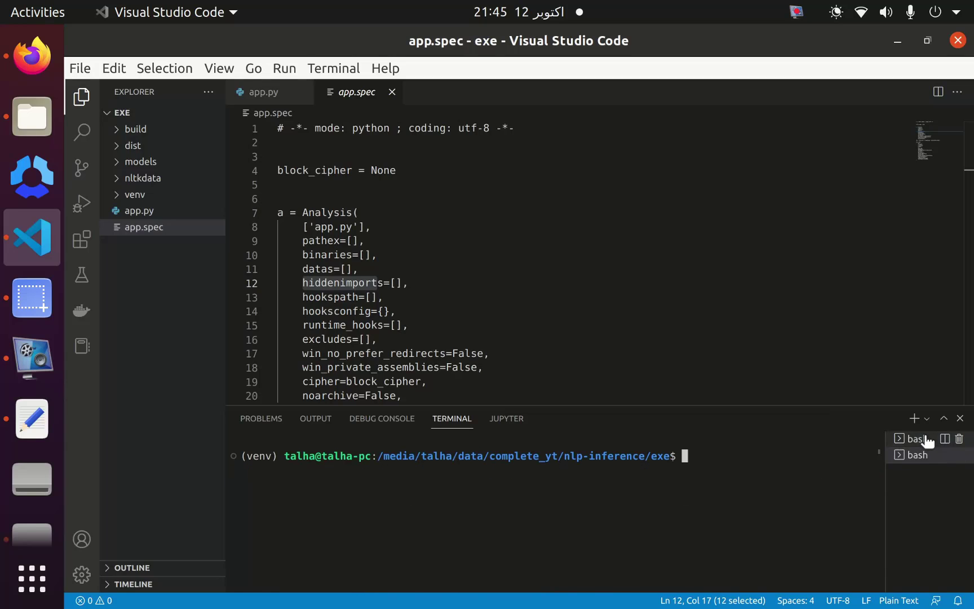
pyautogui.moveTo(723, 493)
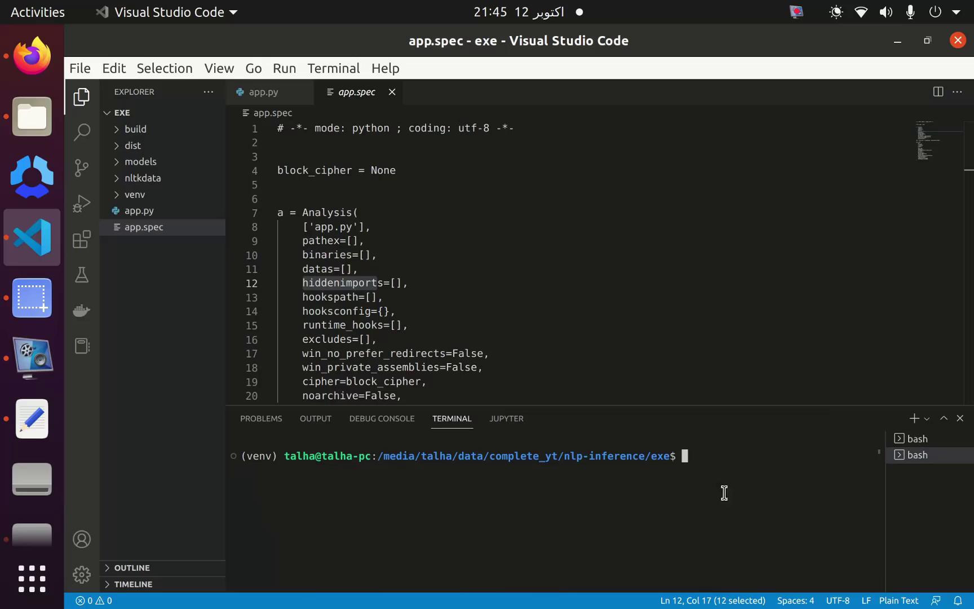
pyautogui.write('cd dist/')
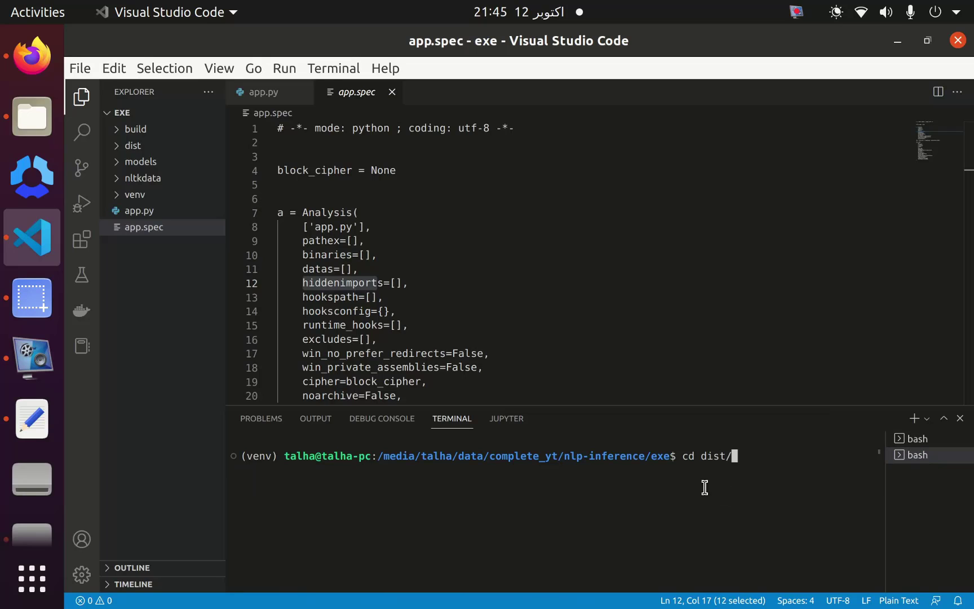
pyautogui.press('Return')
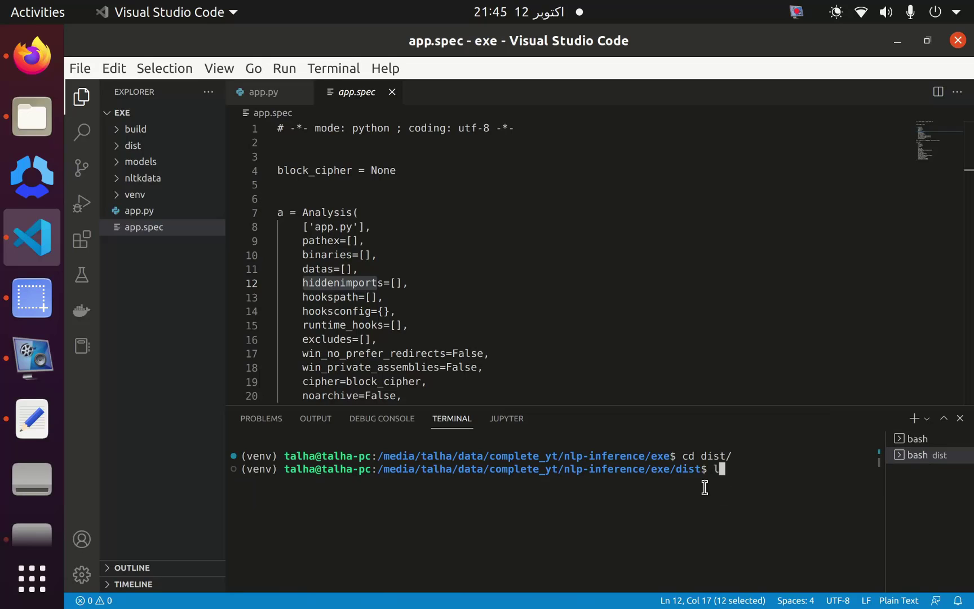
pyautogui.press('Return')
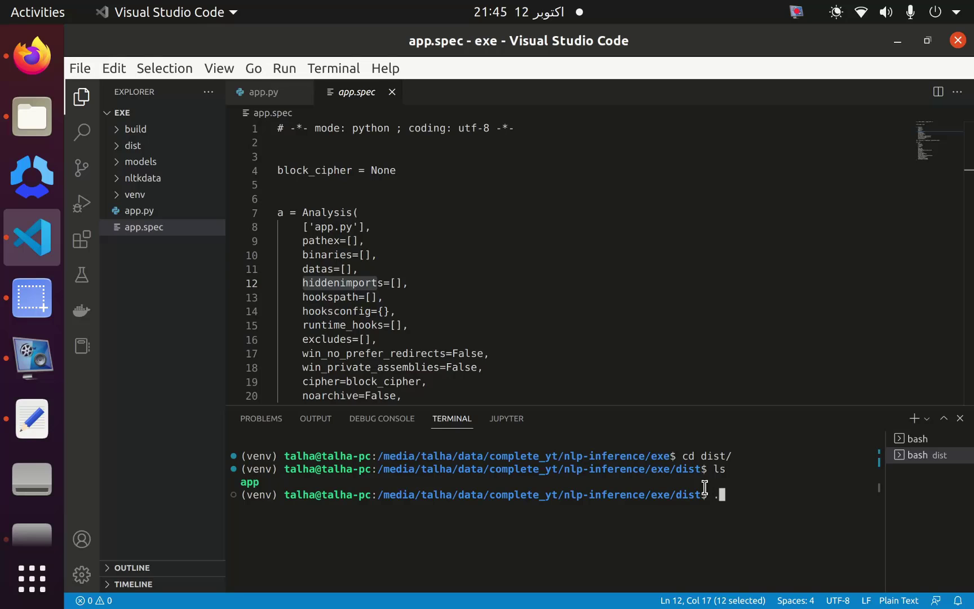
# Step: Launch ./app, which fails with FileNotFoundError for models/logisticregression.pkl
pyautogui.write('./app')
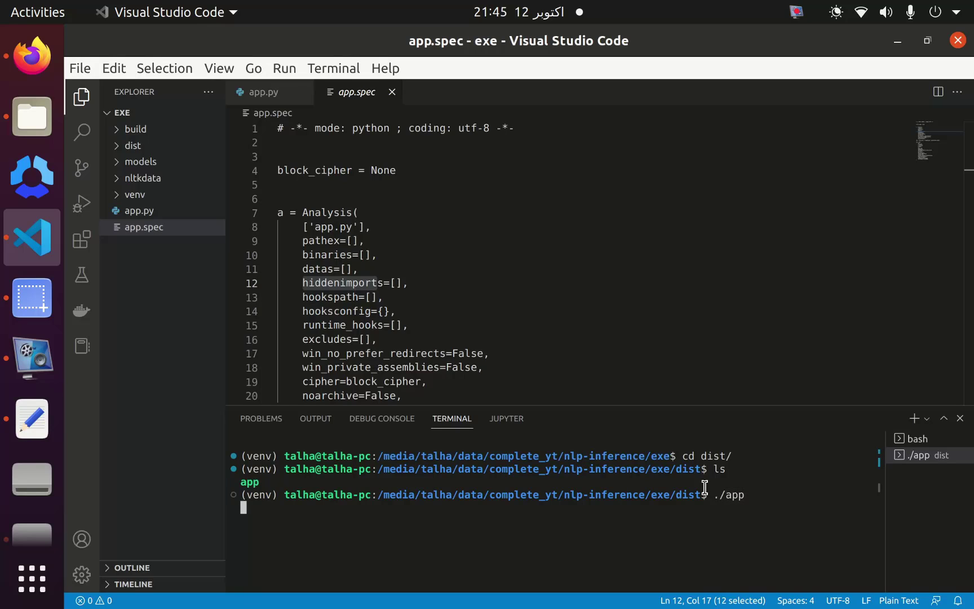
pyautogui.press('Return')
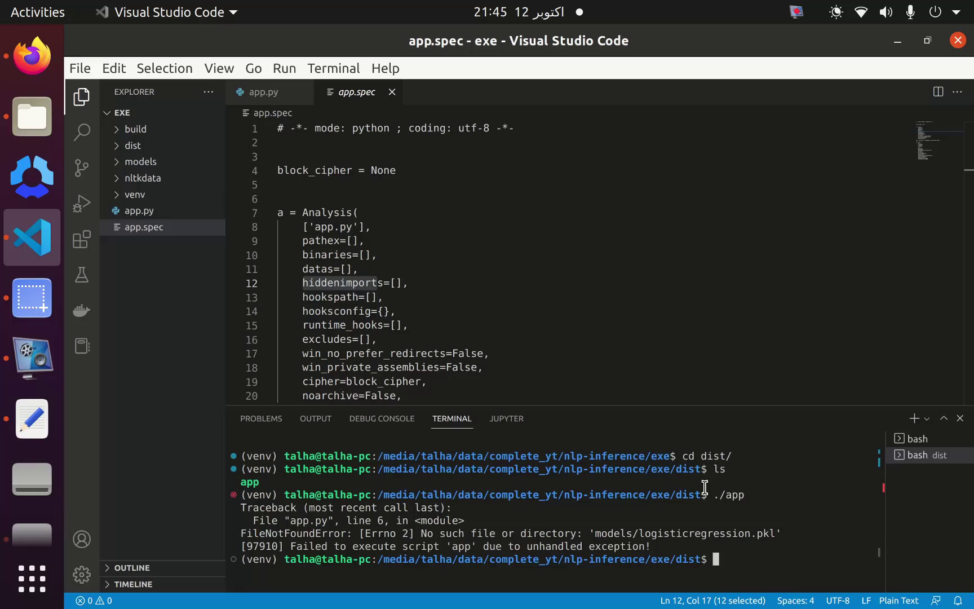
pyautogui.moveTo(428, 535)
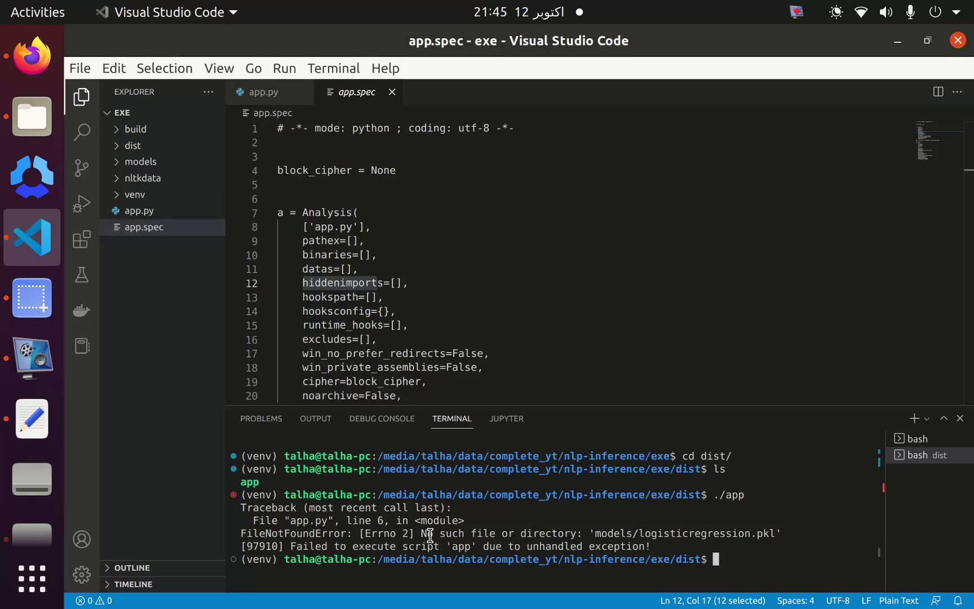
pyautogui.moveTo(616, 536)
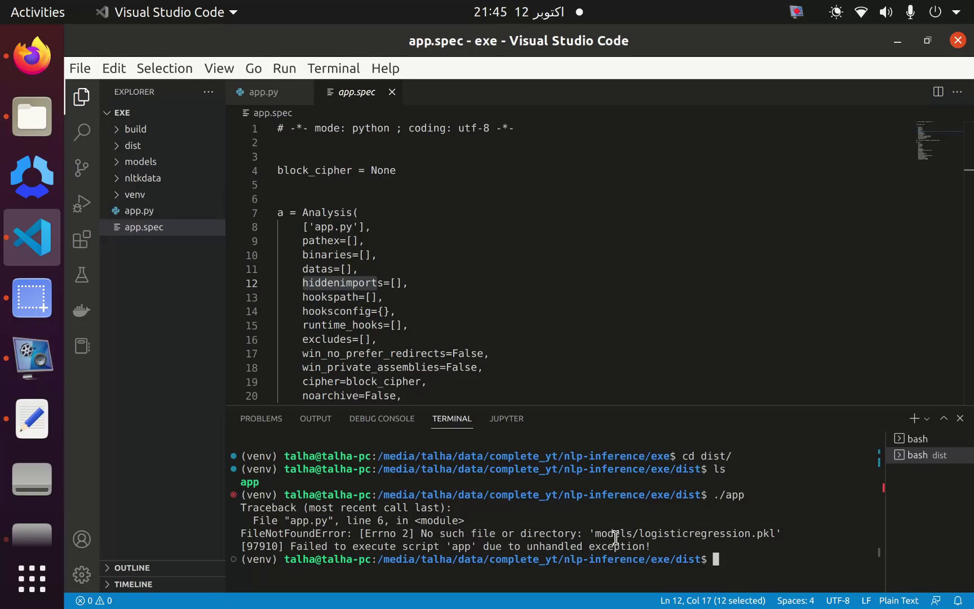
pyautogui.moveTo(758, 539)
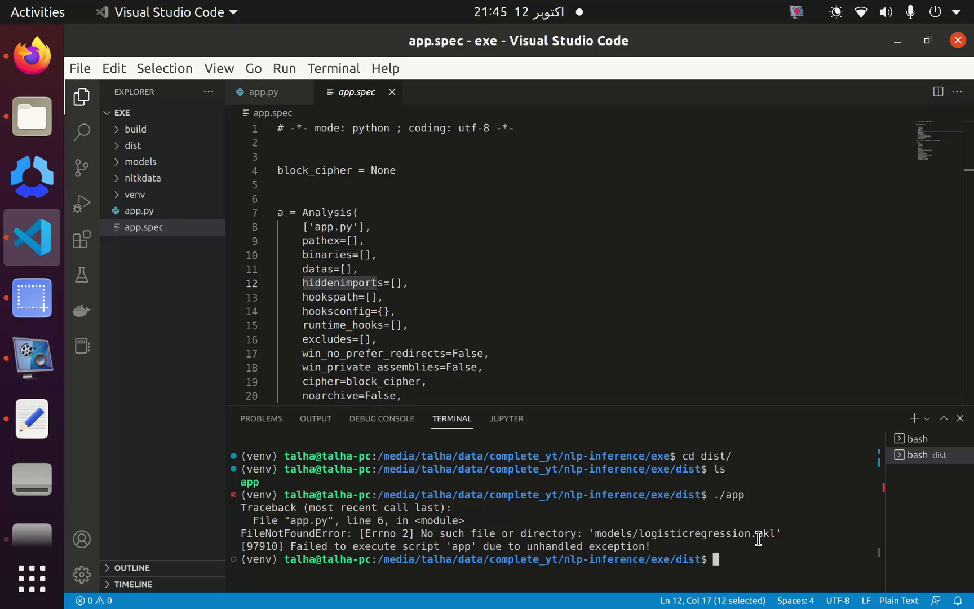
# Step: Add the ('models','models') tuple to the datas list in app.spec
pyautogui.click(262, 93)
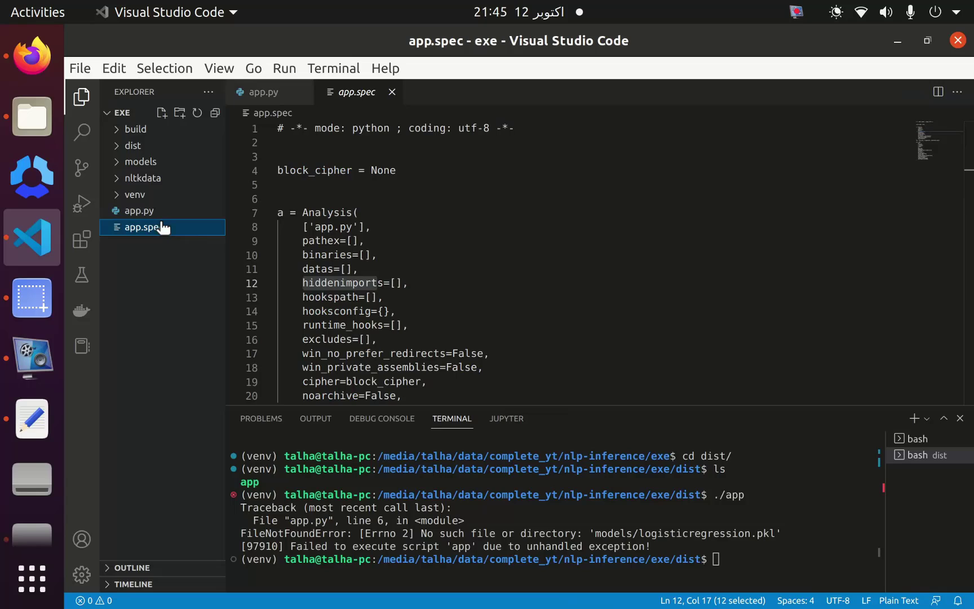
pyautogui.click(348, 270)
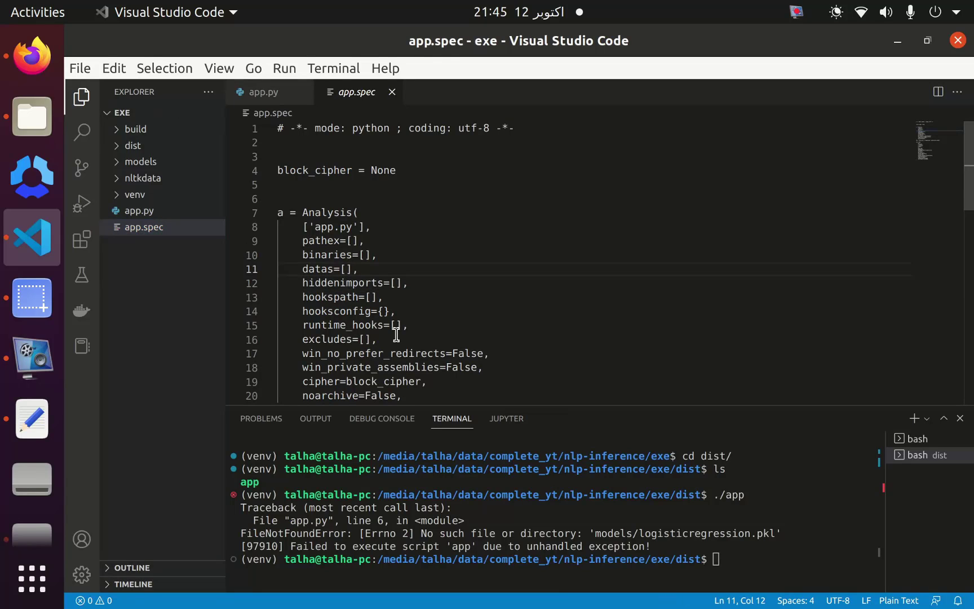
pyautogui.write('()')
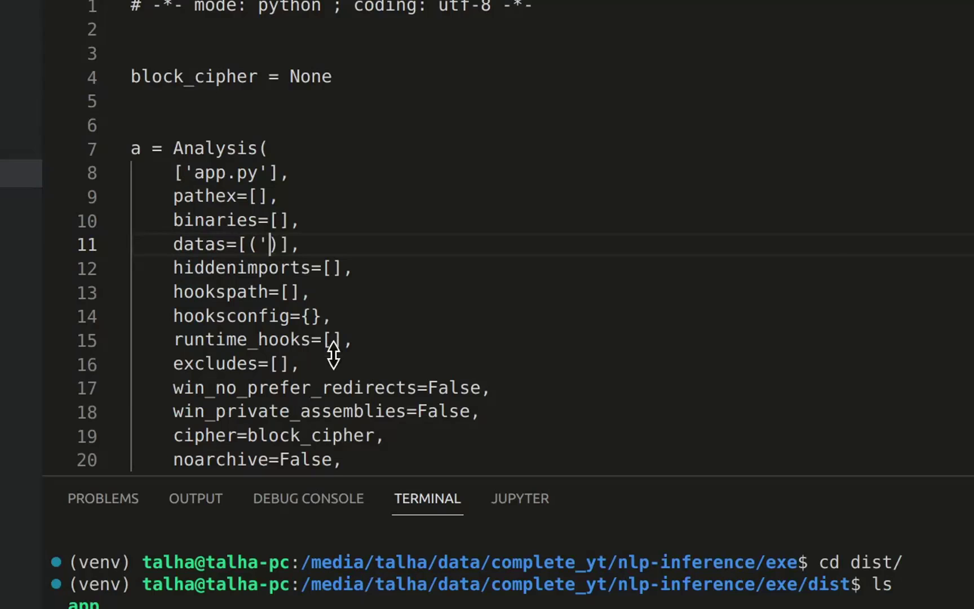
pyautogui.write('data')
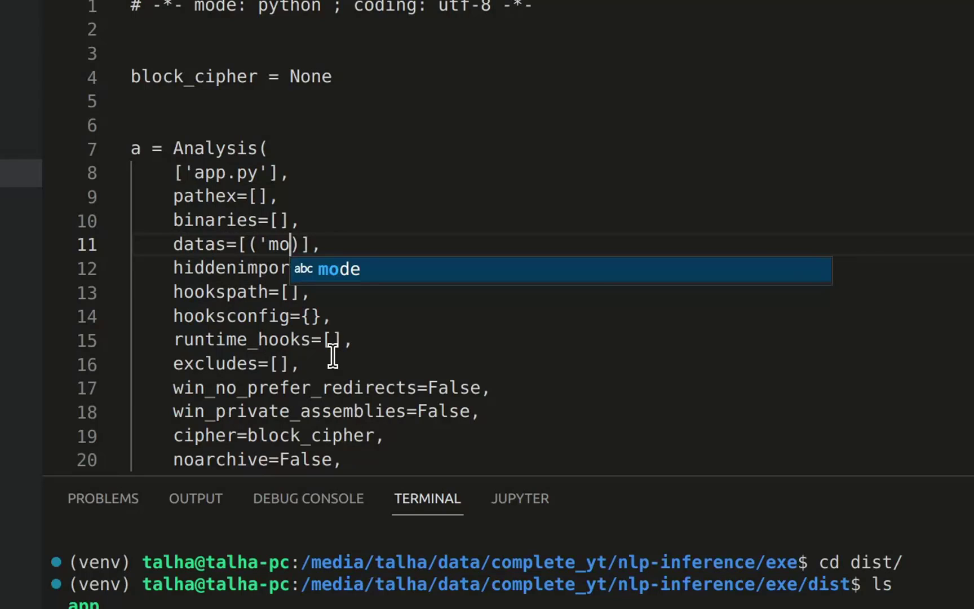
pyautogui.write('del')
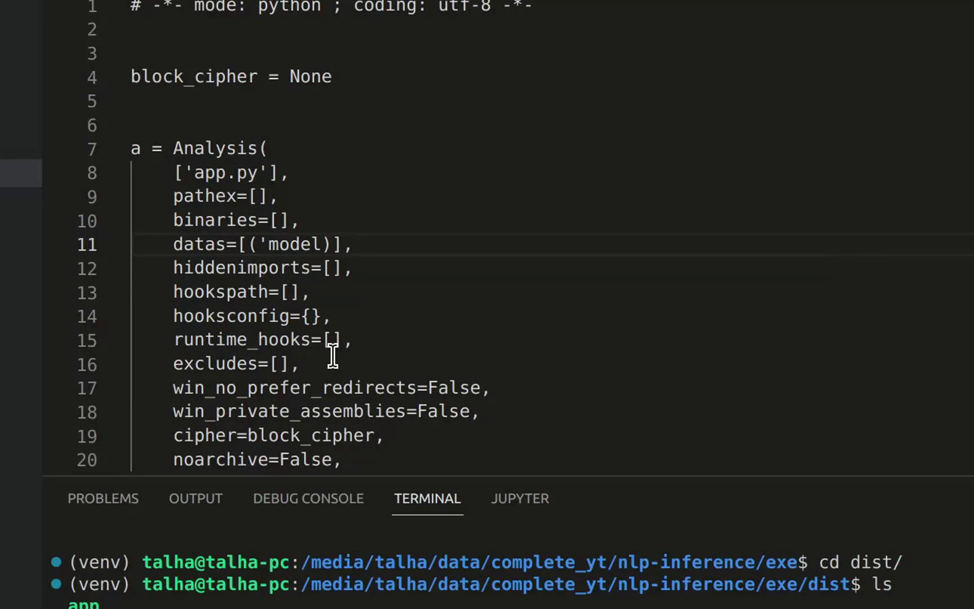
pyautogui.write("s'")
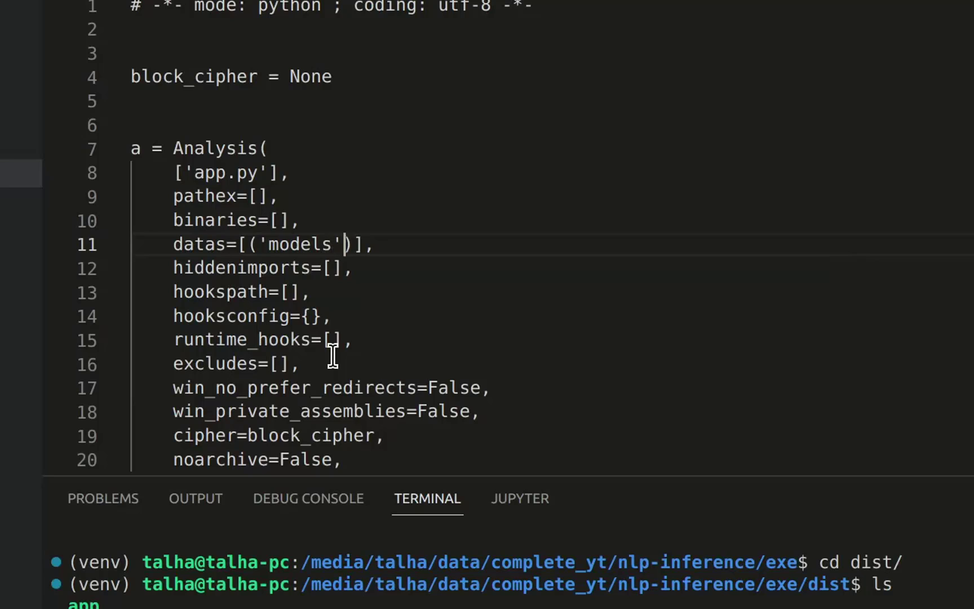
pyautogui.write(",('models'")
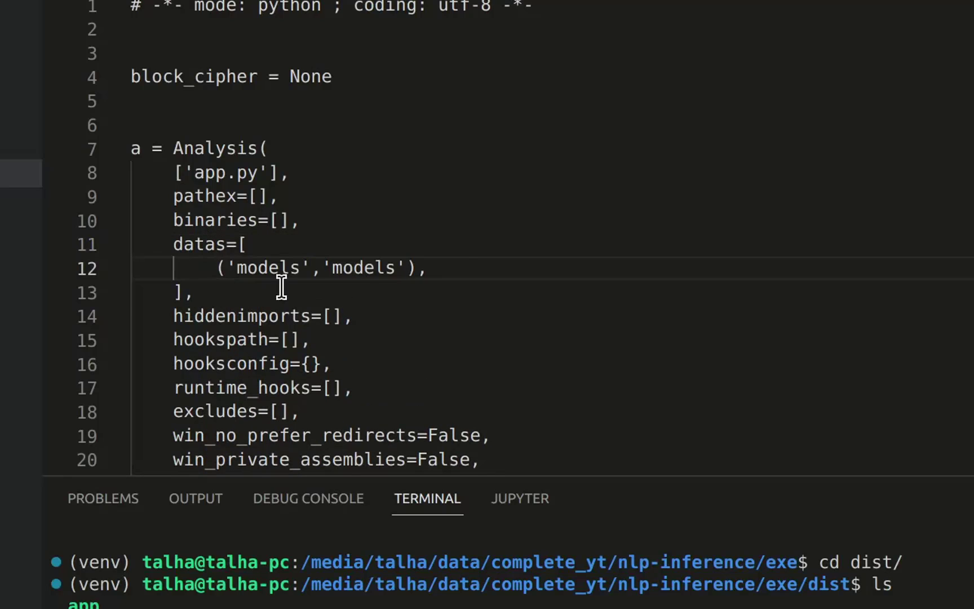
# Step: Append the ('nltkdata','nltkdata') tuple to the datas list
pyautogui.write('()')
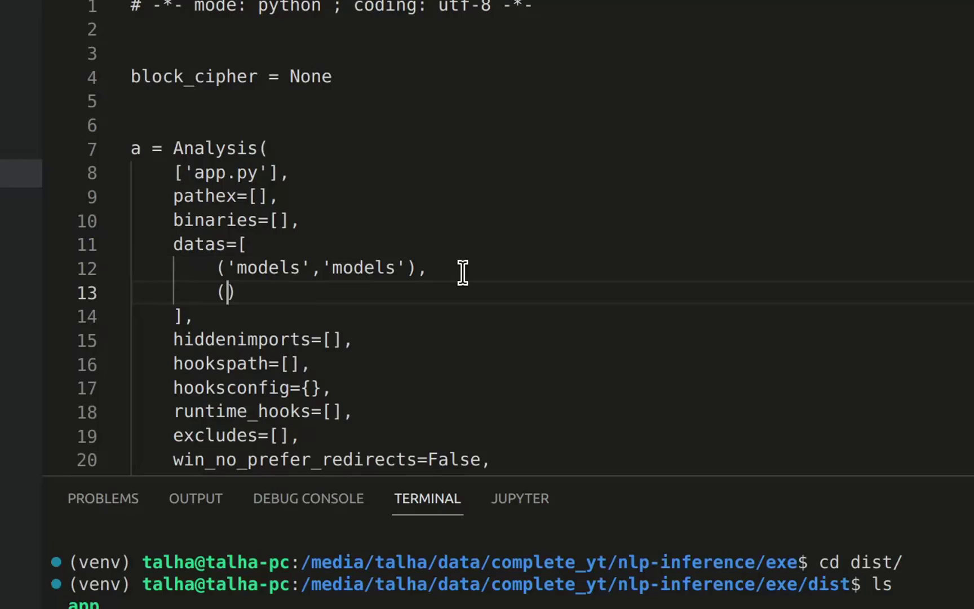
pyautogui.write("'nltkda")
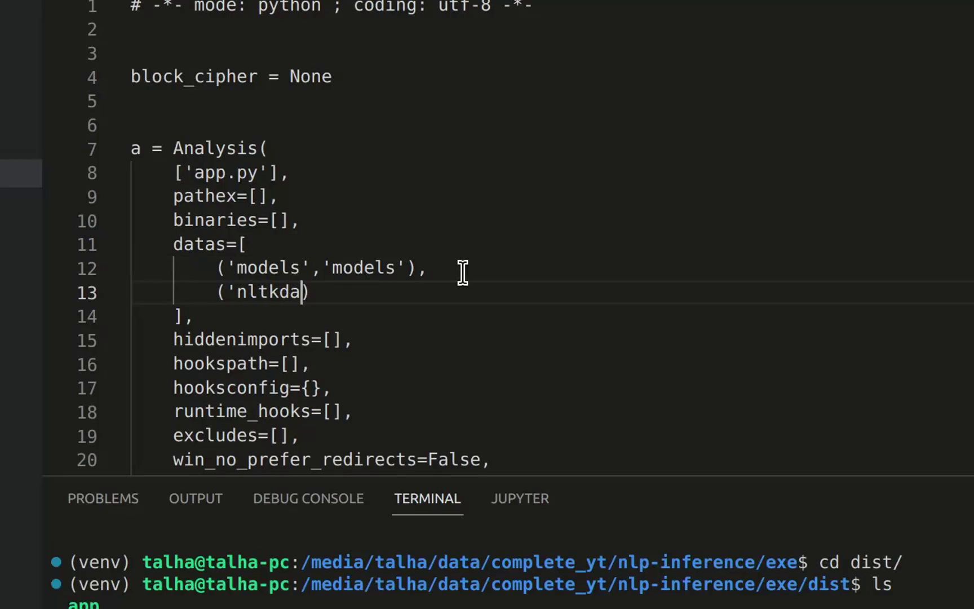
pyautogui.write('ta')
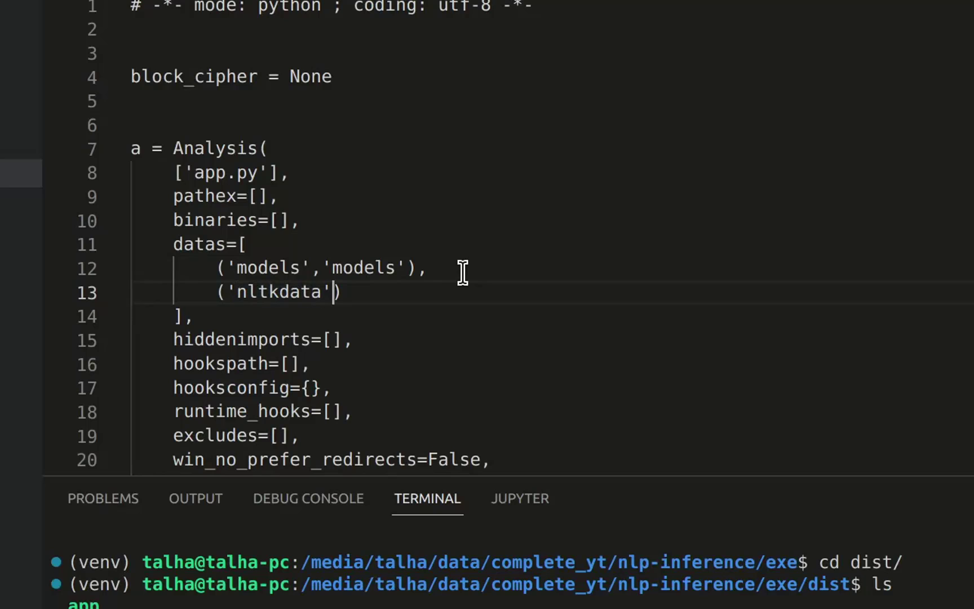
pyautogui.write(",'nltkdata'")
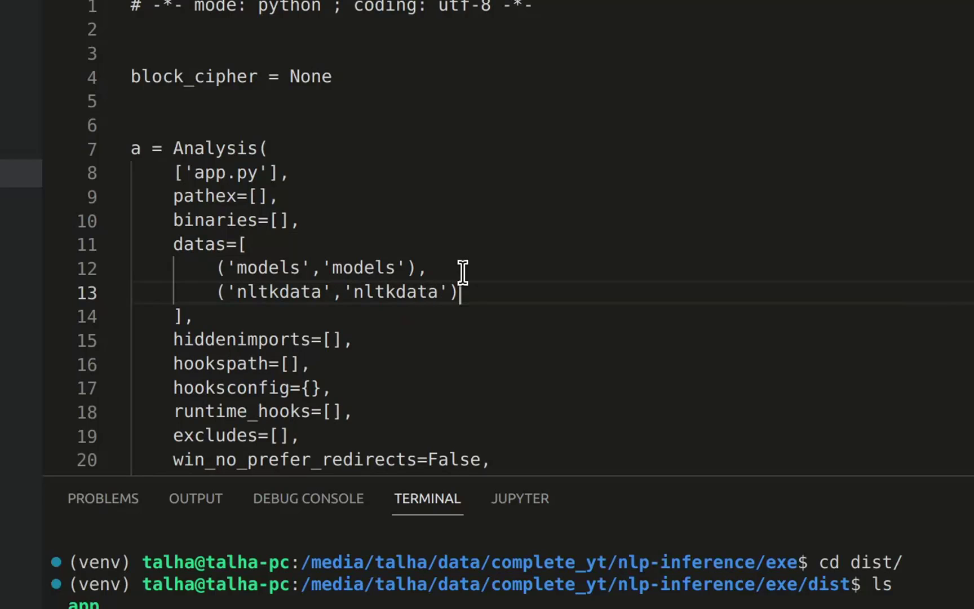
pyautogui.moveTo(512, 322)
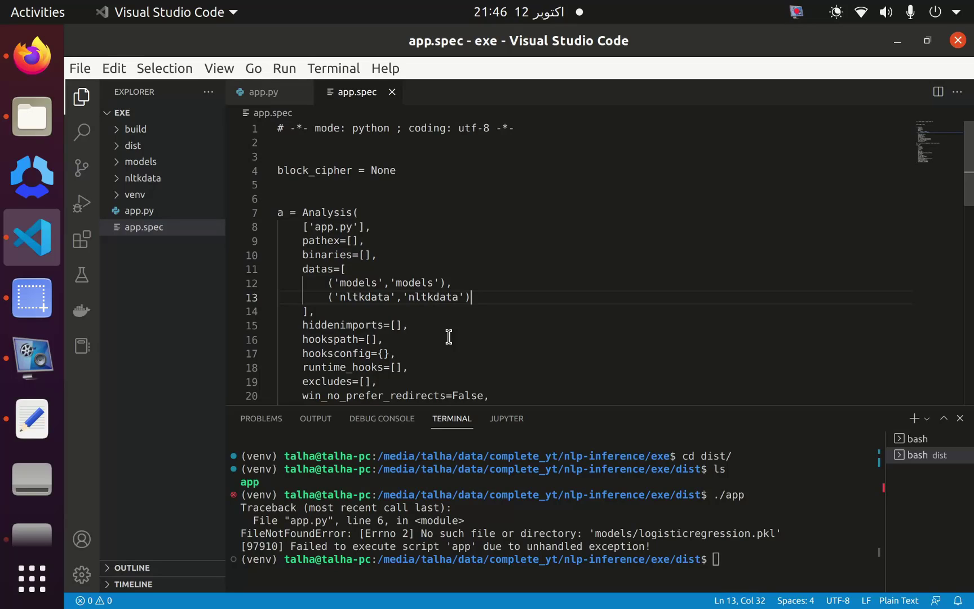
pyautogui.moveTo(791, 558)
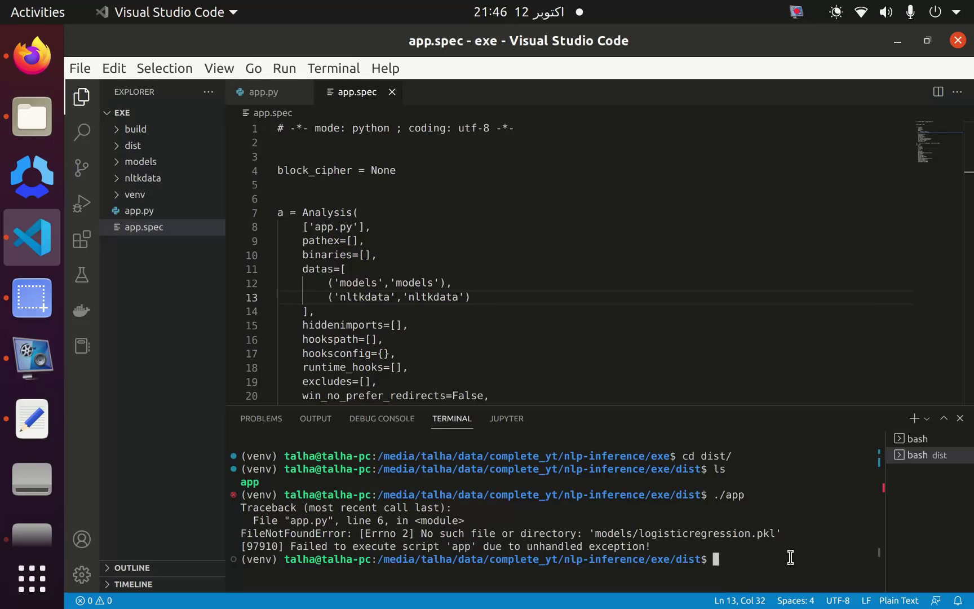
# Step: Run python -m PyInstaller to a successful build, clear the terminal, and start python -m PyInstaller app
pyautogui.write('pyt')
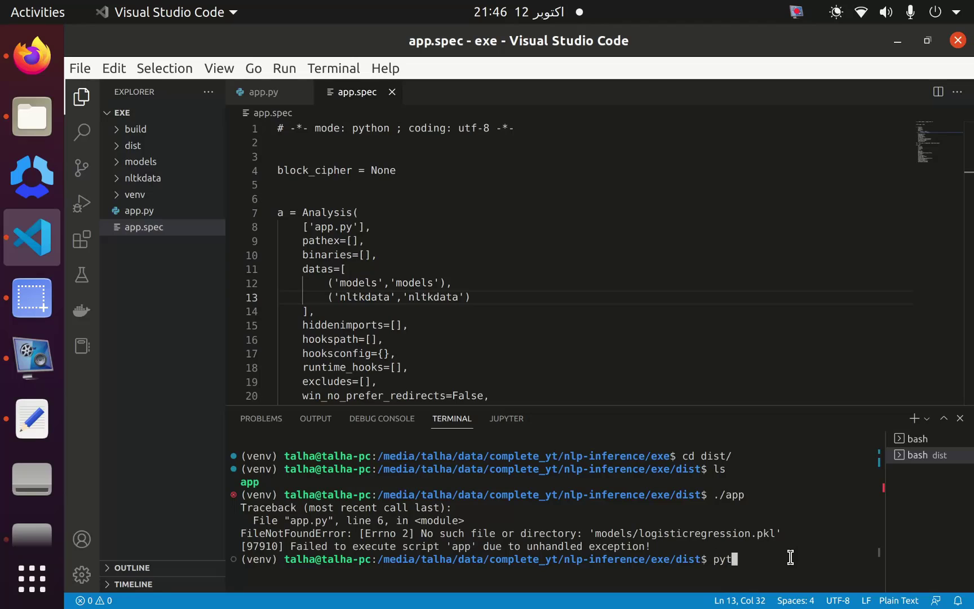
pyautogui.write('t')
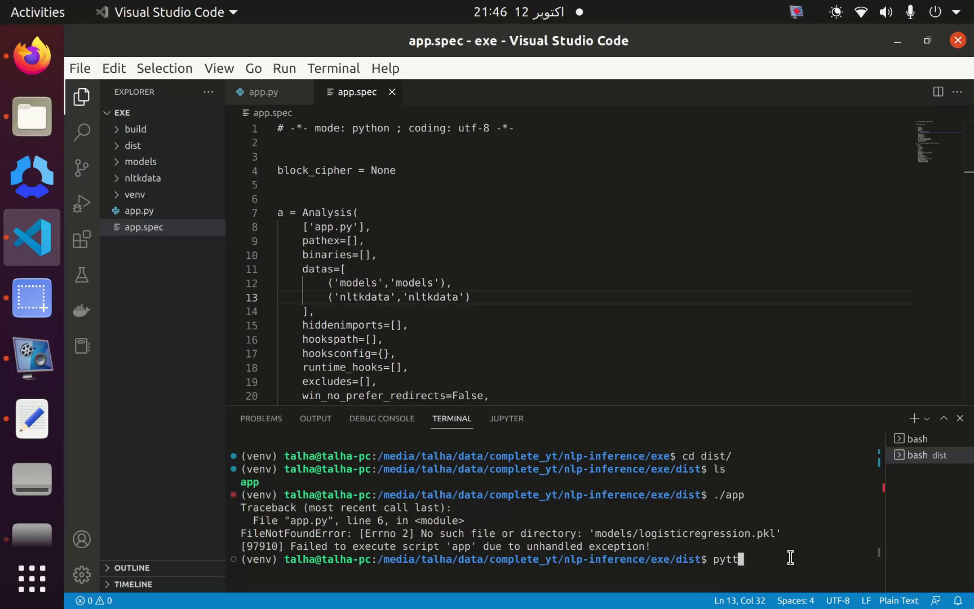
pyautogui.write('python -m PyIns')
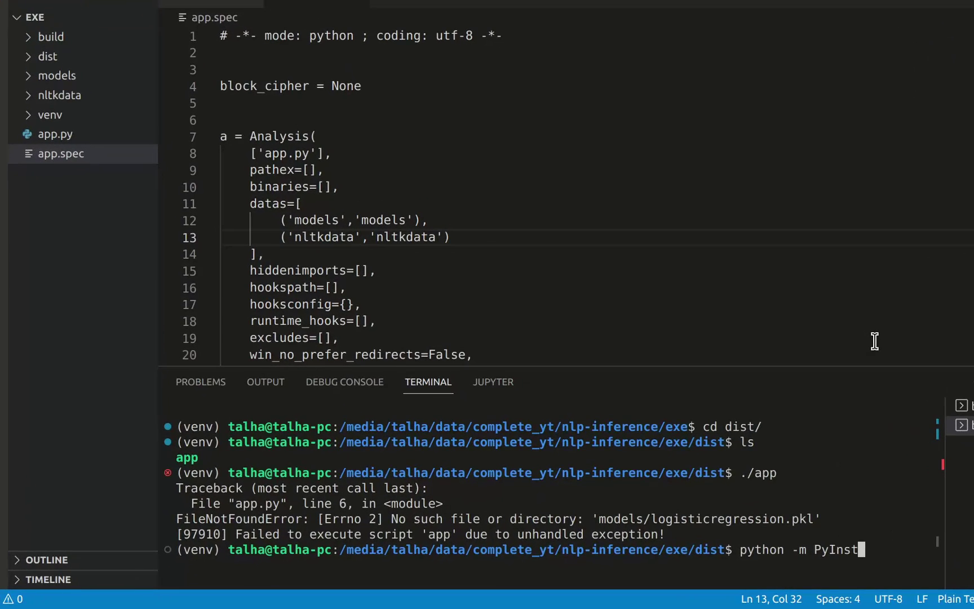
pyautogui.write('aller')
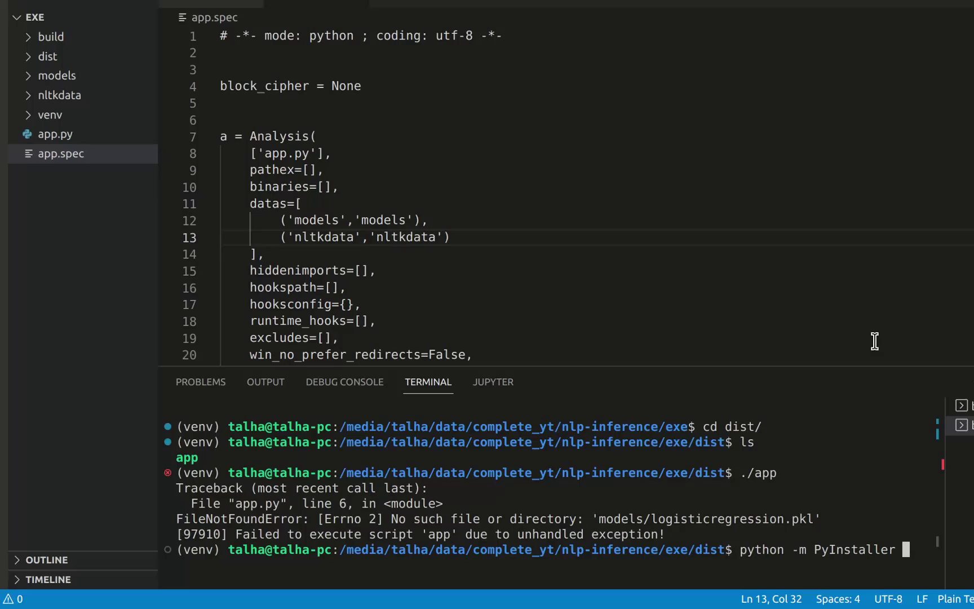
pyautogui.moveTo(758, 546)
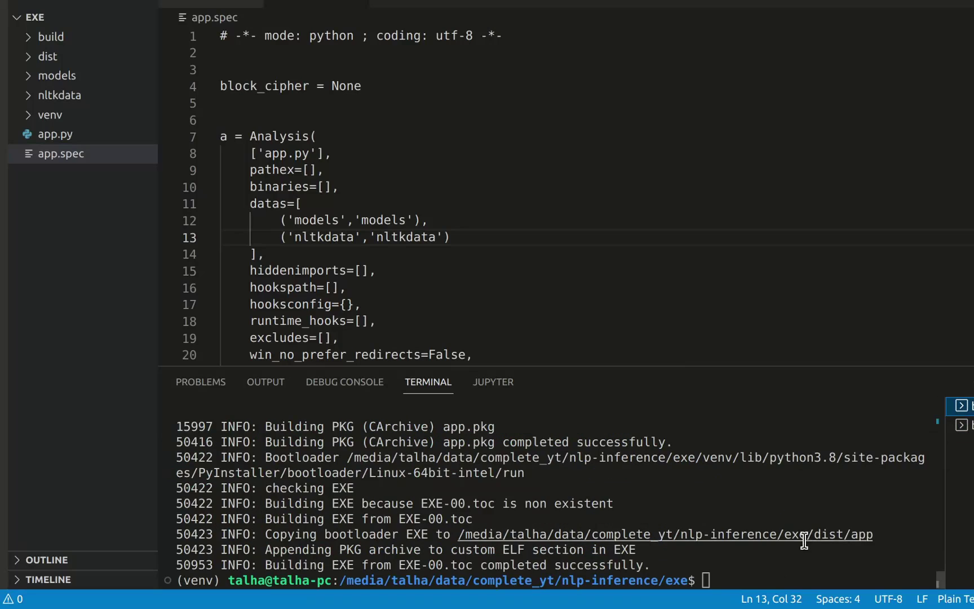
pyautogui.moveTo(682, 579)
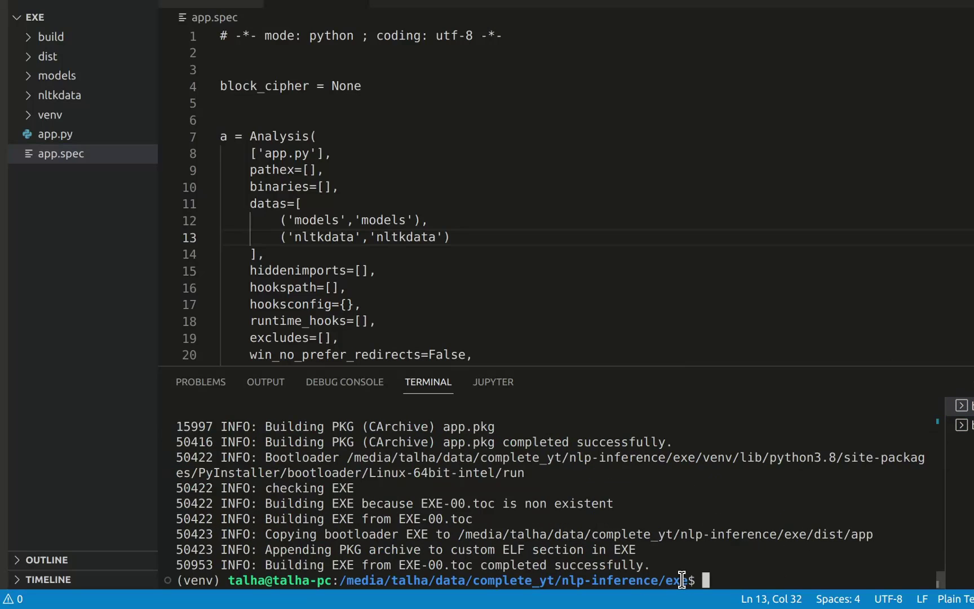
pyautogui.write('clear')
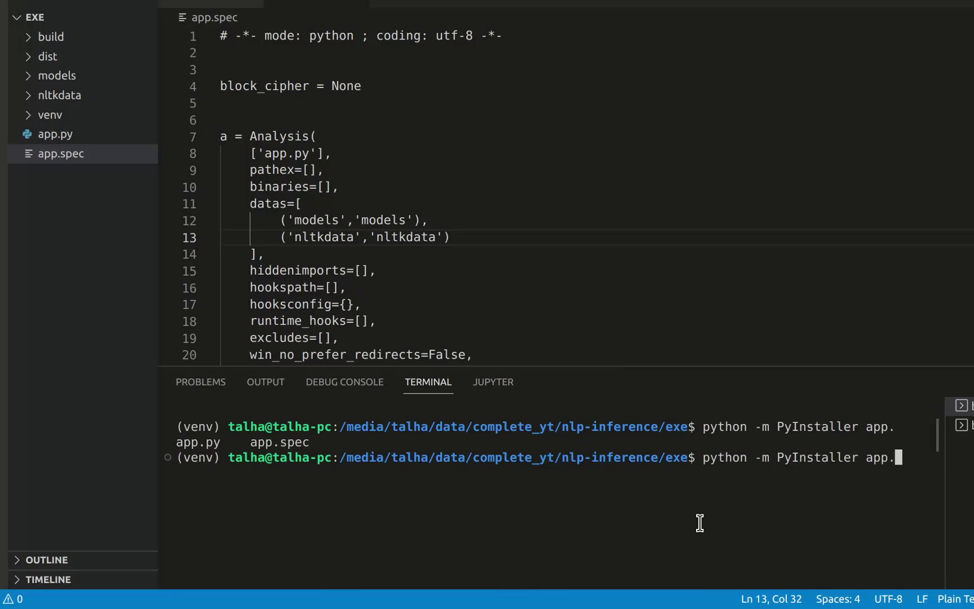
# Step: Run python -m PyInstaller app.spec and let the rebuild append the spec's datas
pyautogui.press('Return')
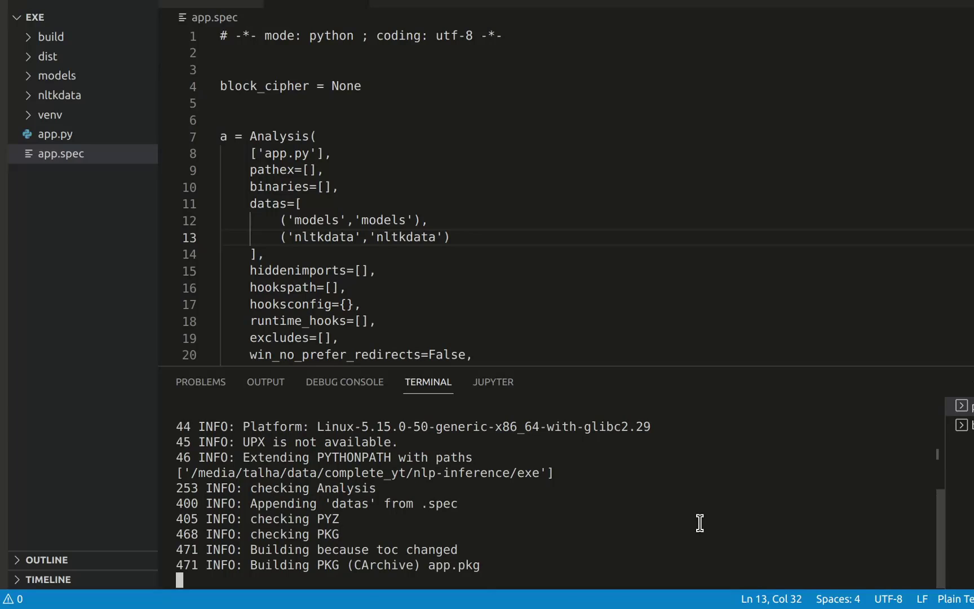
pyautogui.moveTo(771, 502)
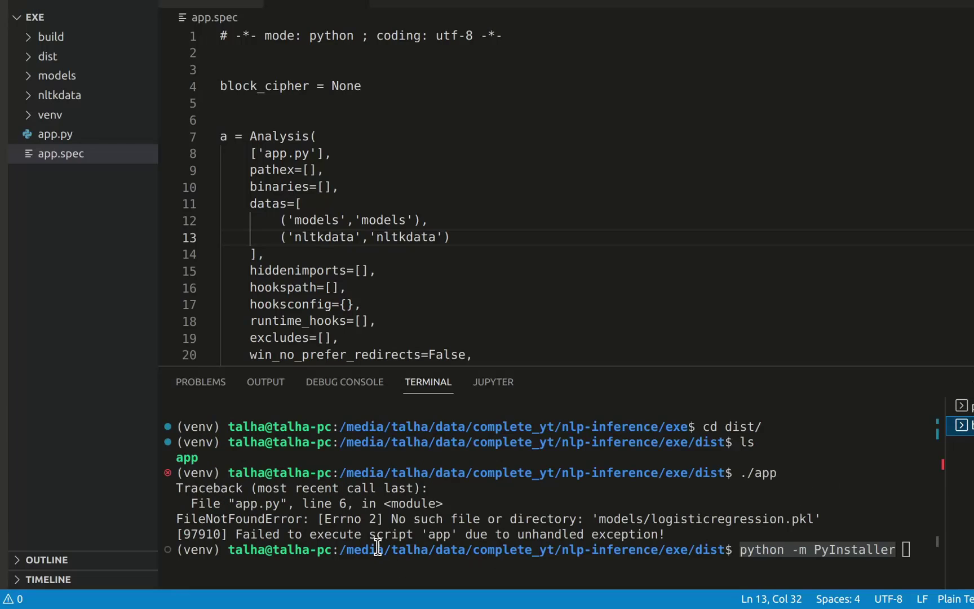
pyautogui.moveTo(584, 528)
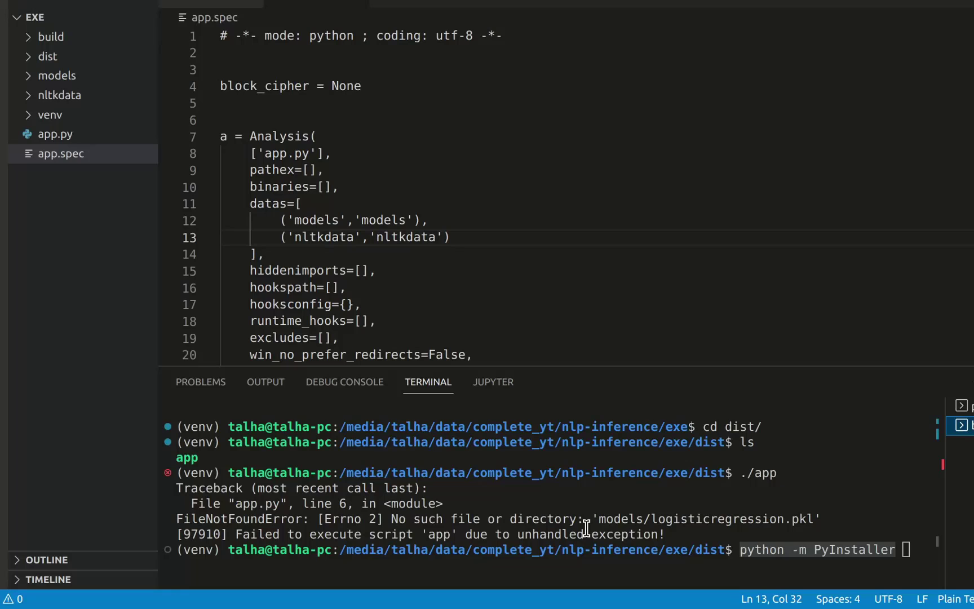
pyautogui.press('Return')
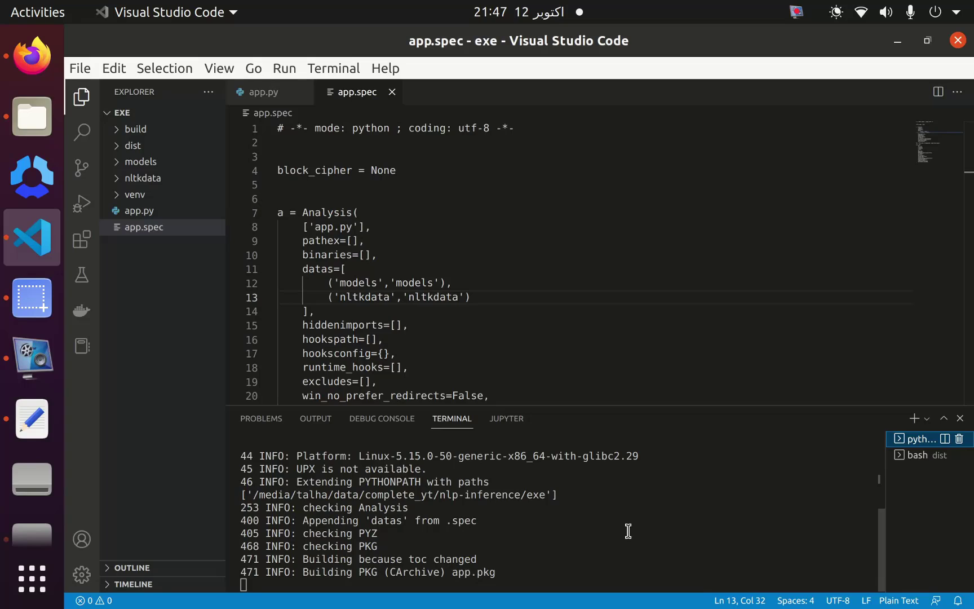
pyautogui.moveTo(568, 479)
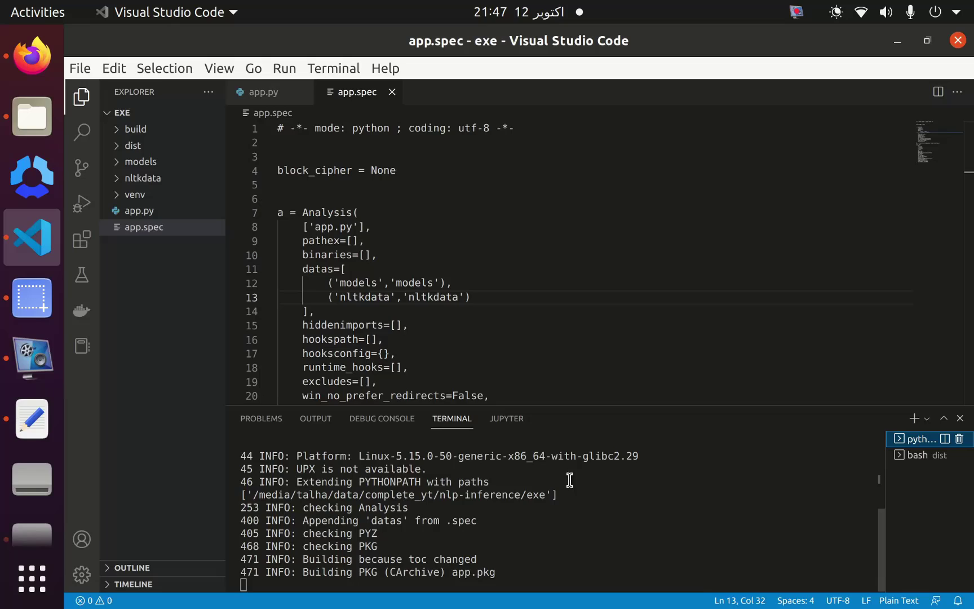
pyautogui.moveTo(419, 277)
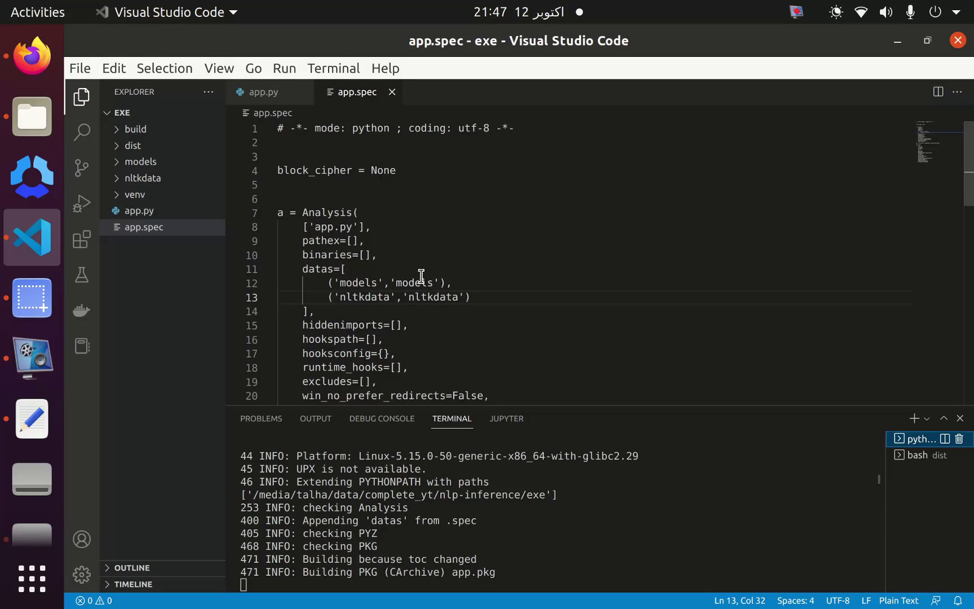
pyautogui.moveTo(372, 234)
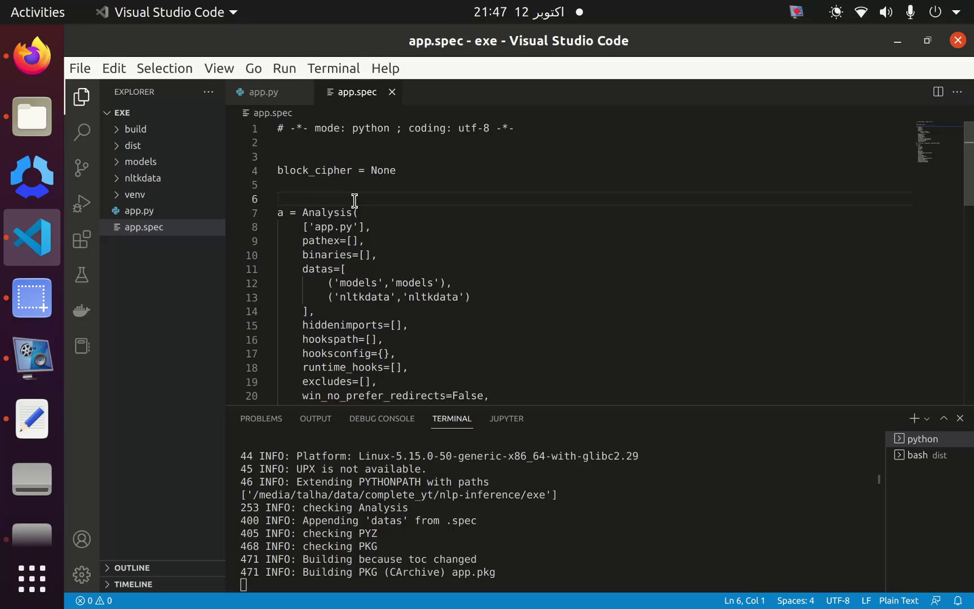
pyautogui.moveTo(354, 192)
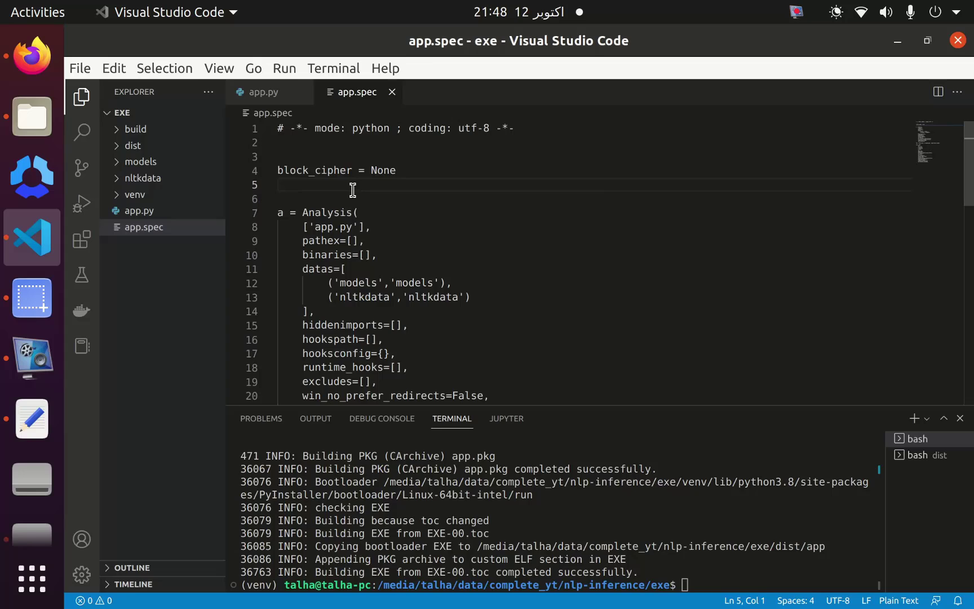
# Step: Add 'from PyInstaller.utils.hooks import collect_submodules' near the top of app.spec
pyautogui.write('from P')
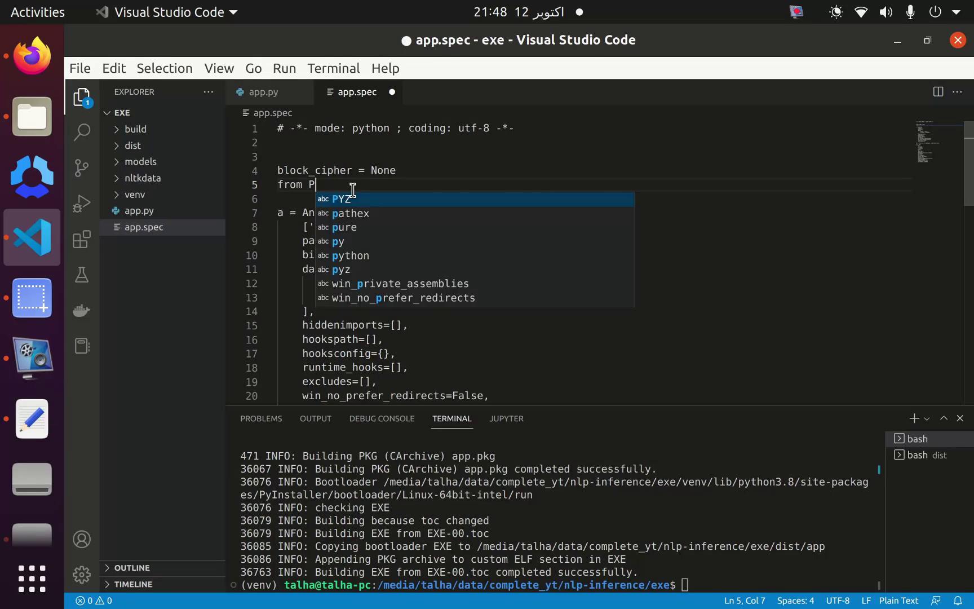
pyautogui.write('yinsta')
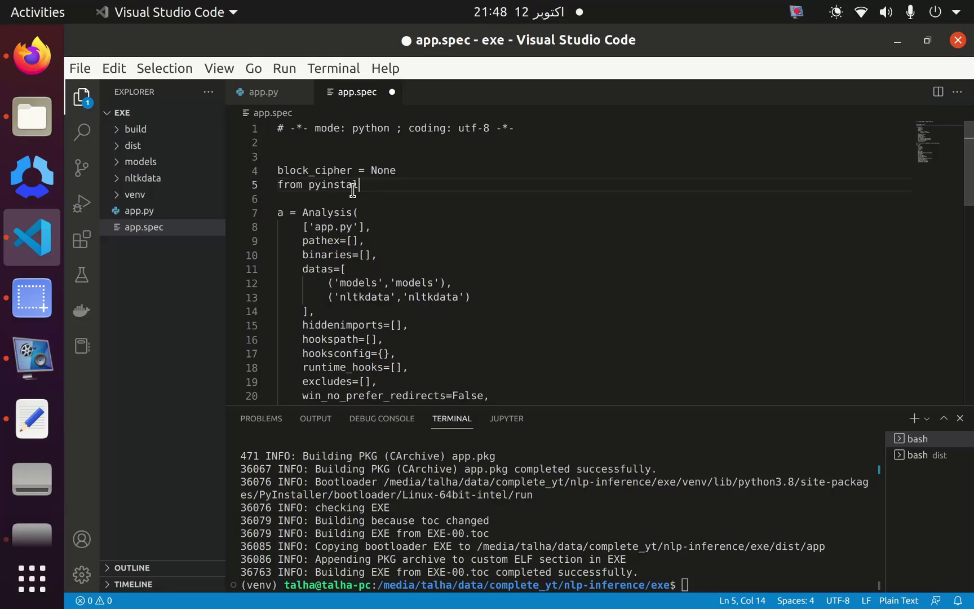
pyautogui.write('ler.')
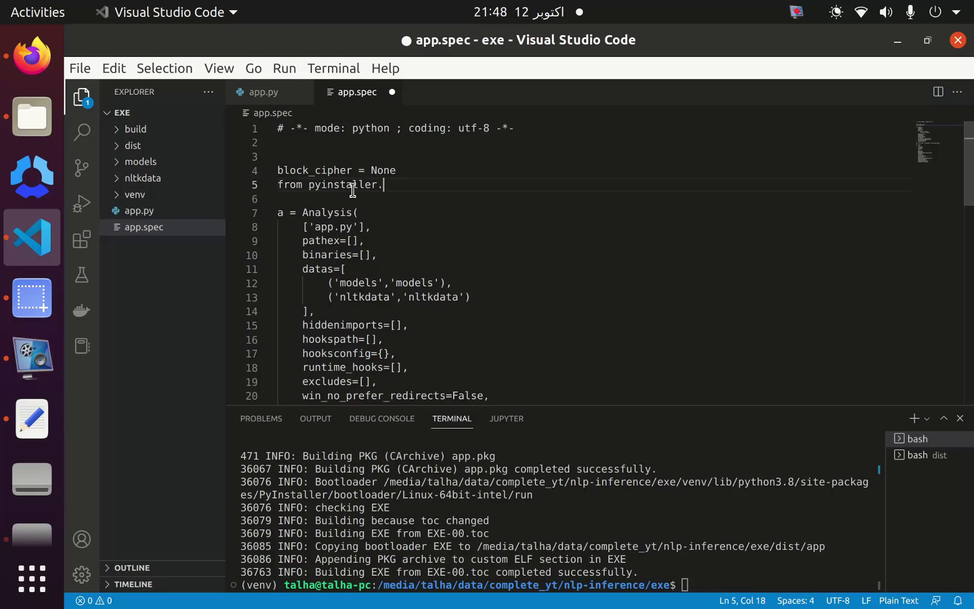
pyautogui.write('u')
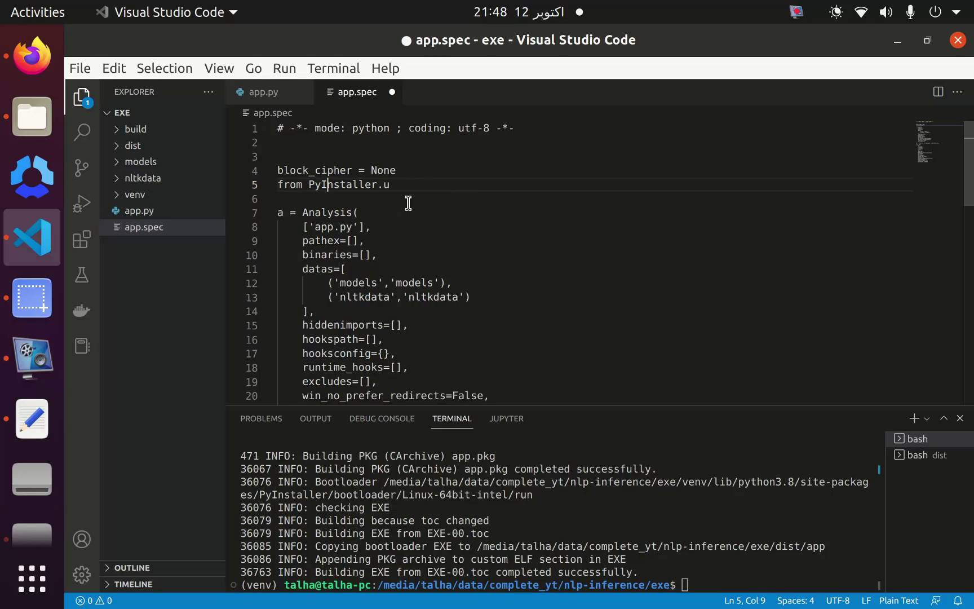
pyautogui.write('tils.')
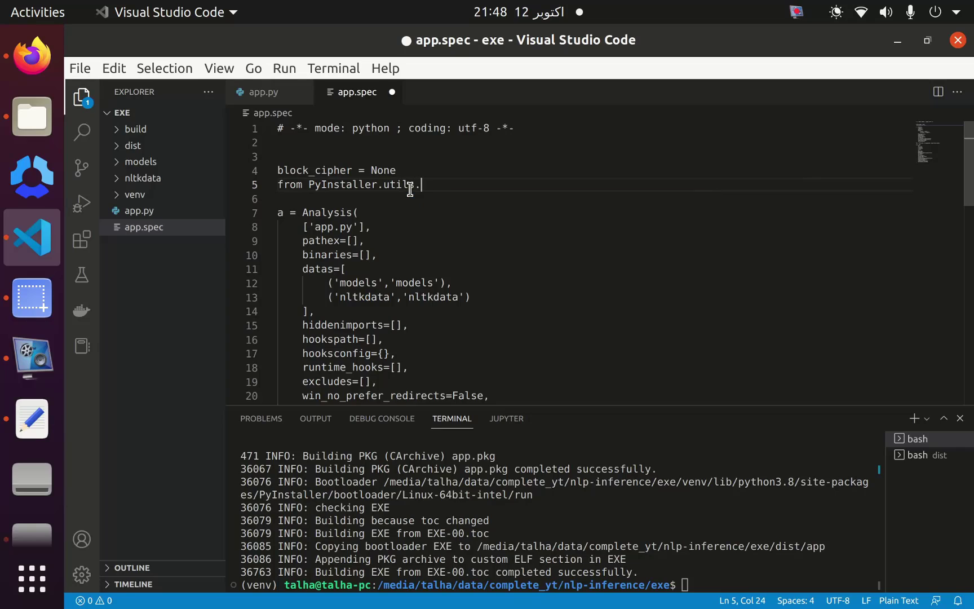
pyautogui.write('hooks')
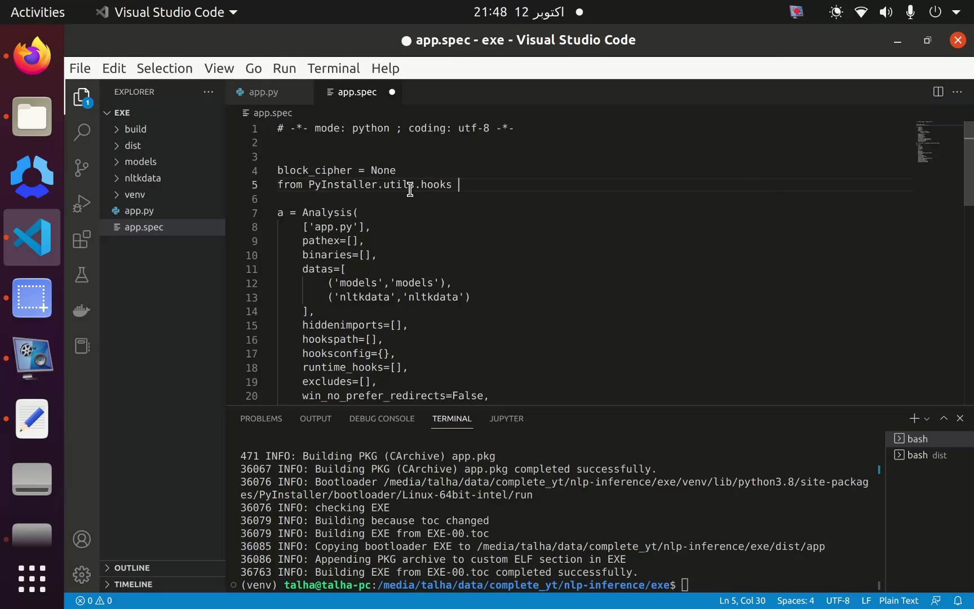
pyautogui.write('import collect')
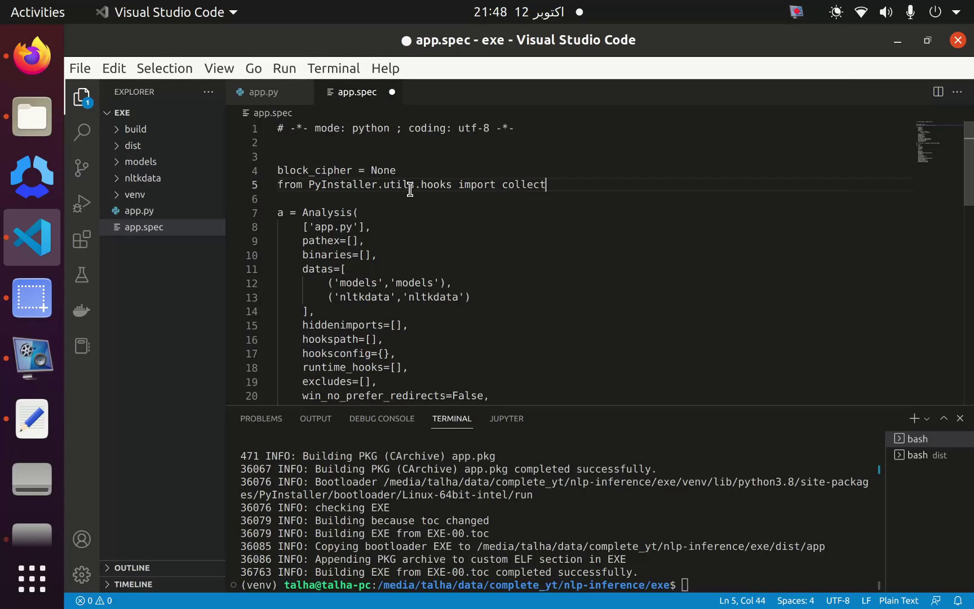
pyautogui.write('_submodul')
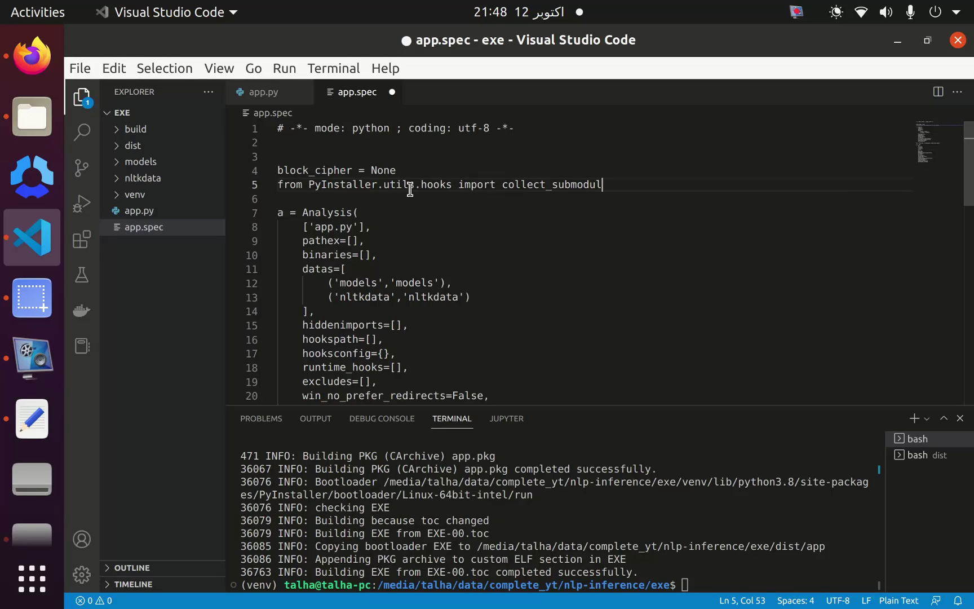
pyautogui.write('es')
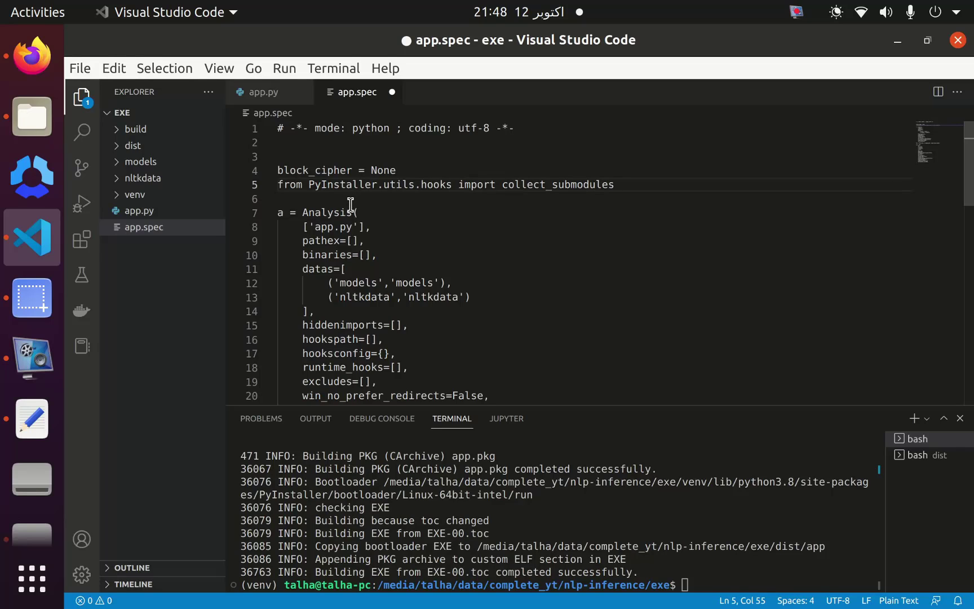
pyautogui.moveTo(390, 197)
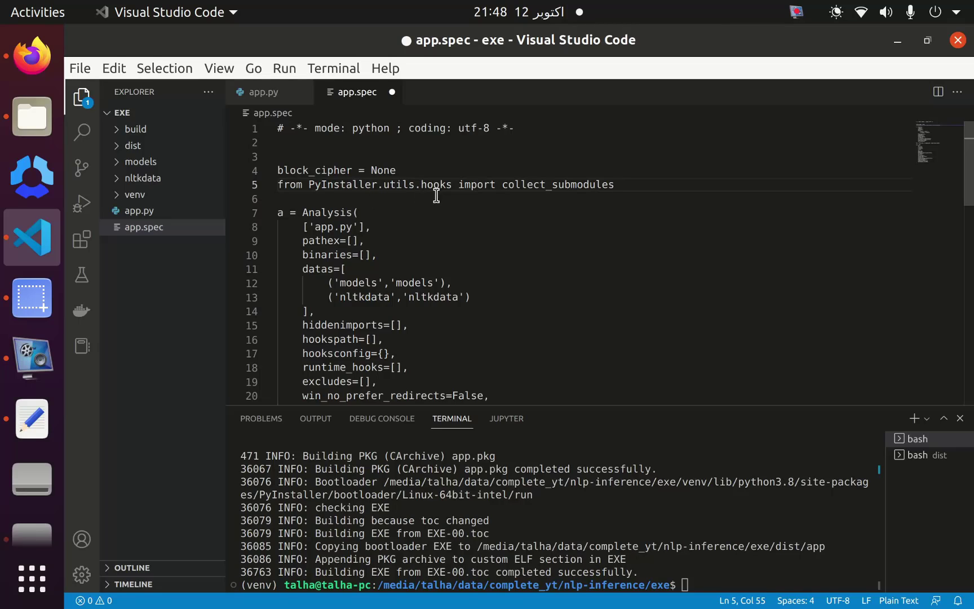
pyautogui.doubleClick(557, 185)
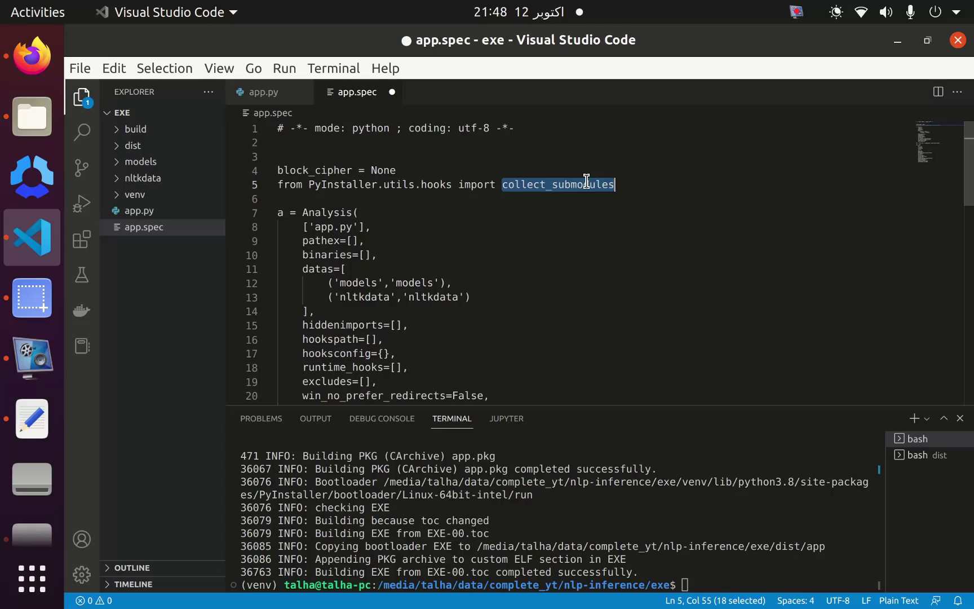
pyautogui.click(653, 184)
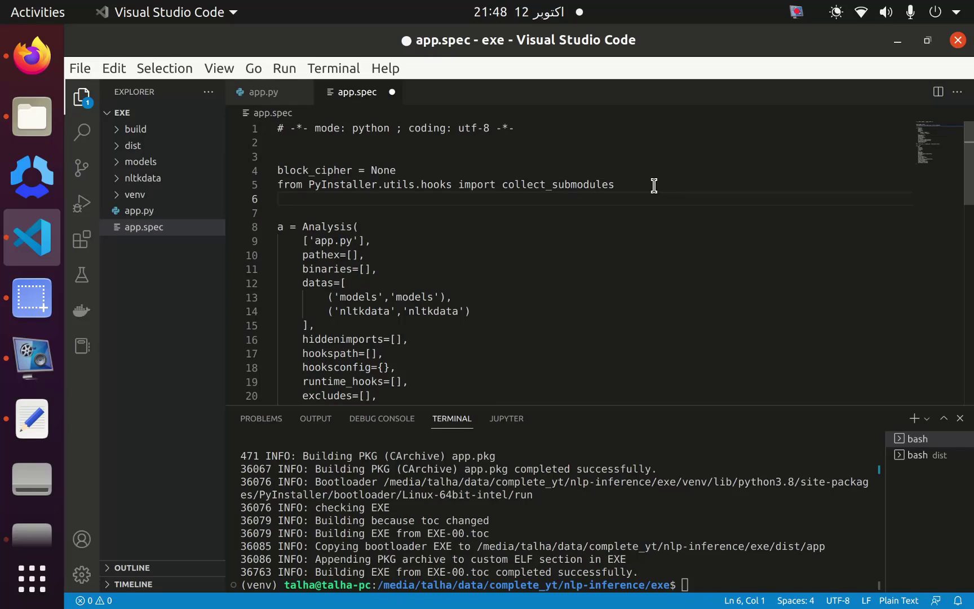
# Step: Define hidden_seaborn = collect_submodules() and reference it in the Analysis hiddenimports value
pyautogui.write('h')
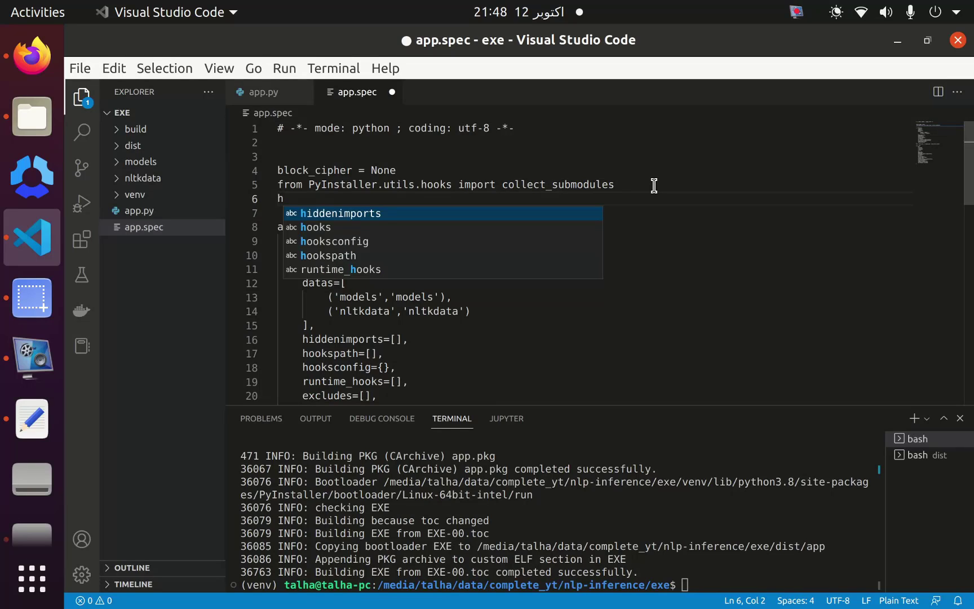
pyautogui.write('idd')
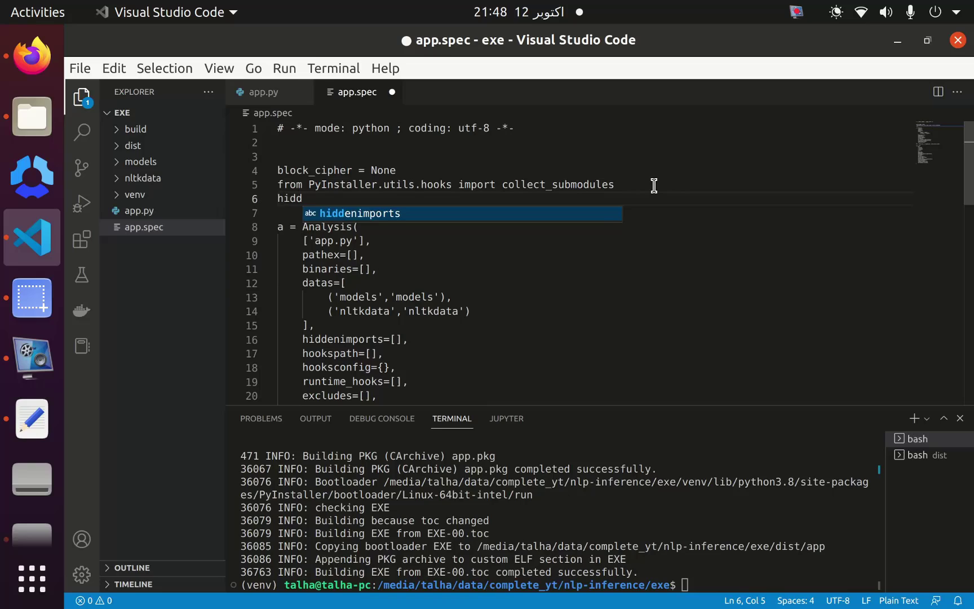
pyautogui.write('en')
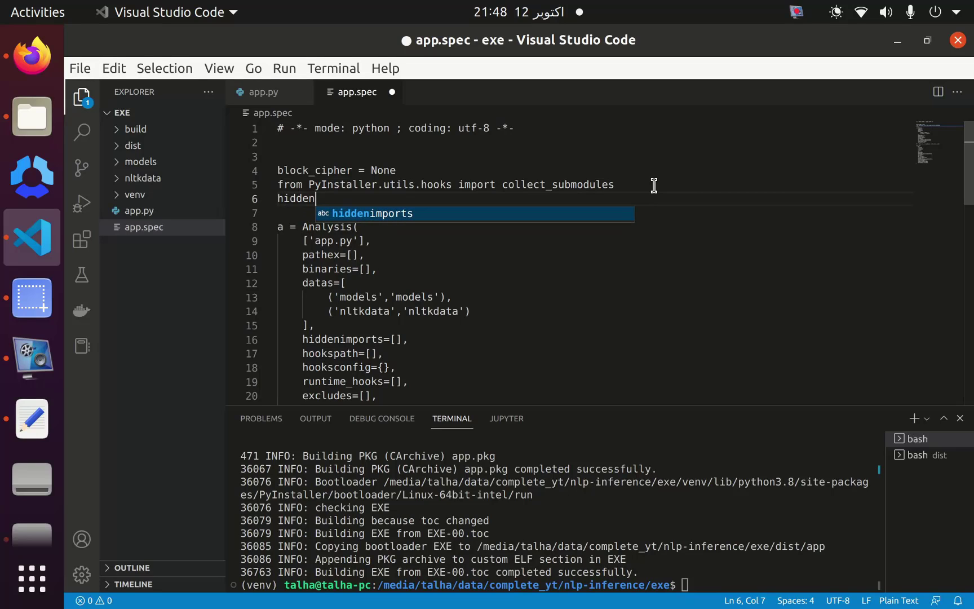
pyautogui.write('_seab')
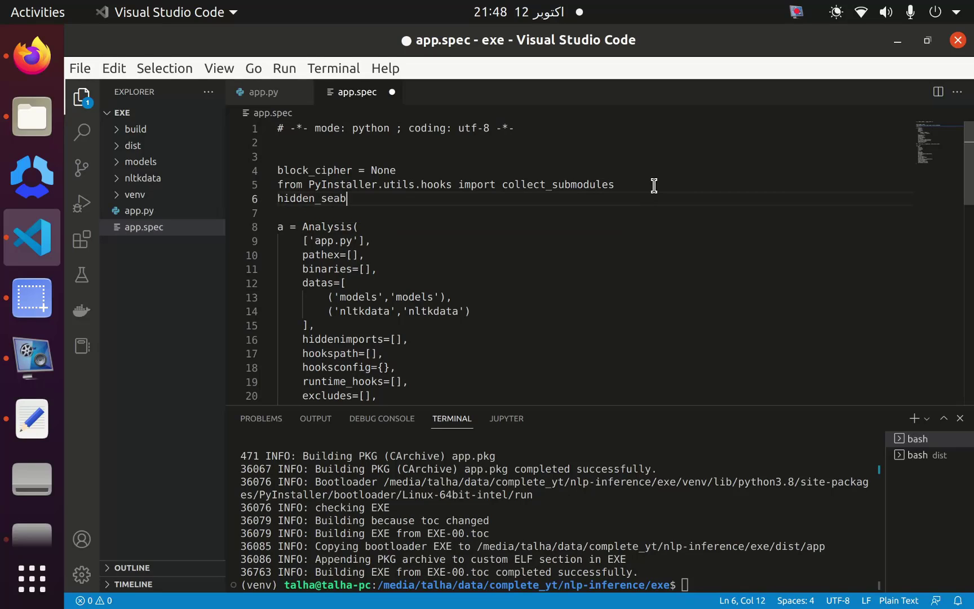
pyautogui.write('orn=')
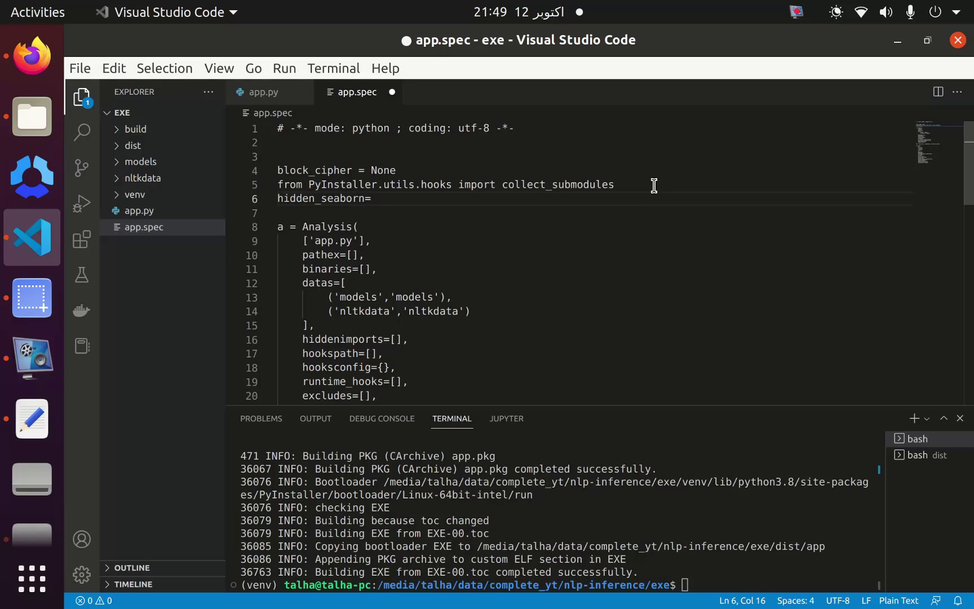
pyautogui.write('collect_submodules()')
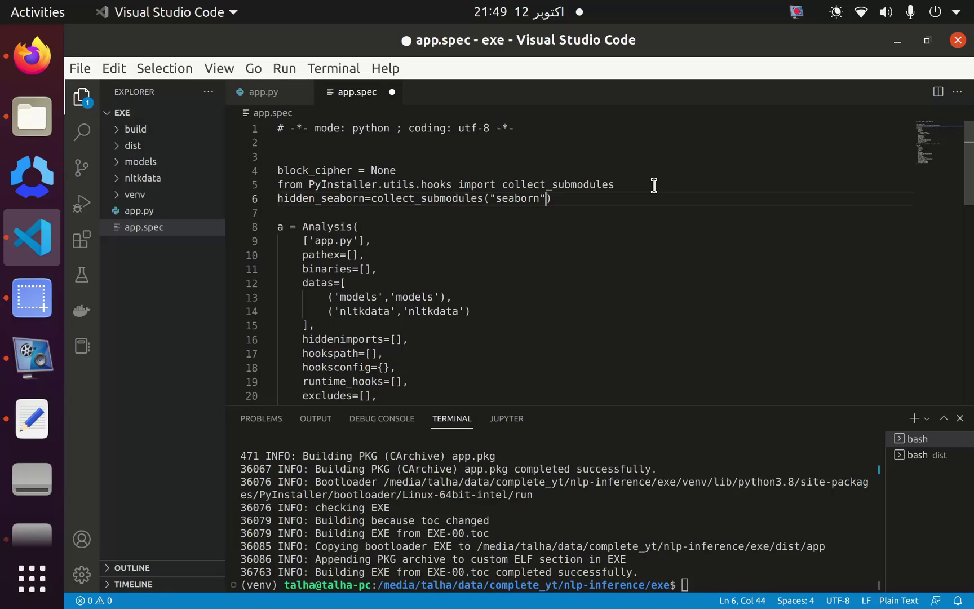
pyautogui.moveTo(623, 184)
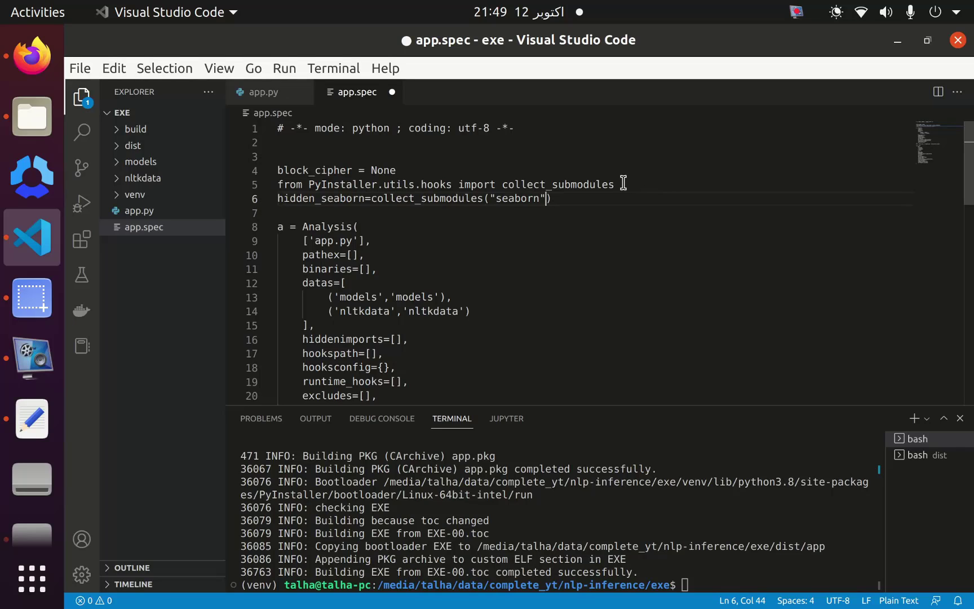
pyautogui.doubleClick(322, 199)
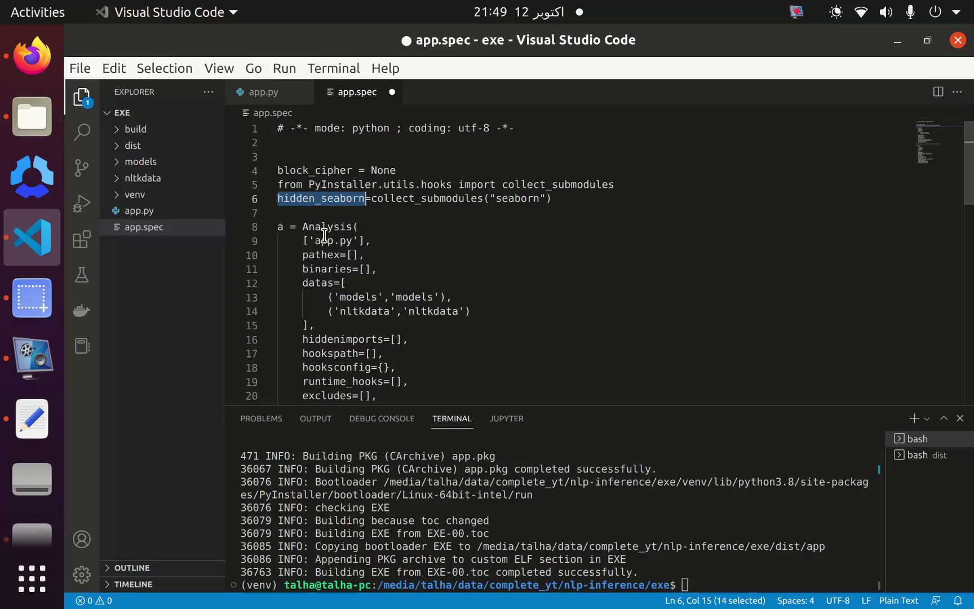
pyautogui.scroll(-3)
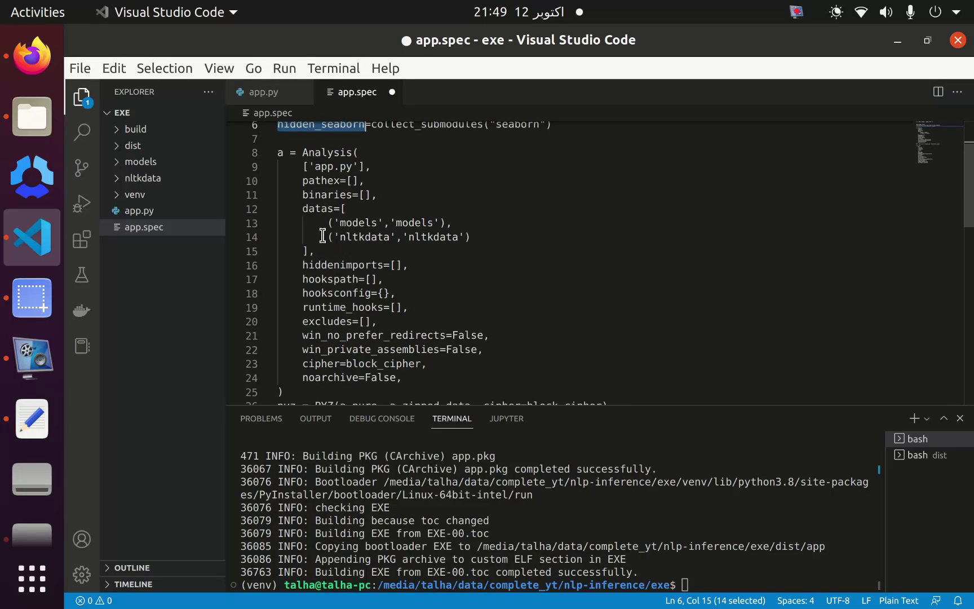
pyautogui.click(385, 265)
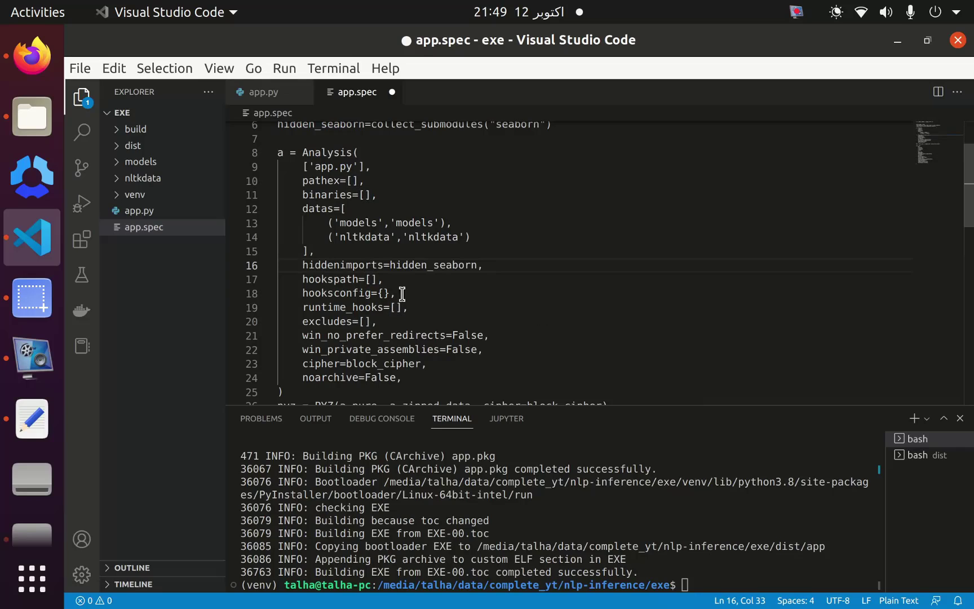
pyautogui.scroll(3)
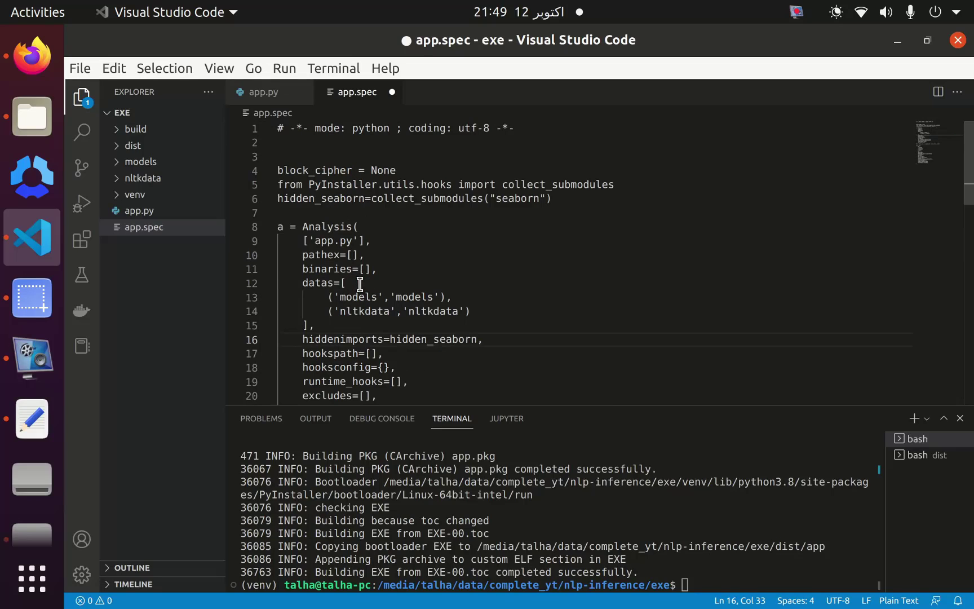
# Step: Duplicate the line as hidden_pandas for pandas, set hiddenimports=hidden_seaborn+hidden_pandas, then start removing the edits
pyautogui.tripleClick(414, 199)
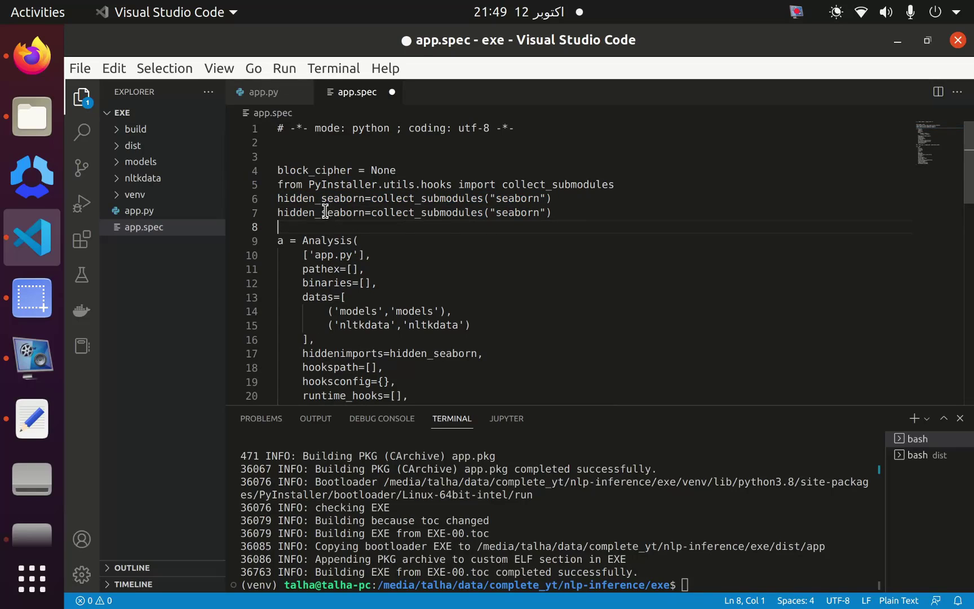
pyautogui.doubleClick(341, 212)
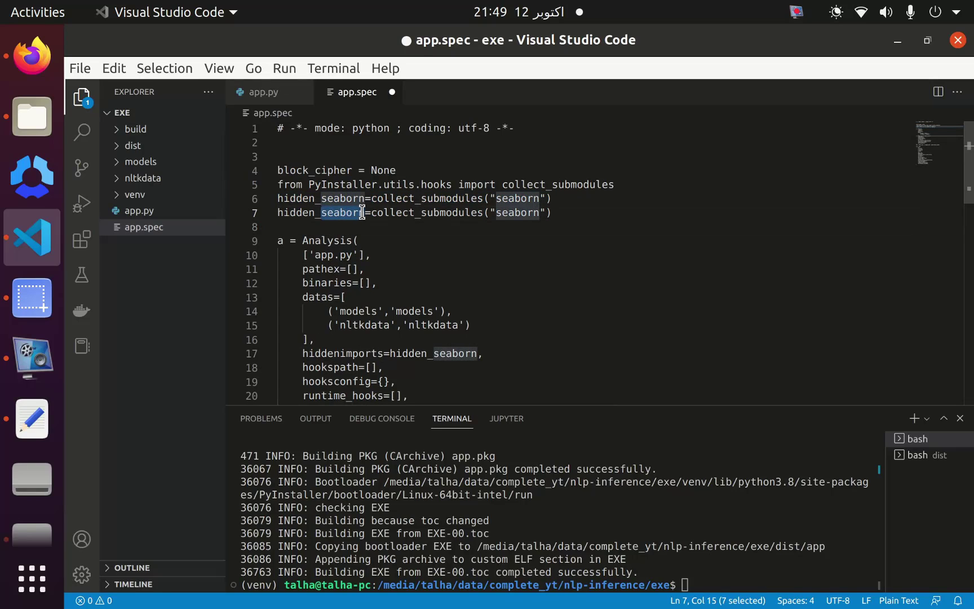
pyautogui.write('pan')
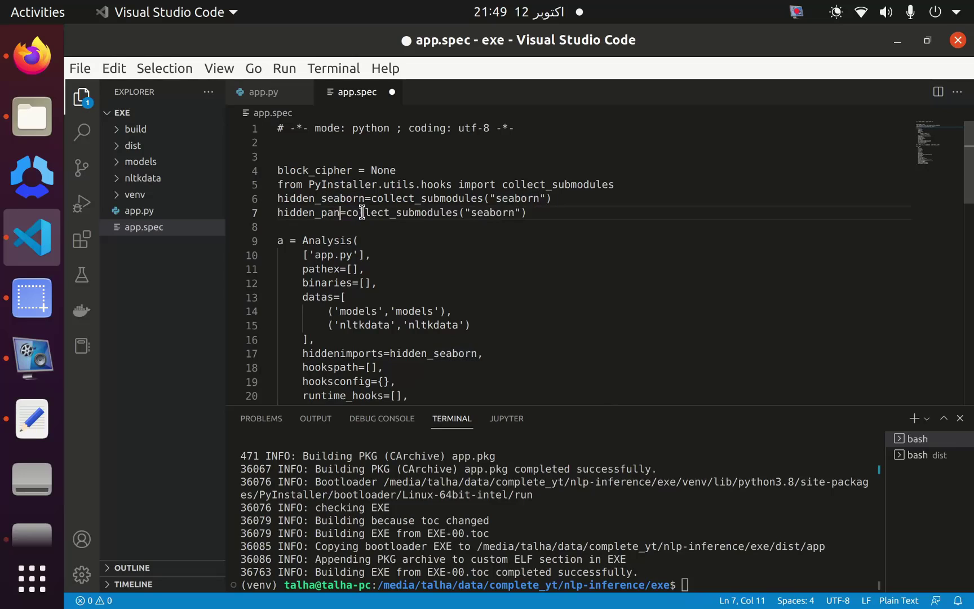
pyautogui.doubleClick(509, 212)
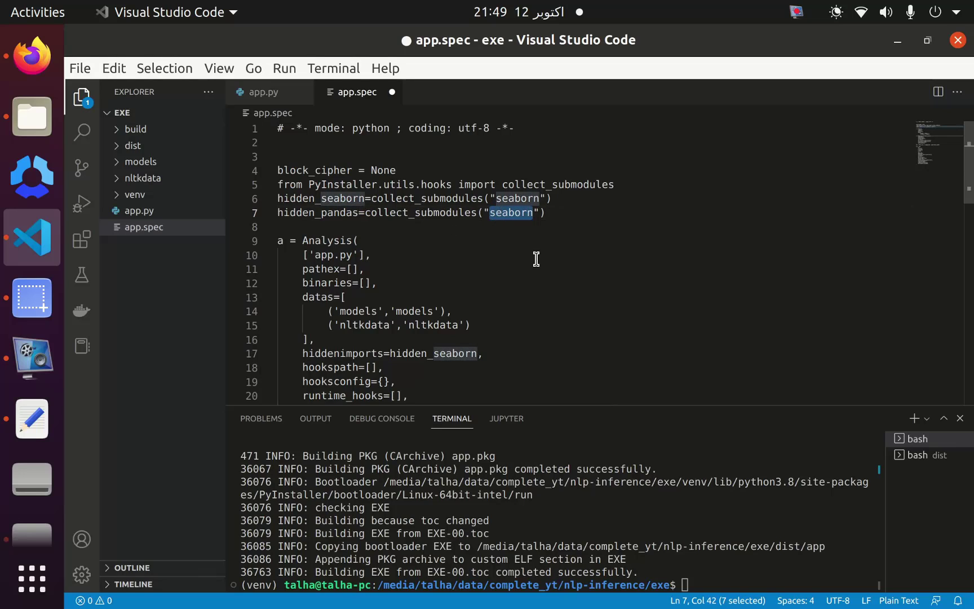
pyautogui.write('pandas')
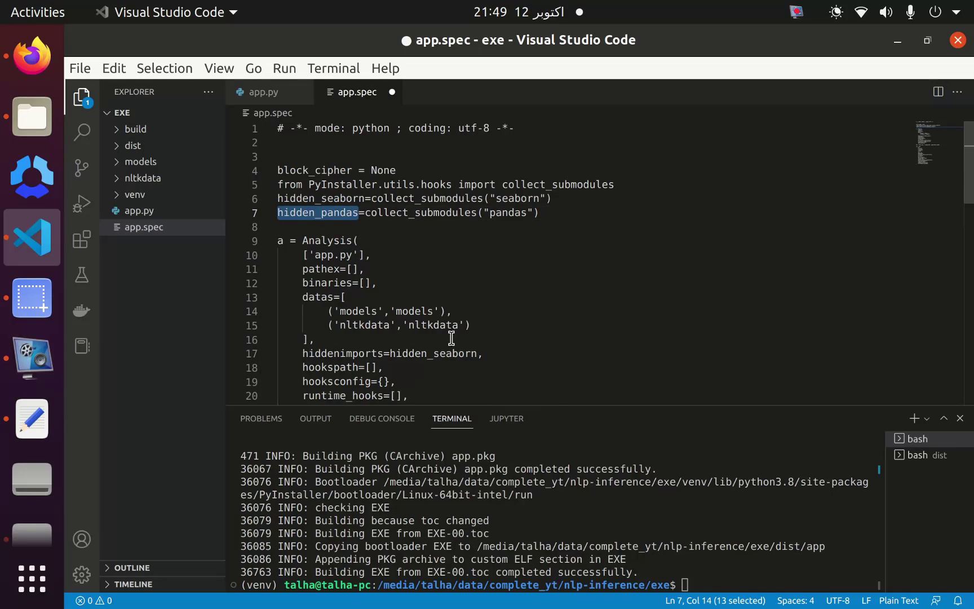
pyautogui.write('+hidden_pandas')
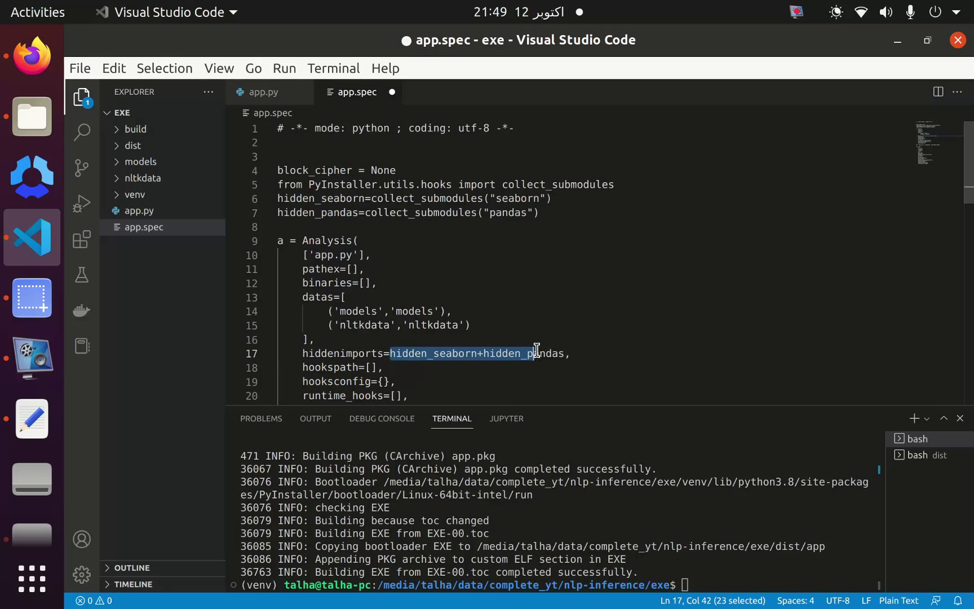
pyautogui.click(289, 198)
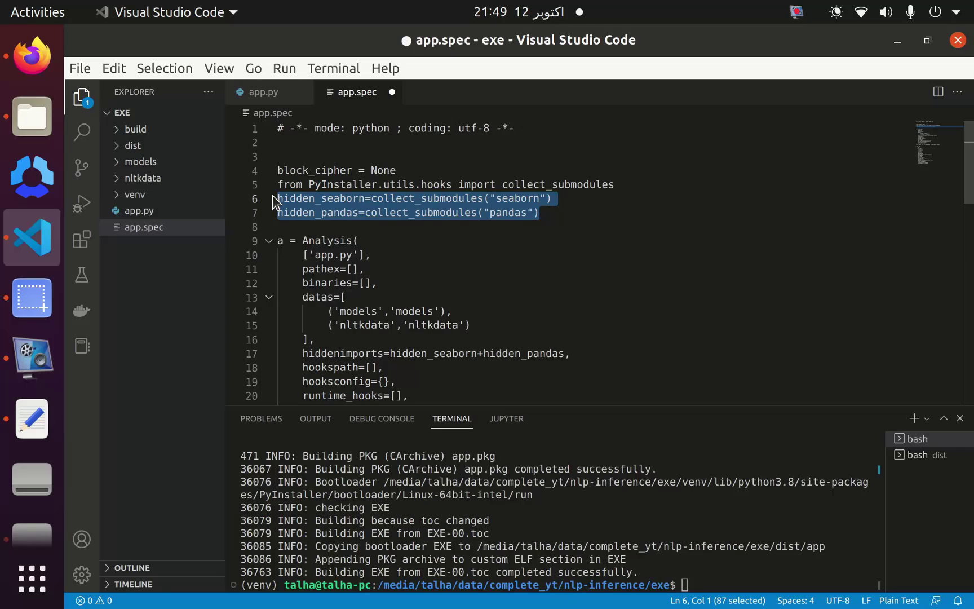
pyautogui.press('Delete')
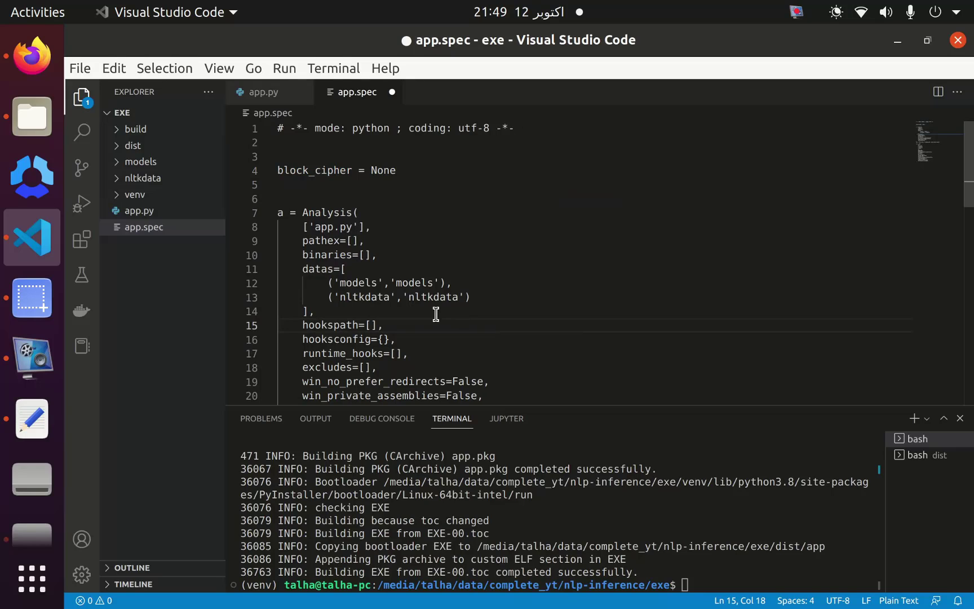
# Step: Save the reverted app.spec and move to the dist terminal
pyautogui.press('ctrl+s')
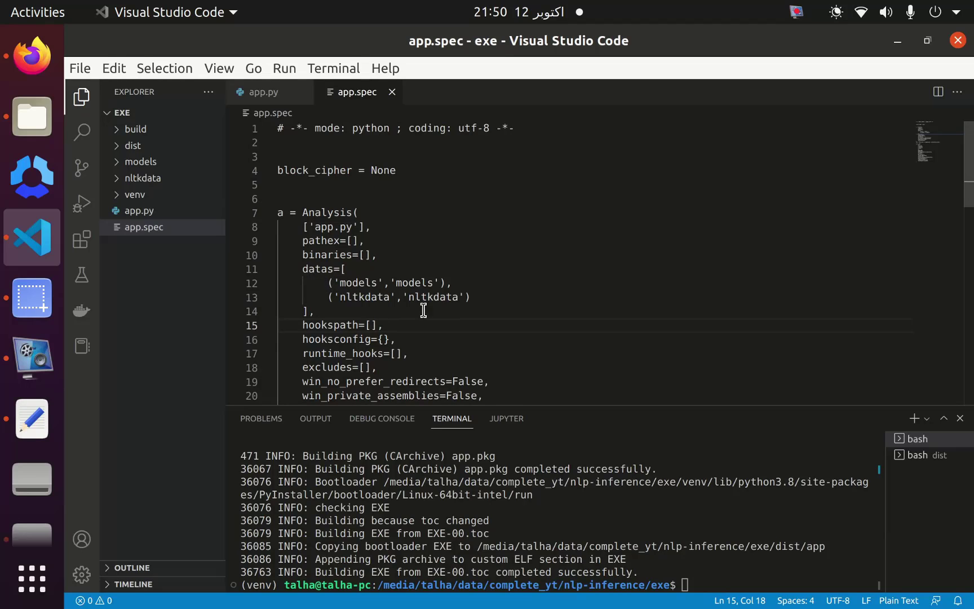
pyautogui.click(922, 455)
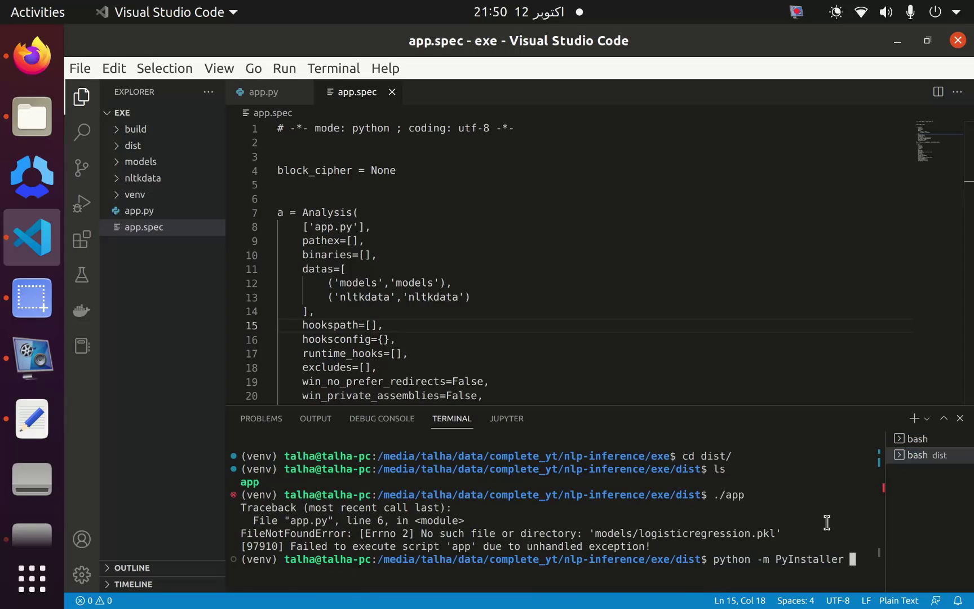
# Step: Discard the partial build command, clear the terminal and run ./app, which still fails on models/logisticregression.pkl
pyautogui.press('ctrl+c')
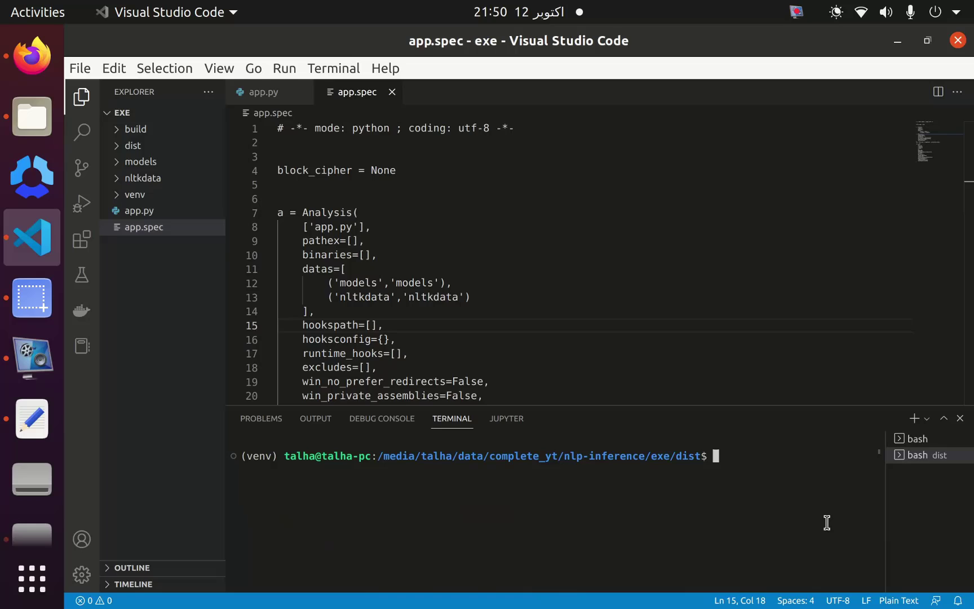
pyautogui.write('clear')
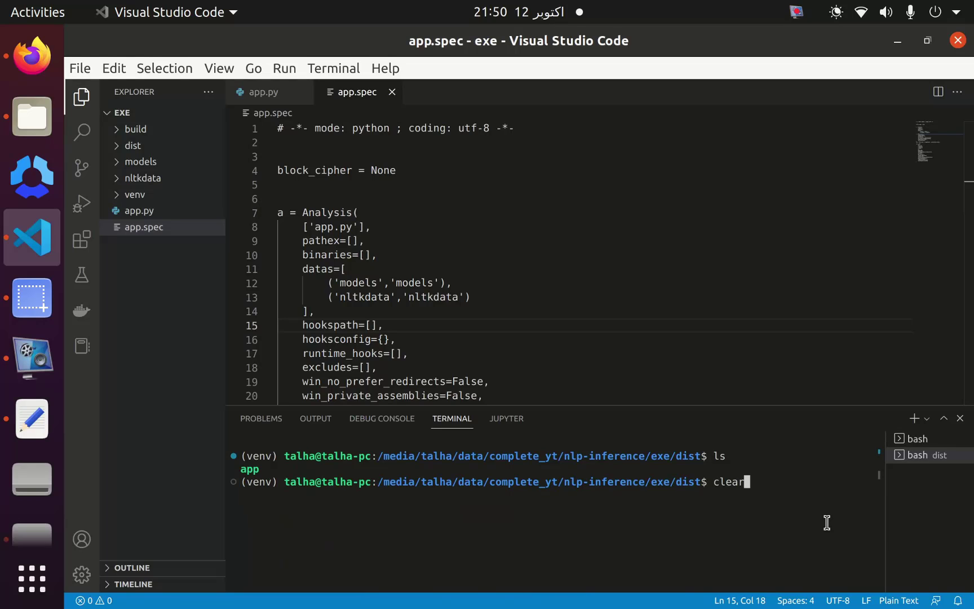
pyautogui.write('./app')
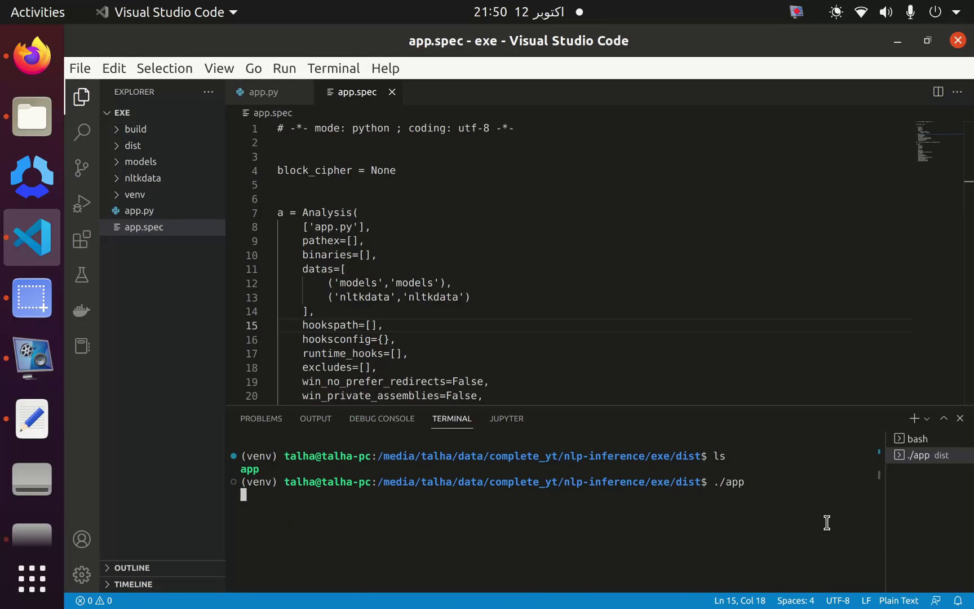
pyautogui.press('Return')
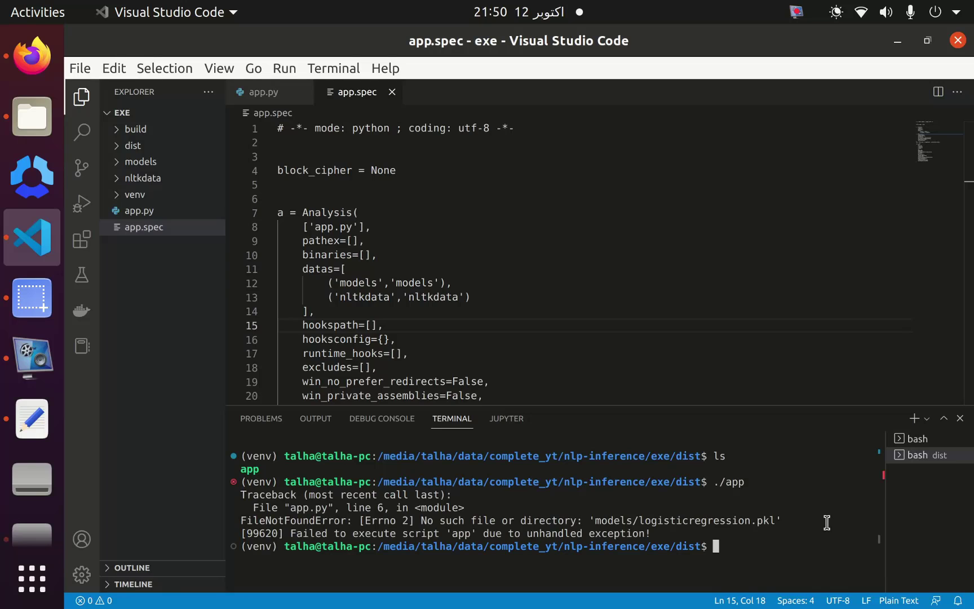
pyautogui.moveTo(559, 386)
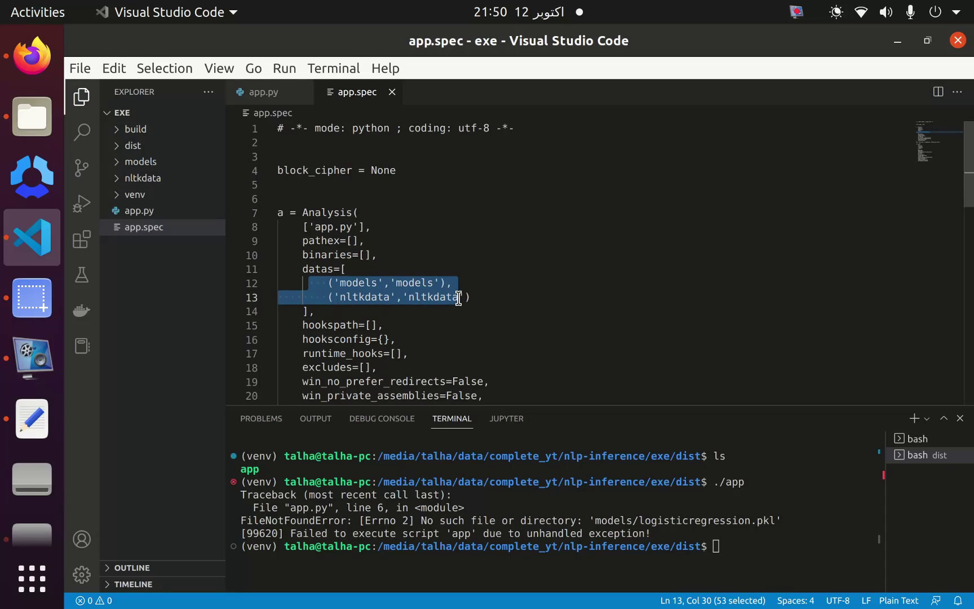
pyautogui.moveTo(420, 287)
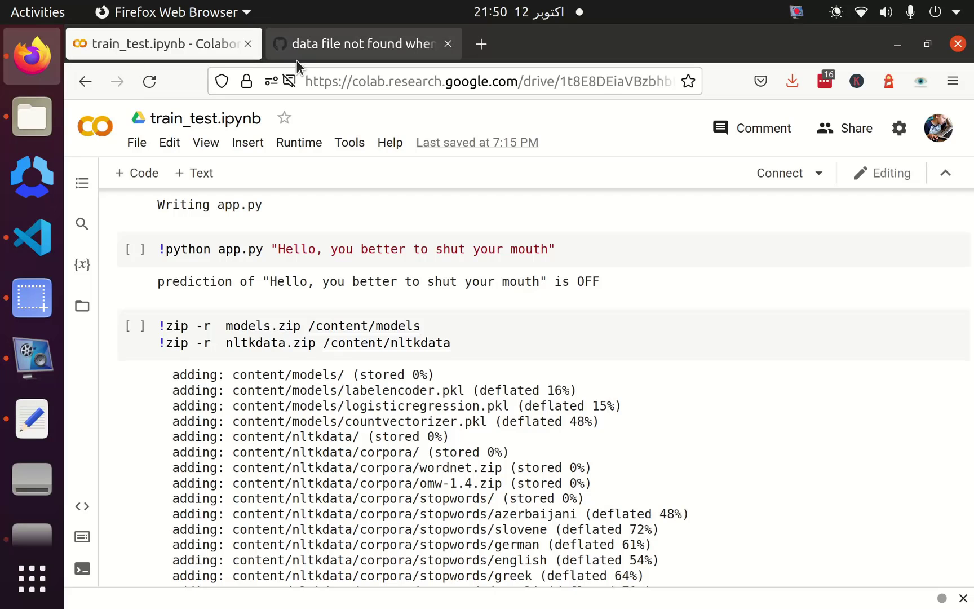
# Step: Copy the _MEIPASS bundle_dir snippet and the os.path.abspath fix from the PyInstaller GitHub issue
pyautogui.click(363, 44)
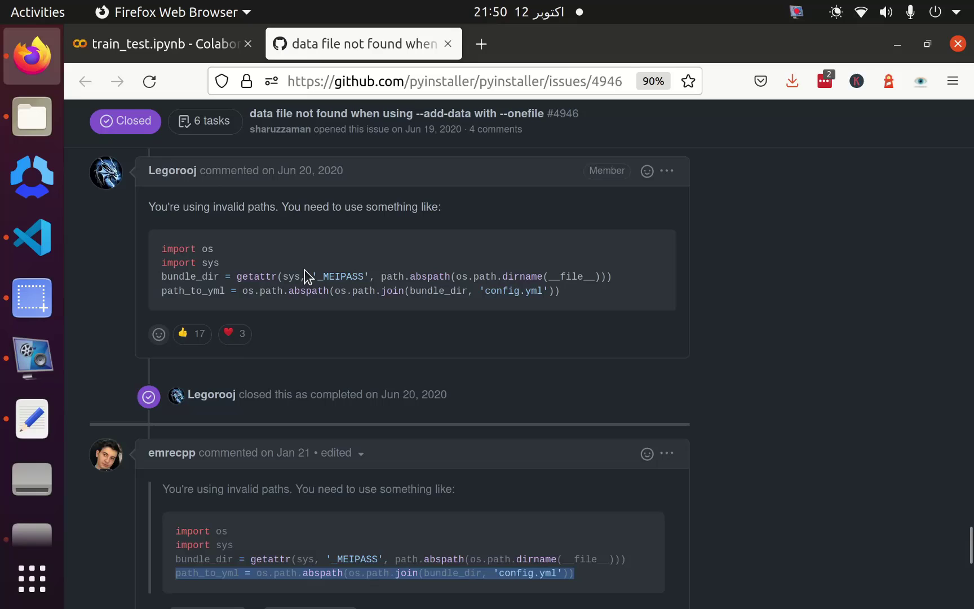
pyautogui.scroll(-3)
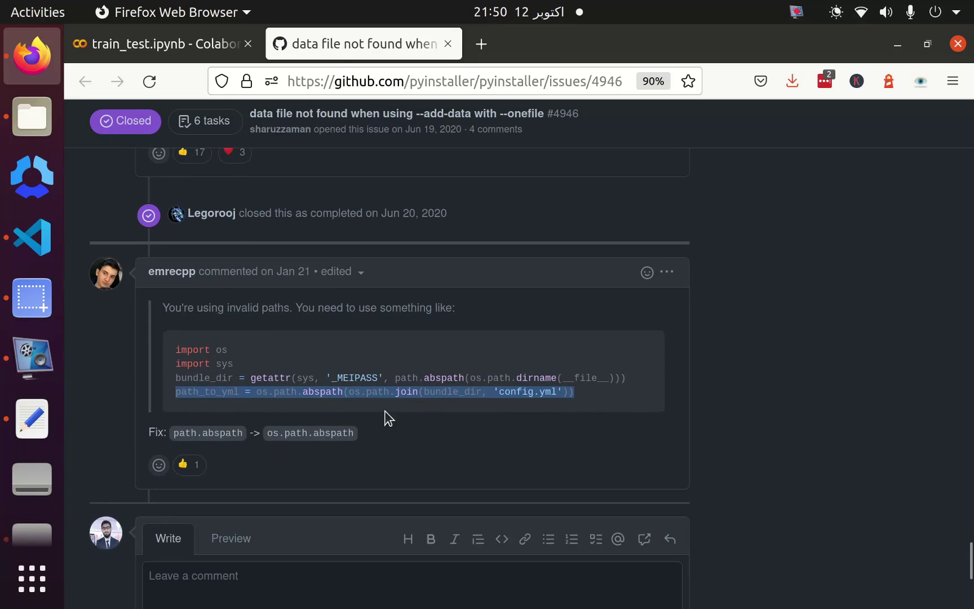
pyautogui.moveTo(612, 399)
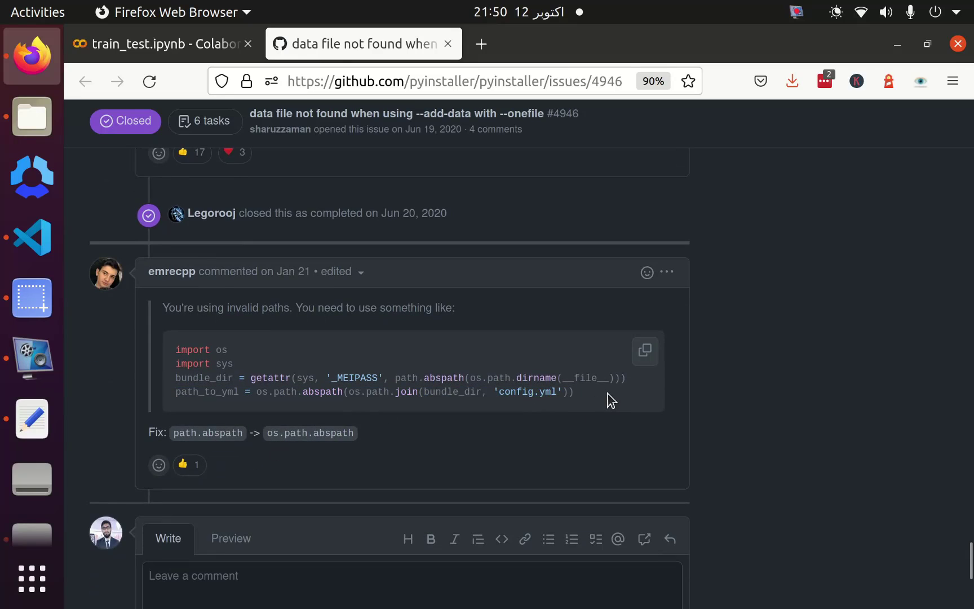
pyautogui.rightClick(399, 373)
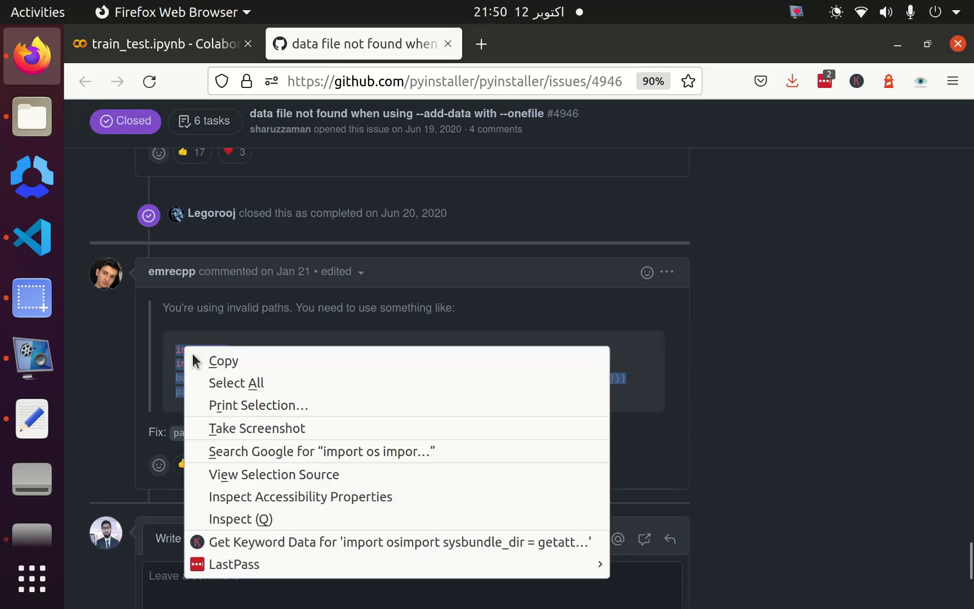
pyautogui.click(31, 237)
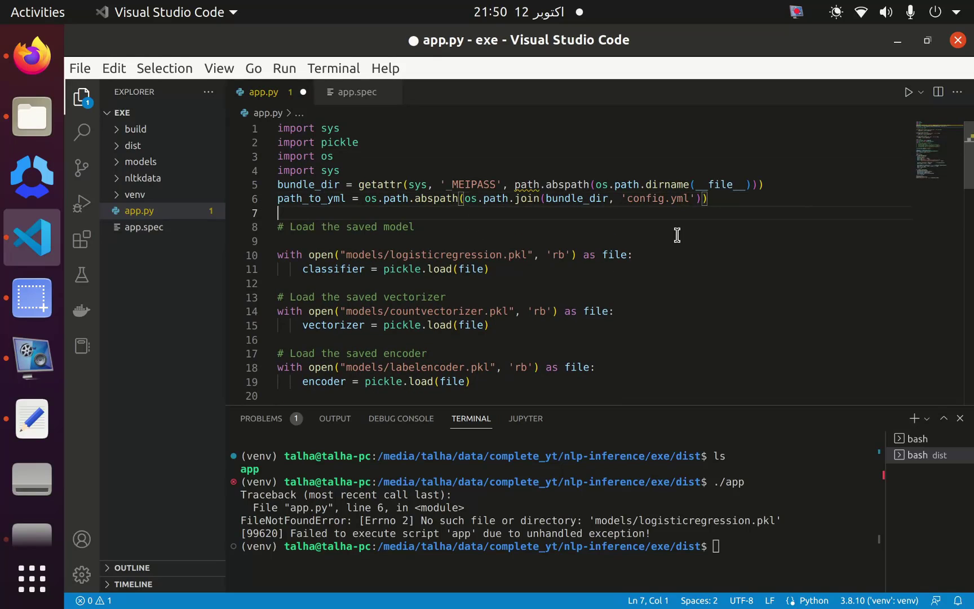
pyautogui.moveTo(472, 183)
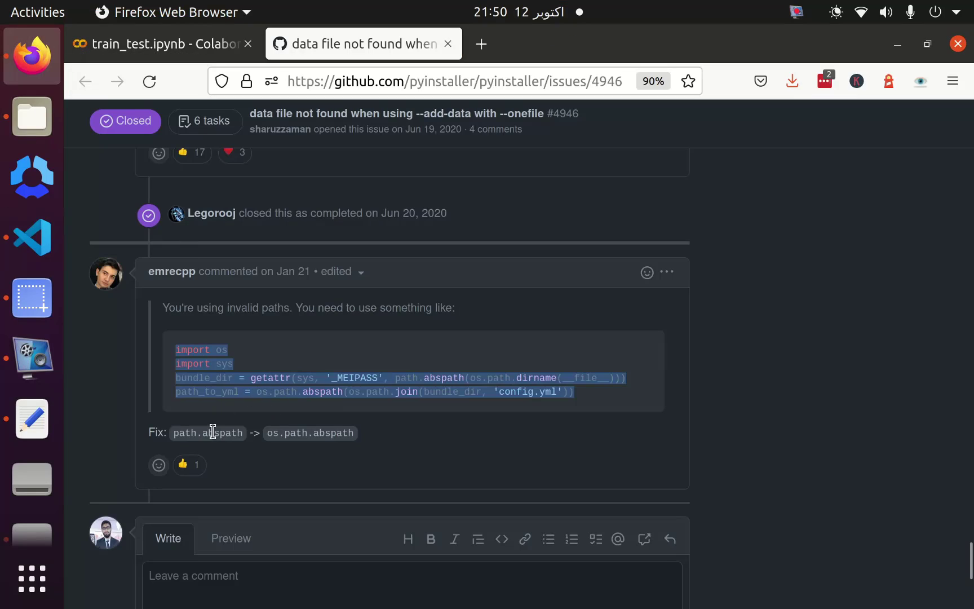
pyautogui.rightClick(309, 433)
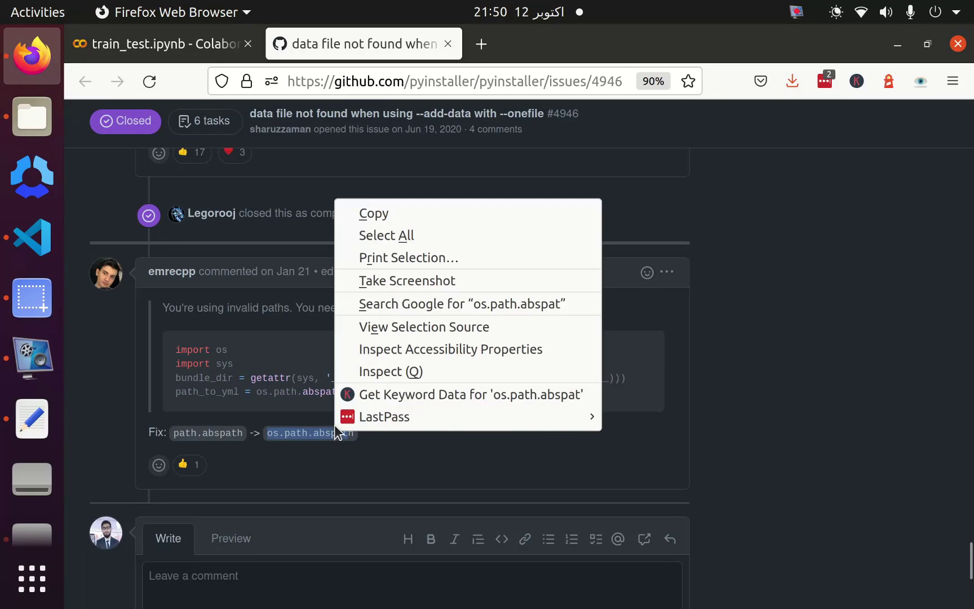
pyautogui.click(32, 238)
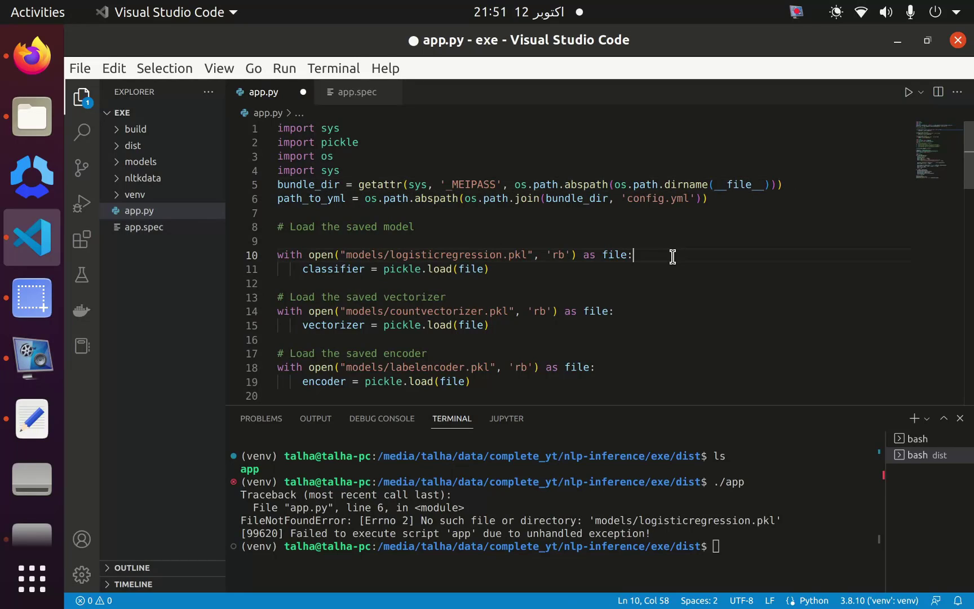
# Step: Turn the pasted config.yml path line into clf_path joined onto bundle_dir for the logistic regression pickle
pyautogui.press('ctrl+s')
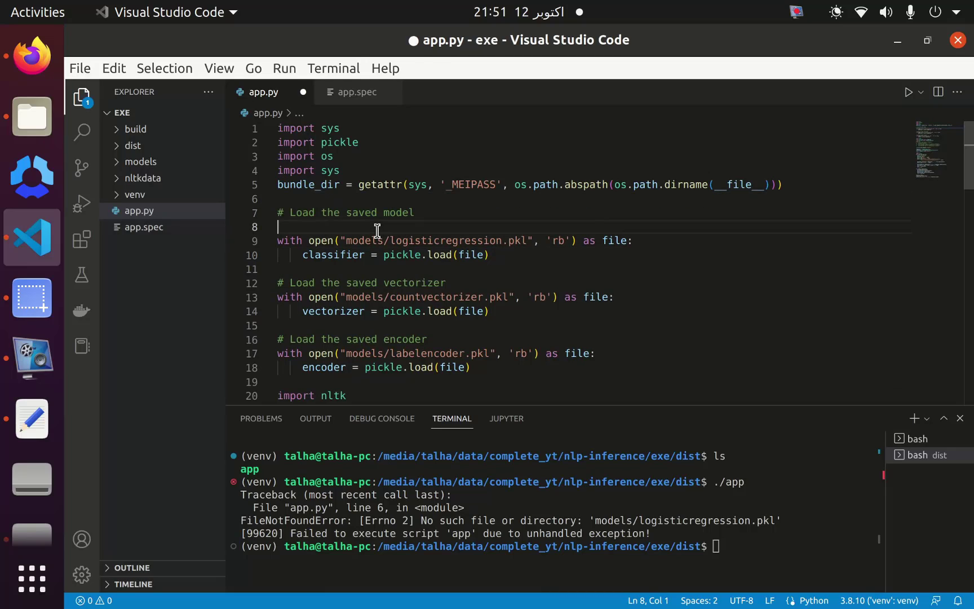
pyautogui.write("path_to_yml = os.path.abspath(os.path.join(bundle_dir, 'config.yml'))")
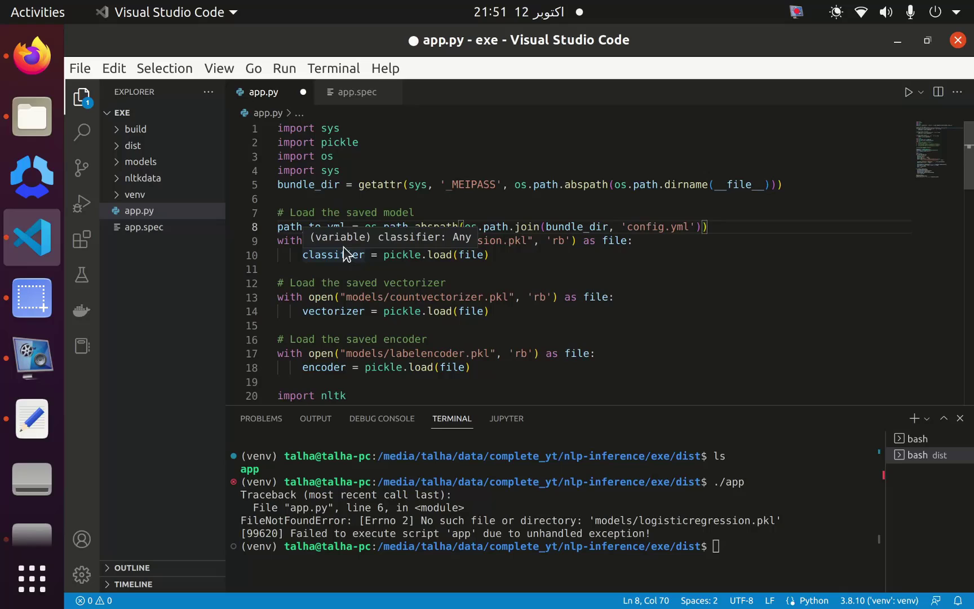
pyautogui.moveTo(372, 258)
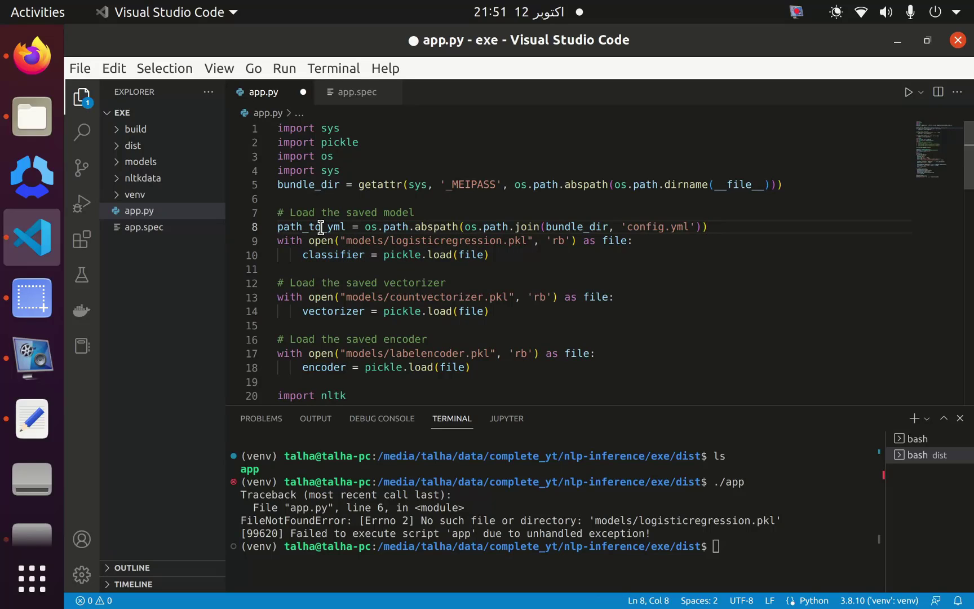
pyautogui.write('clf_')
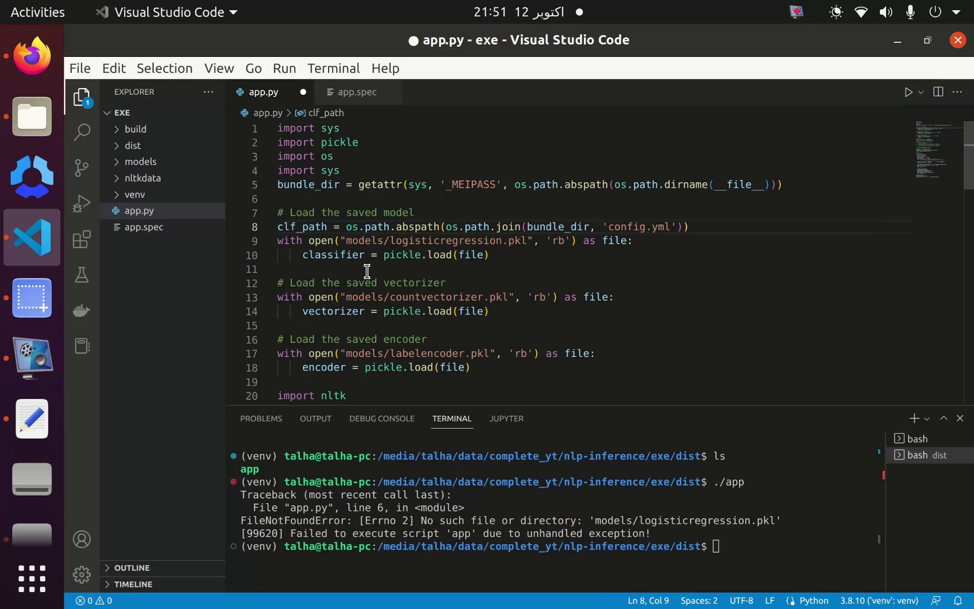
pyautogui.click(343, 241)
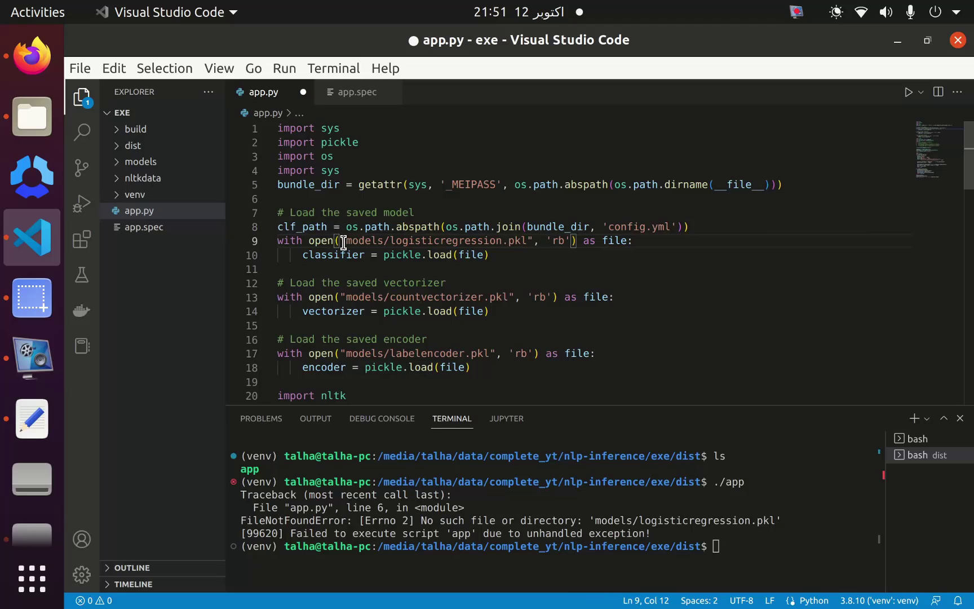
pyautogui.doubleClick(436, 240)
pyautogui.write("vect_path = os.path.abspath(os.path.join(bundle_dir, '")
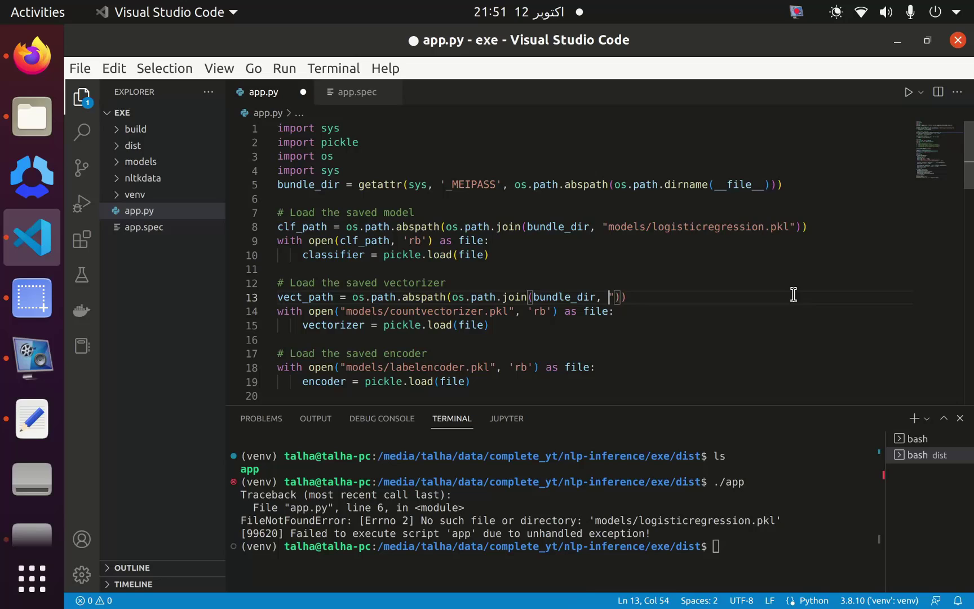
# Step: Add vect_path for models/countvectorizer.pkl and enc_path for the labelencoder pickle, used in their open() calls
pyautogui.write('models/countvectorizer.pkl"')
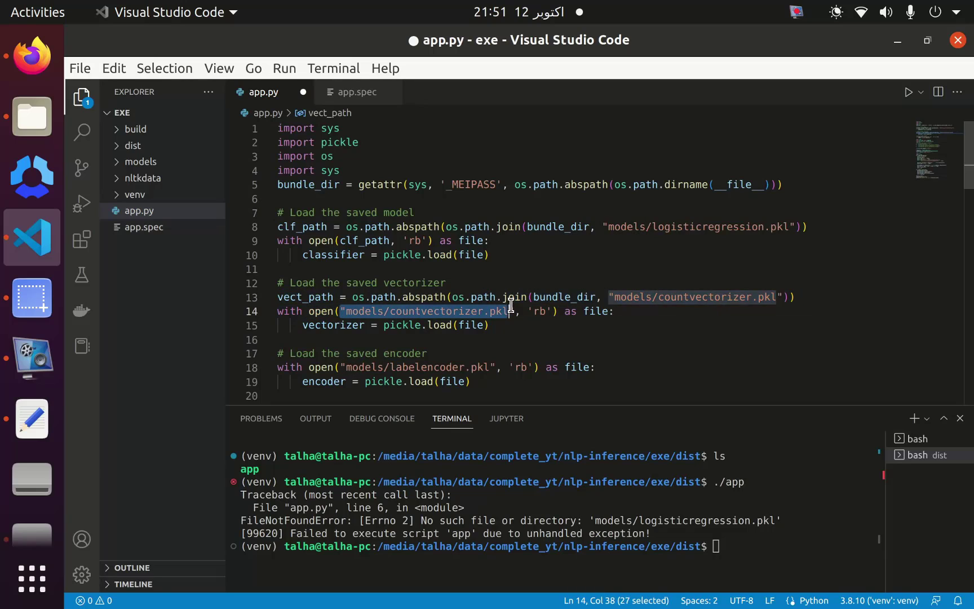
pyautogui.write('vect_path')
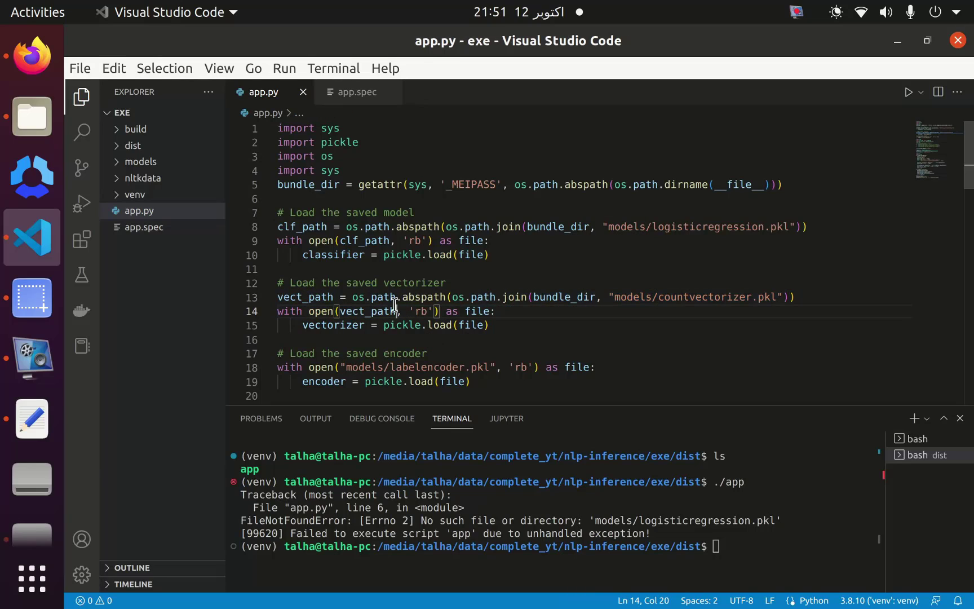
pyautogui.click(428, 354)
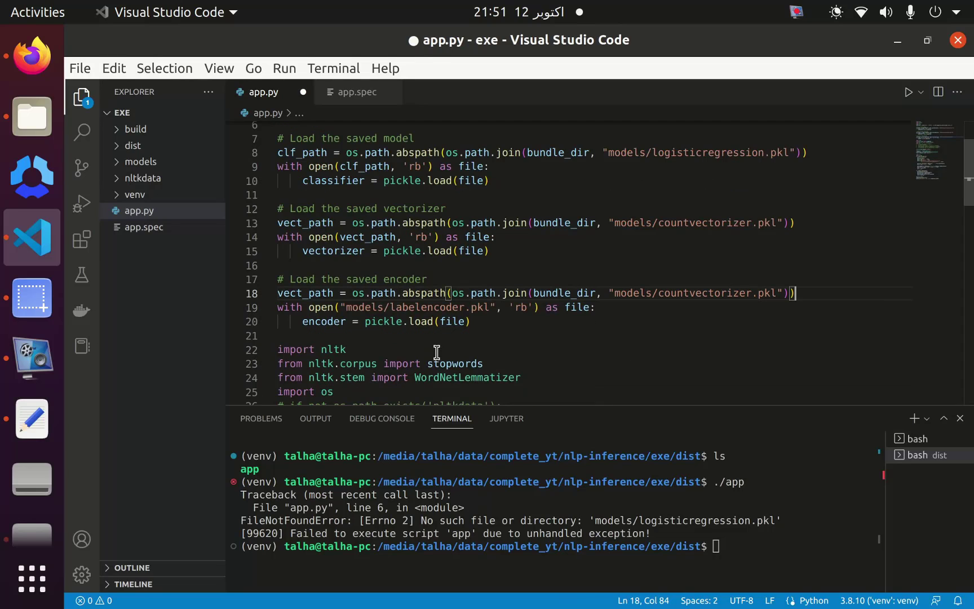
pyautogui.moveTo(420, 309)
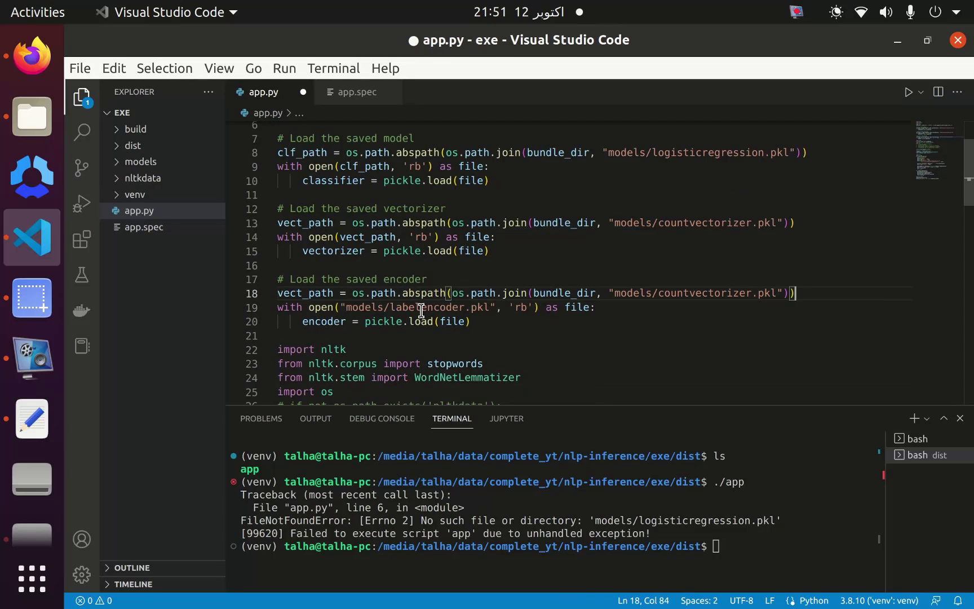
pyautogui.write('labelencoder')
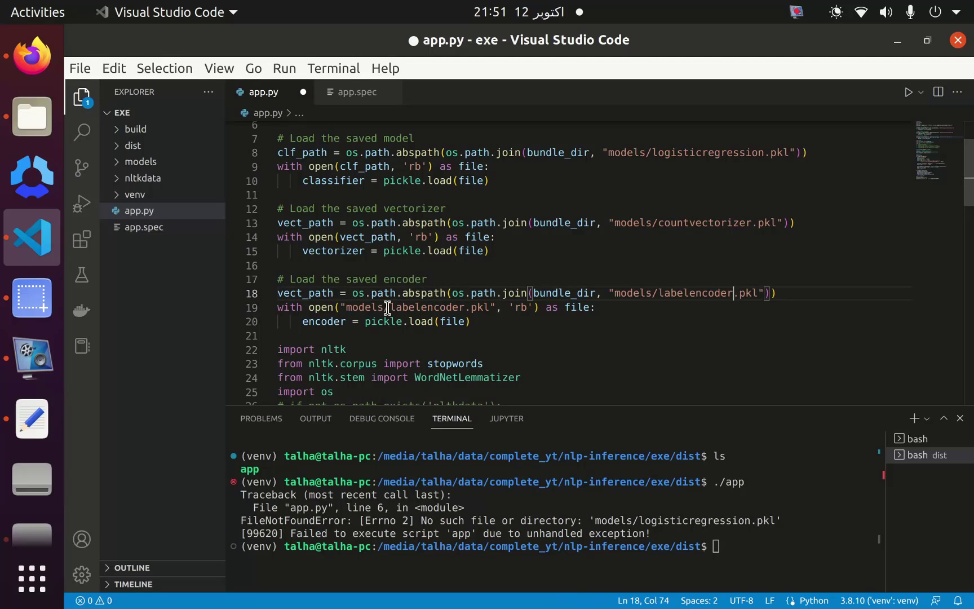
pyautogui.doubleClick(304, 293)
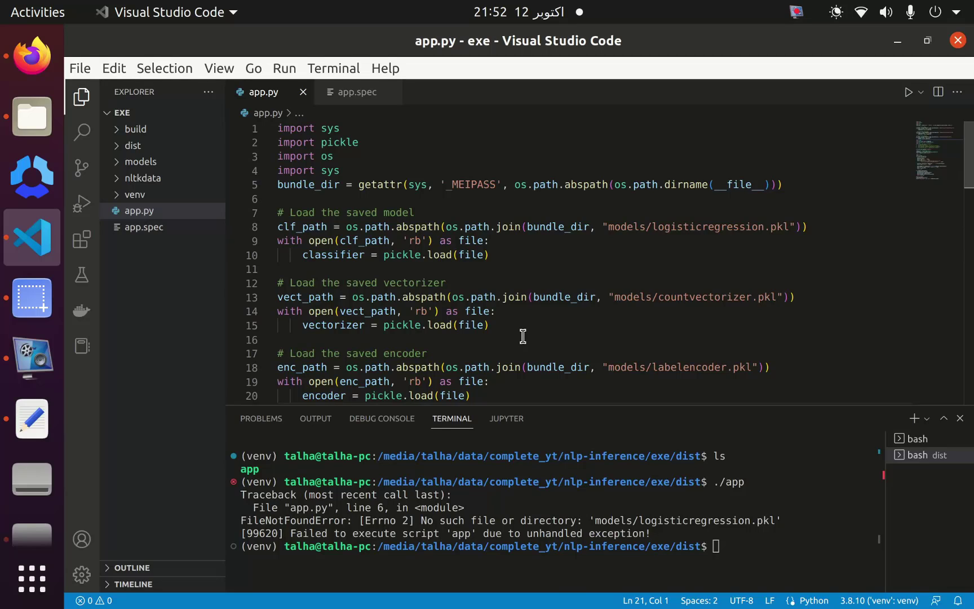
pyautogui.moveTo(515, 334)
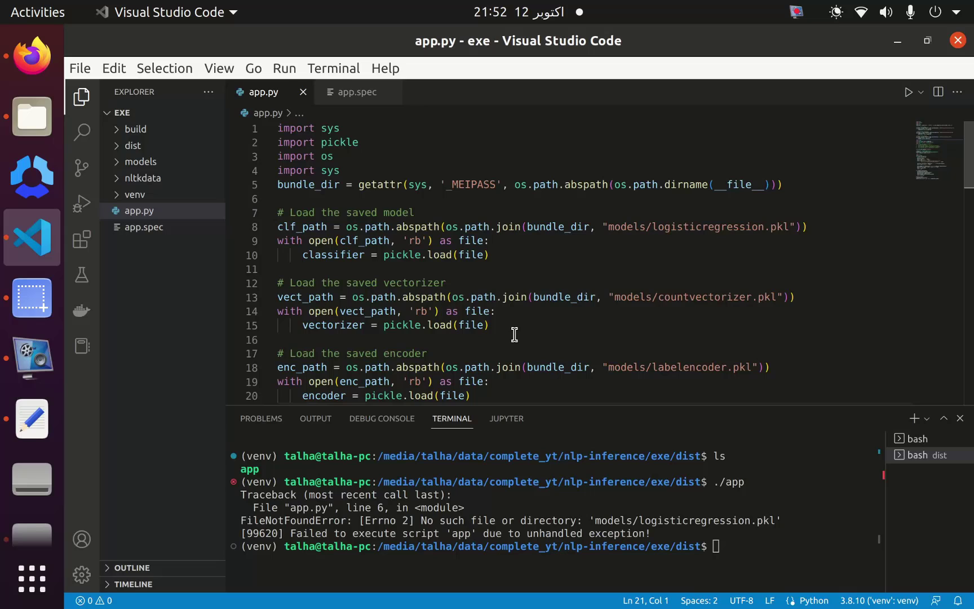
pyautogui.moveTo(759, 574)
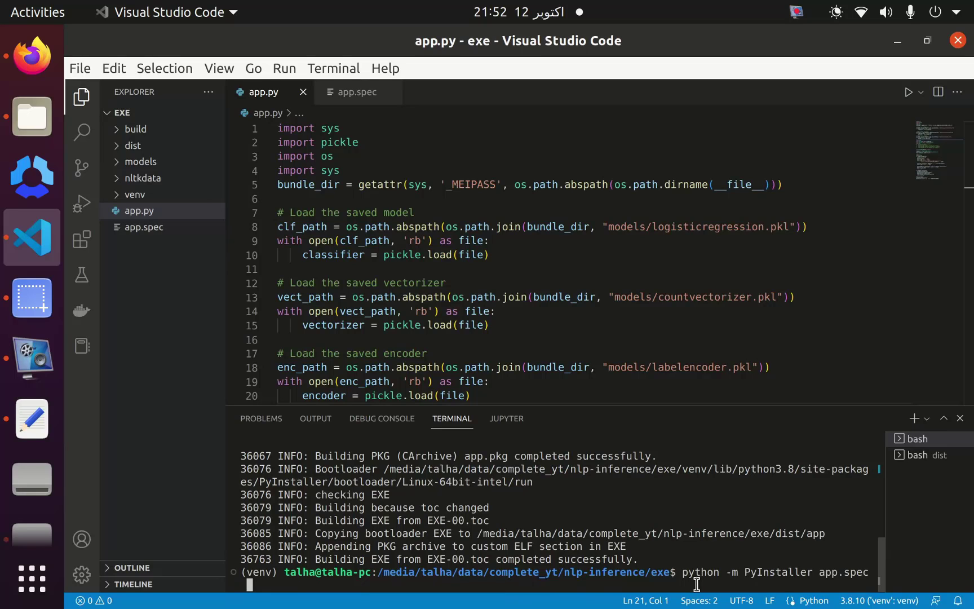
# Step: Run python -m PyInstaller app.spec and wait for the build to write dist/app
pyautogui.press('Return')
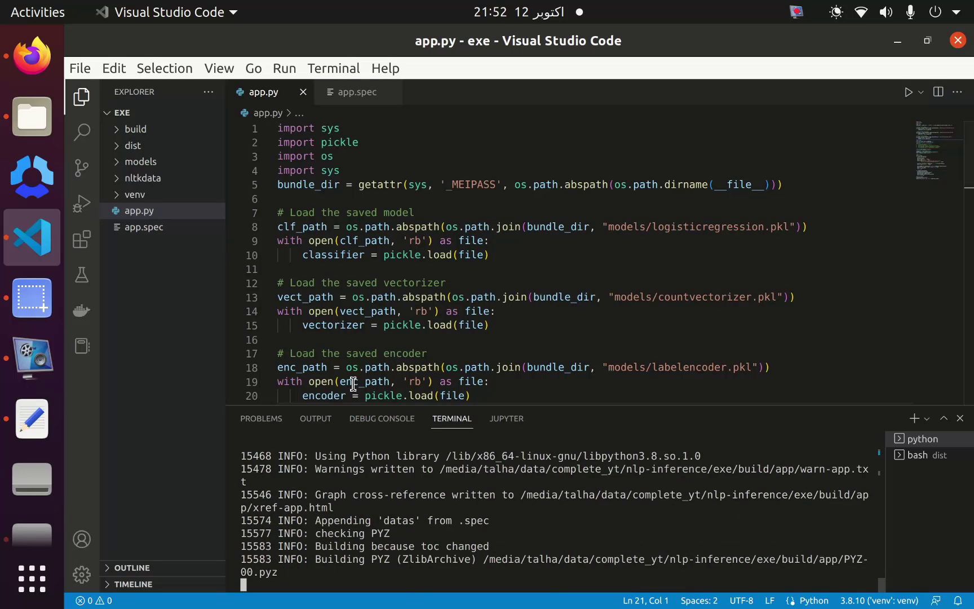
pyautogui.scroll(-3)
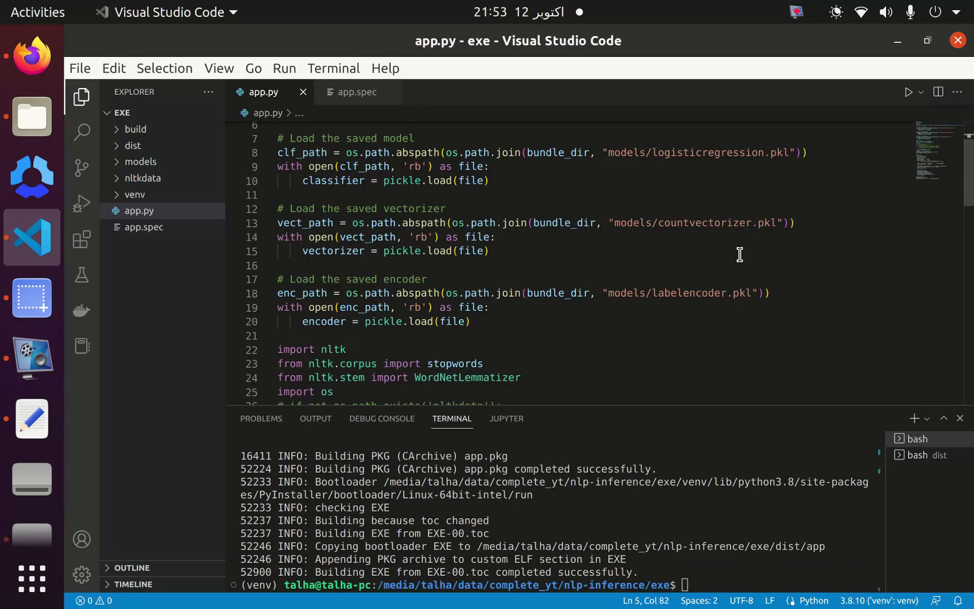
pyautogui.moveTo(844, 469)
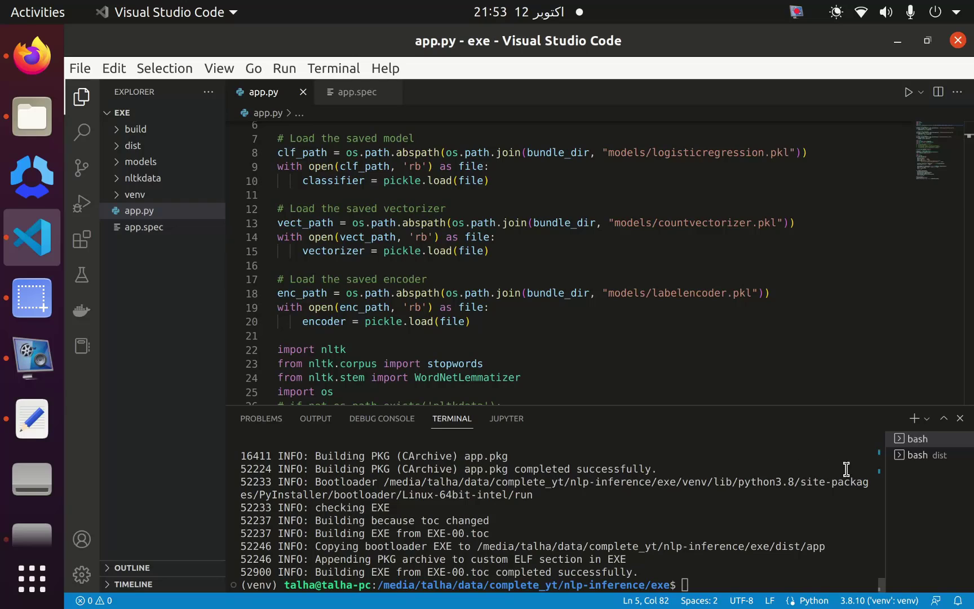
# Step: In the dist terminal run ./app without a sentence to confirm the executable starts
pyautogui.click(925, 455)
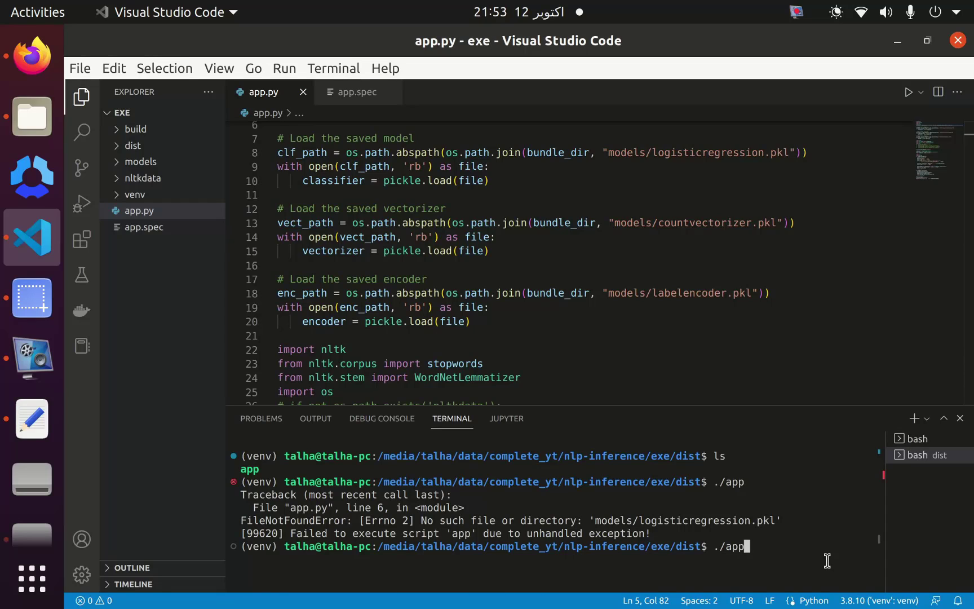
pyautogui.press('ctrl+c')
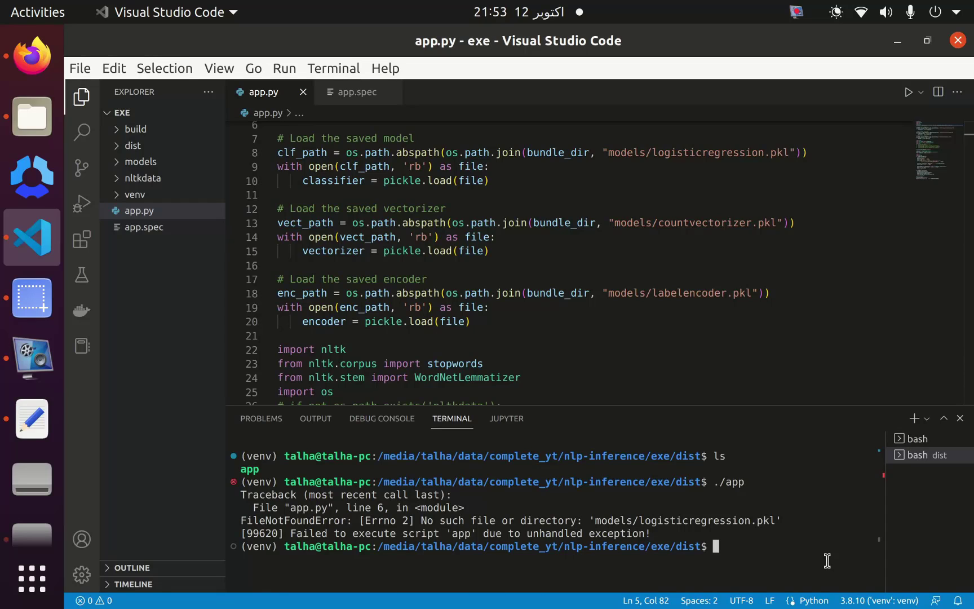
pyautogui.write('.')
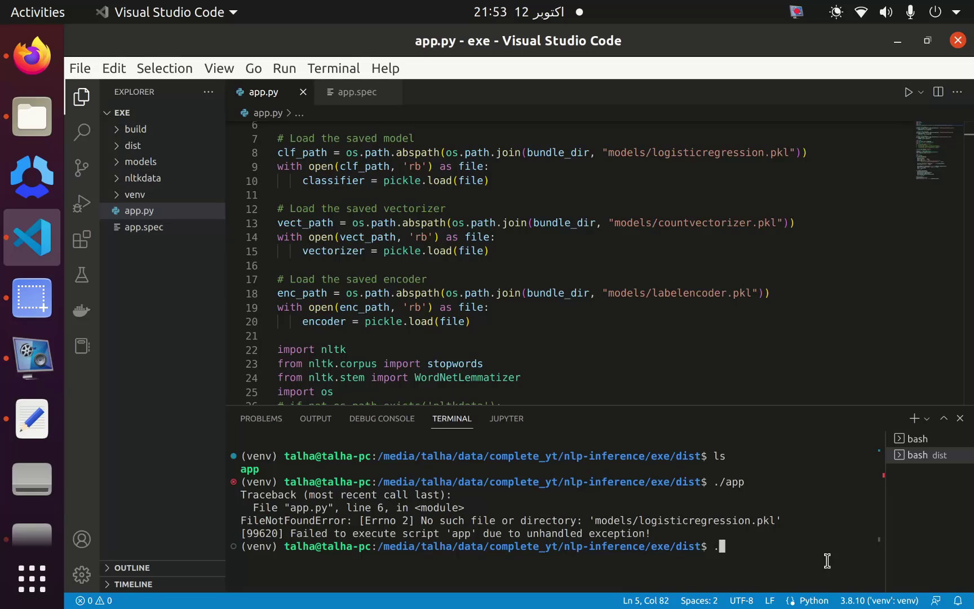
pyautogui.write('./app')
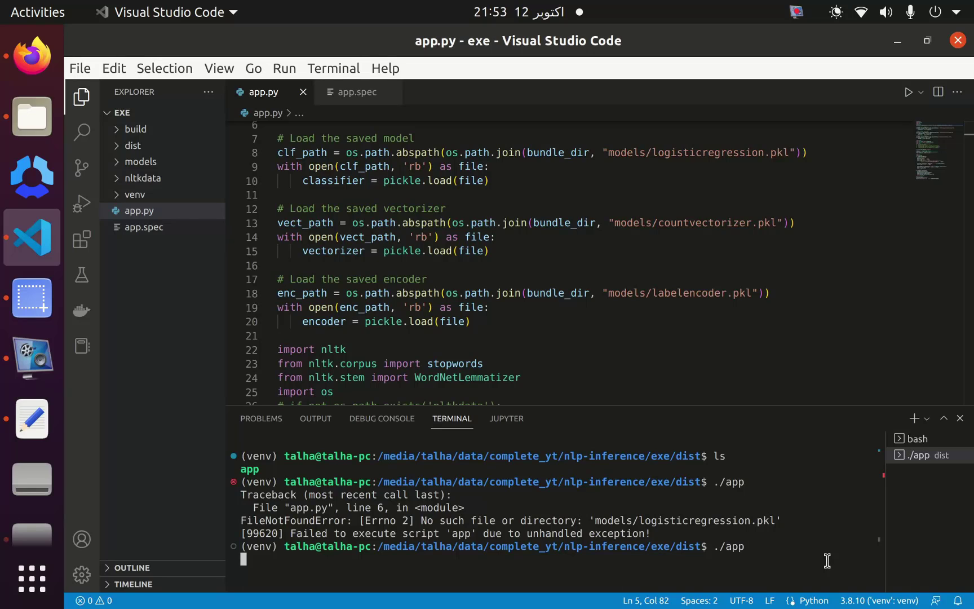
pyautogui.press('Return')
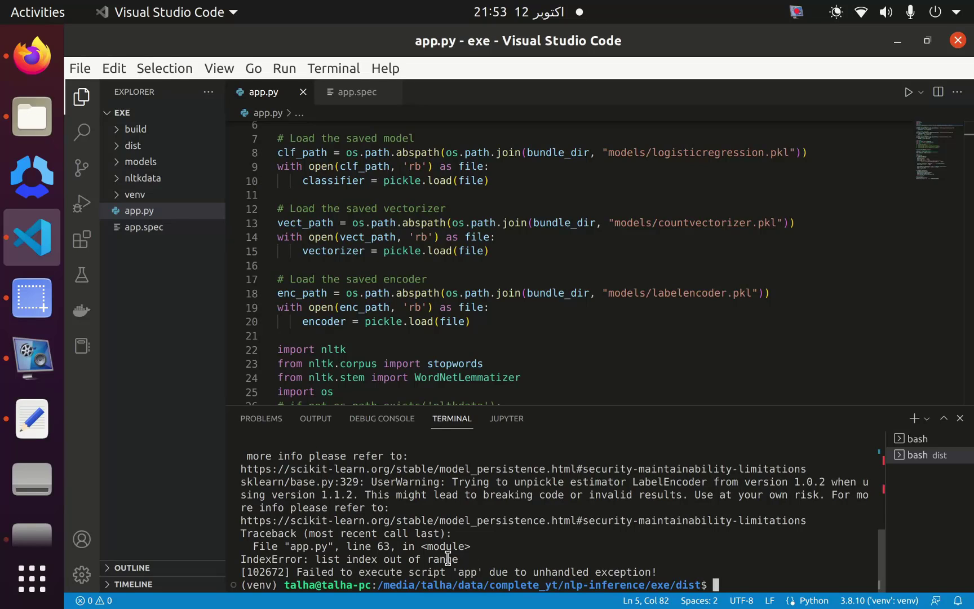
# Step: Run ./app "how are you" to get the NOT prediction, then begin extending the phrase
pyautogui.write('./app')
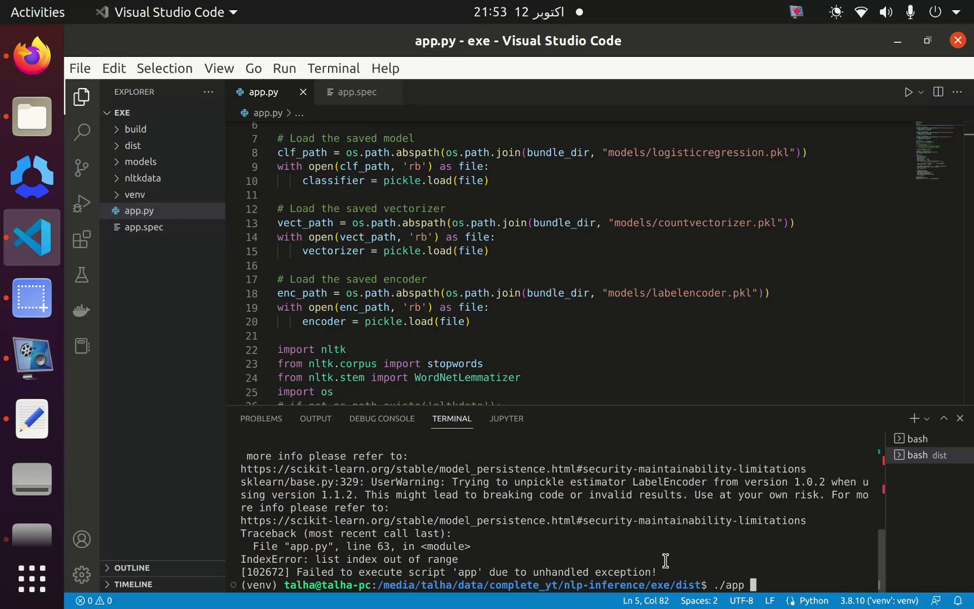
pyautogui.write('"how are you')
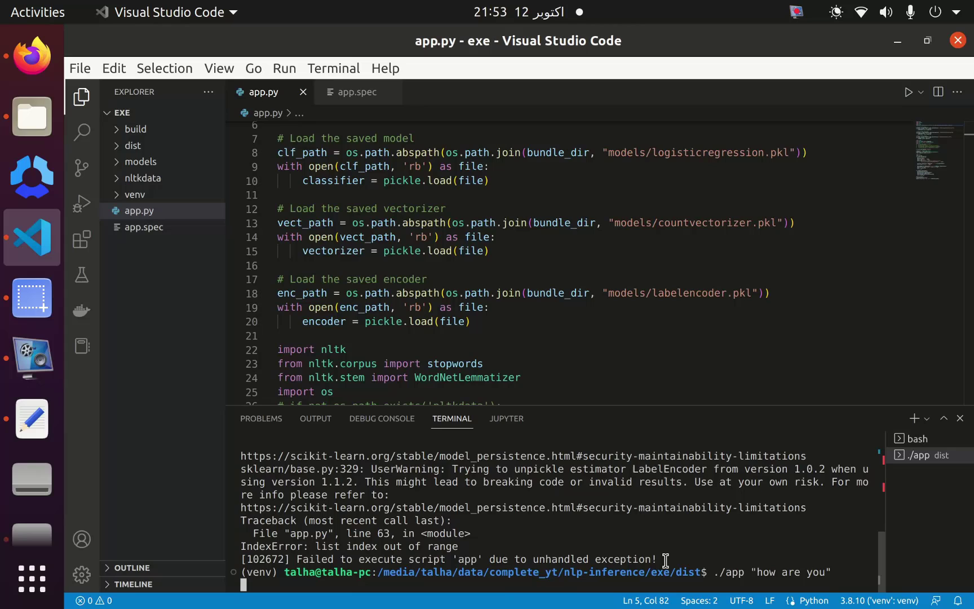
pyautogui.press('Return')
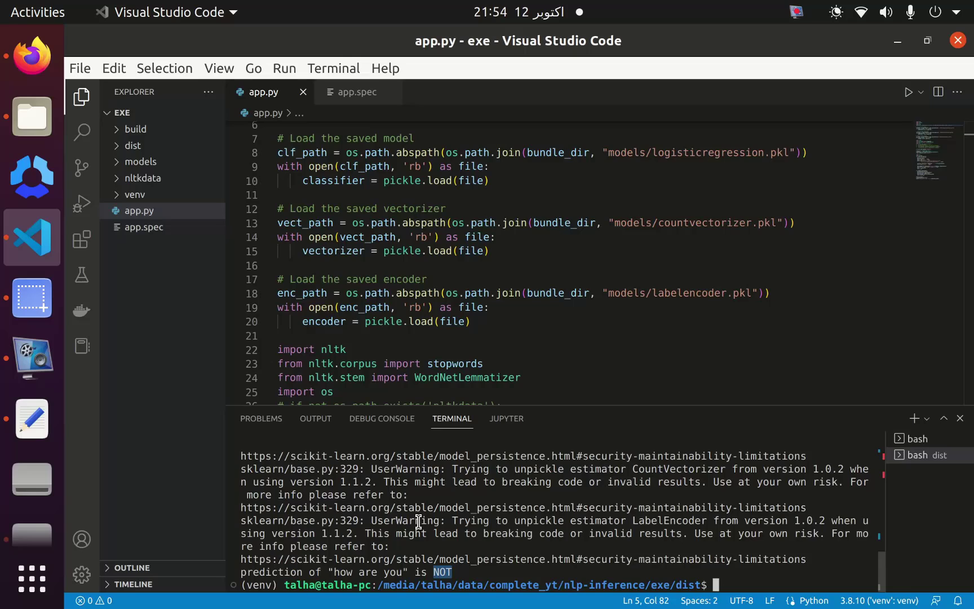
pyautogui.moveTo(491, 526)
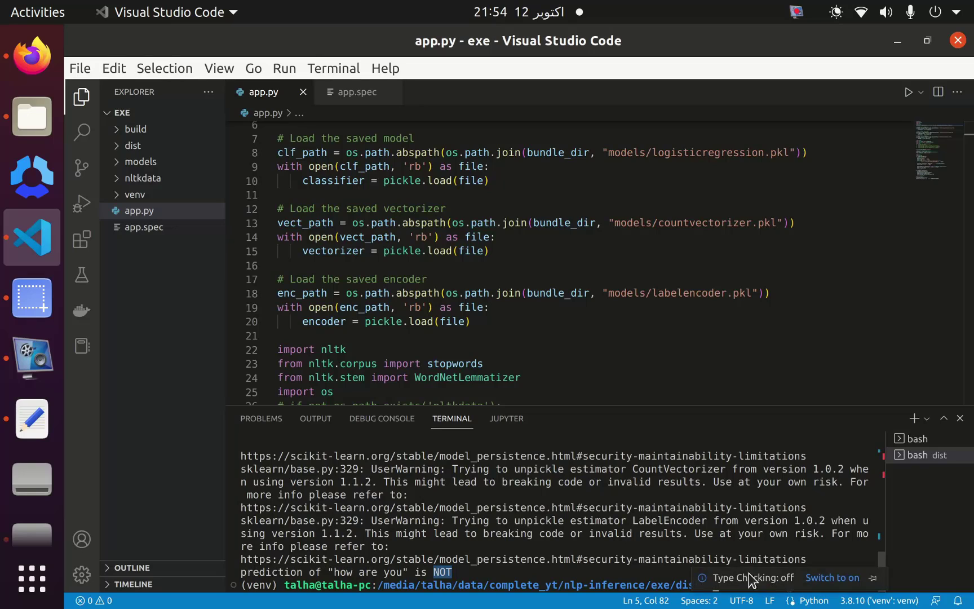
pyautogui.write('./app "how are you"')
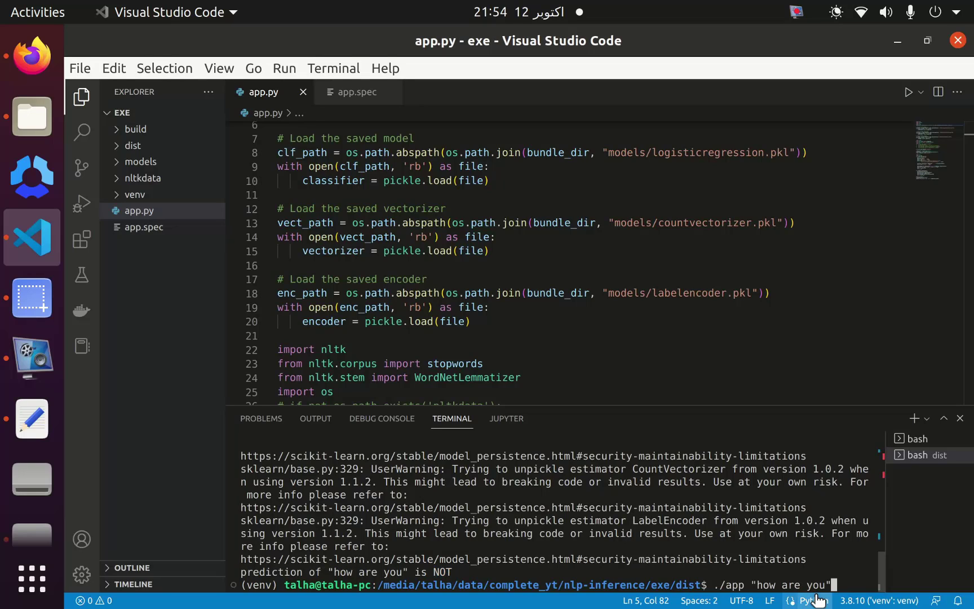
pyautogui.write(',')
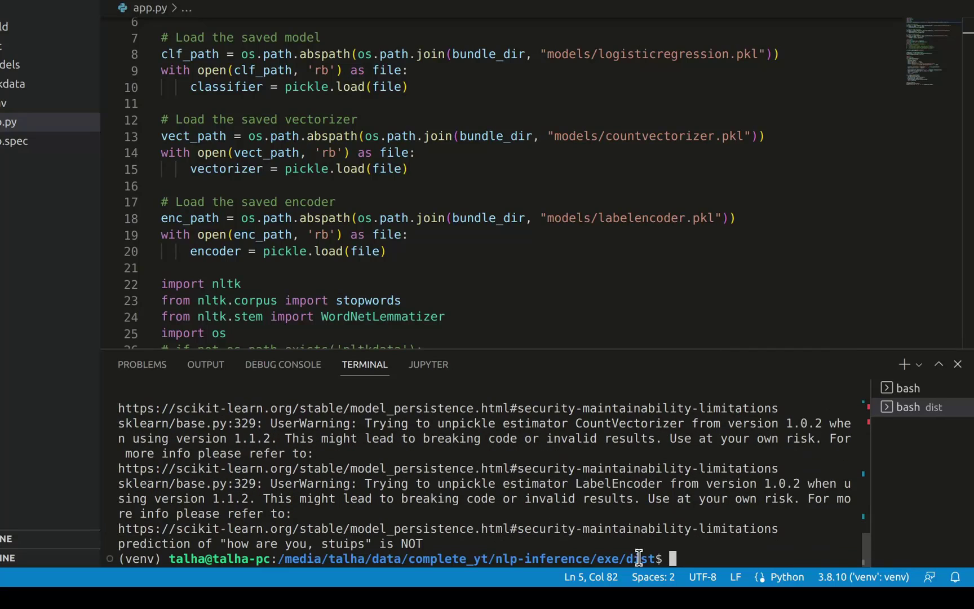
# Step: Run ./app on "how are you, stuips" (NOT) and "you are stupid" (OFF)
pyautogui.write('./app "how are you, stuips"')
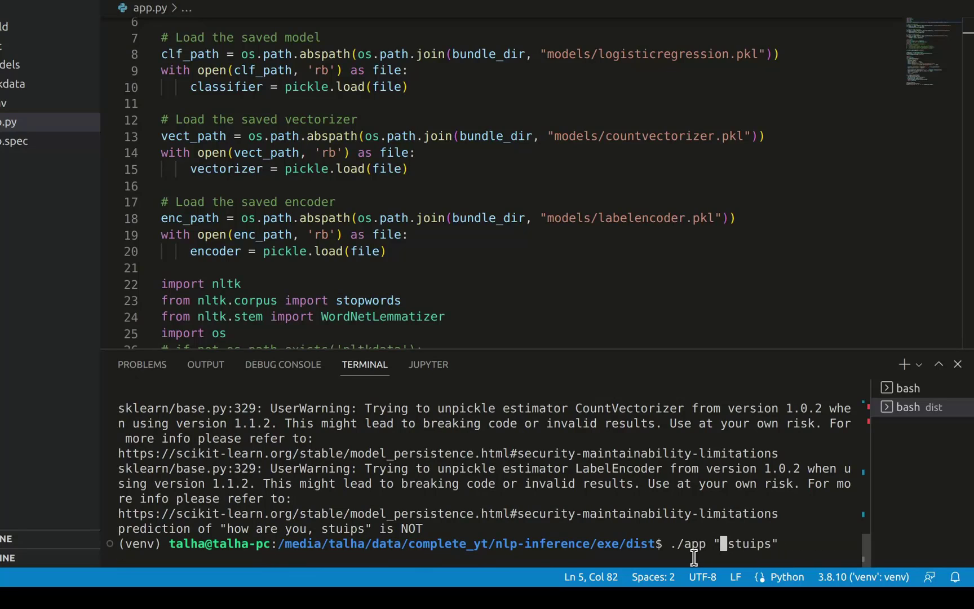
pyautogui.write('yopu')
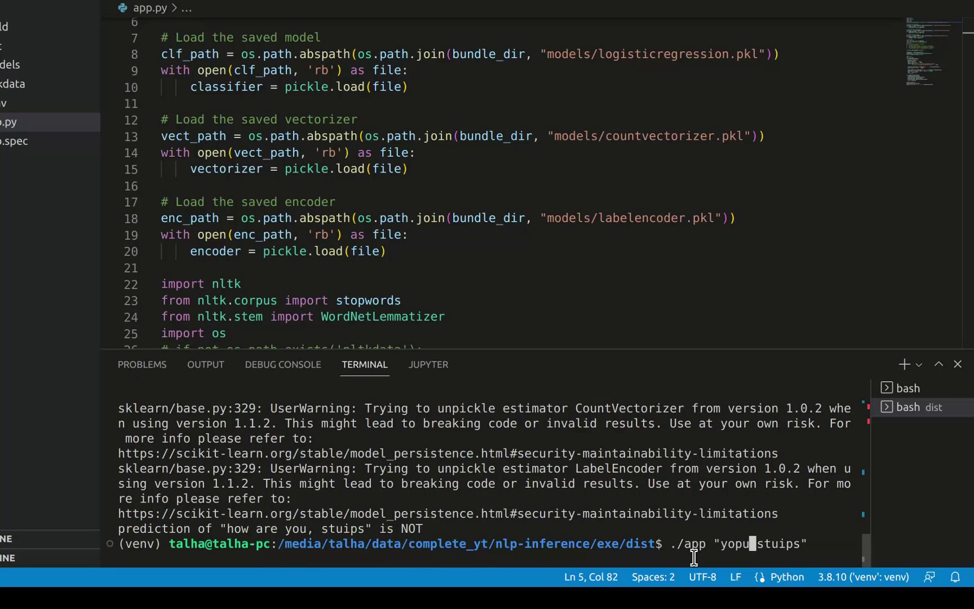
pyautogui.write('you are')
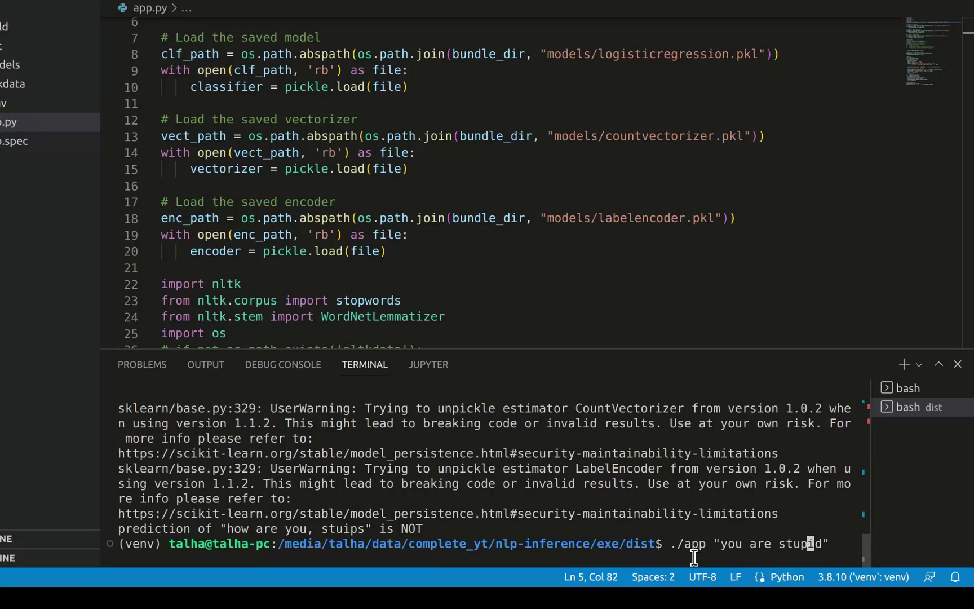
pyautogui.press('Return')
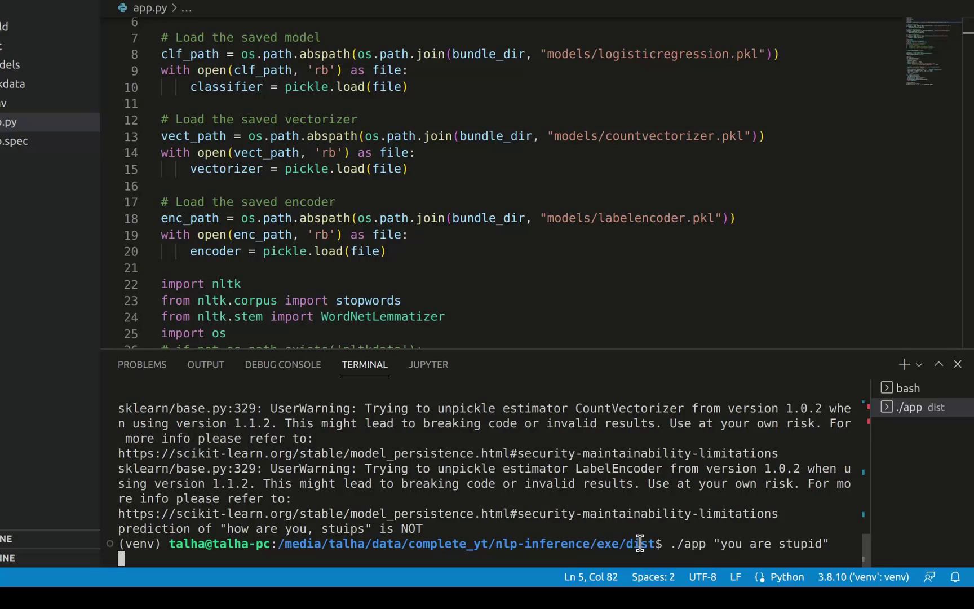
pyautogui.press('Return')
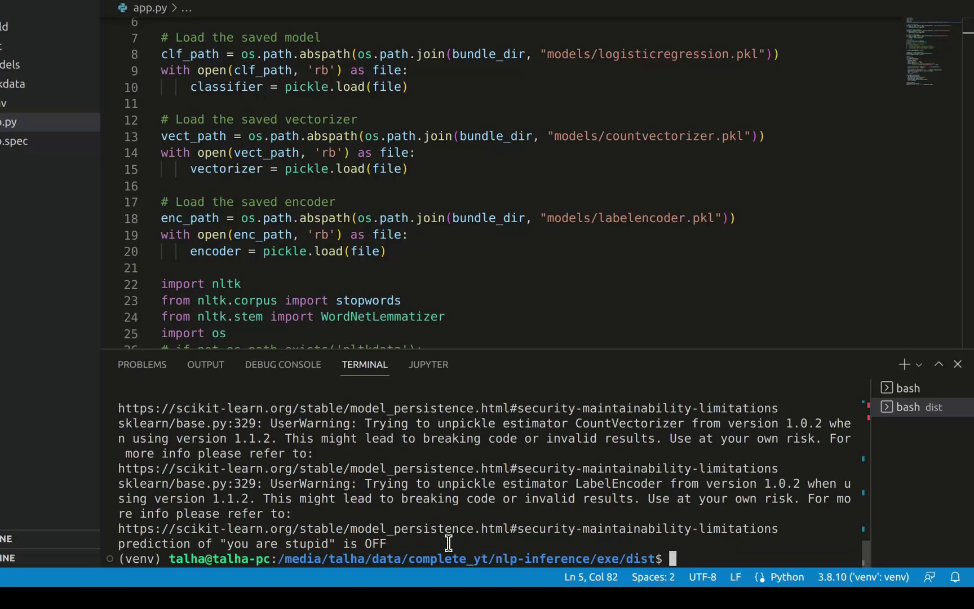
pyautogui.moveTo(404, 540)
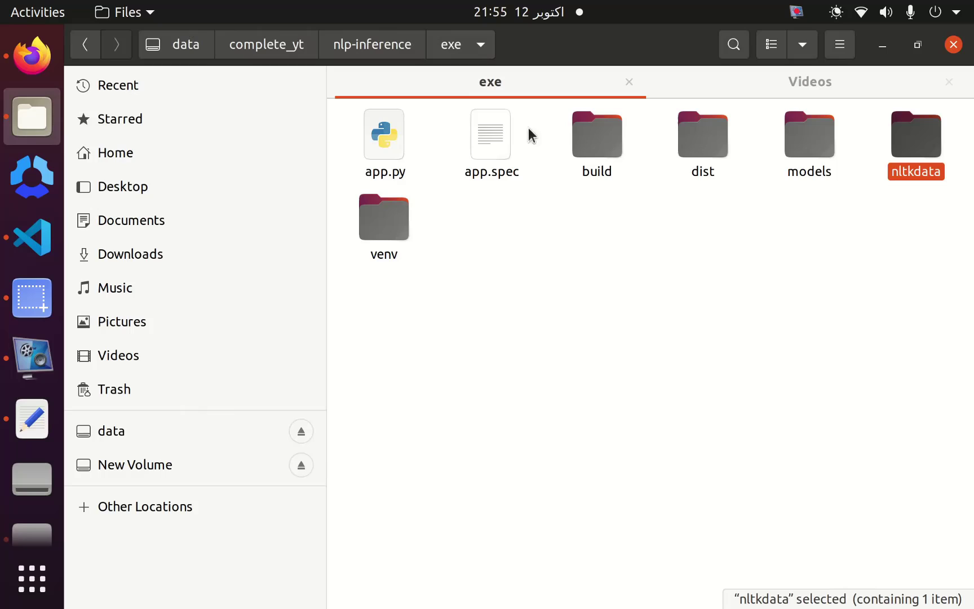
pyautogui.moveTo(742, 171)
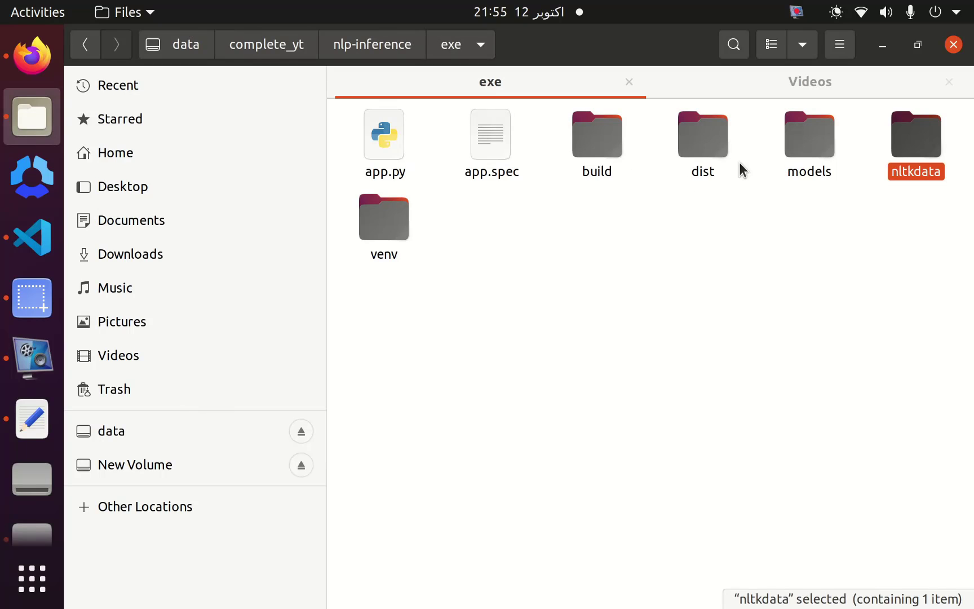
pyautogui.moveTo(847, 242)
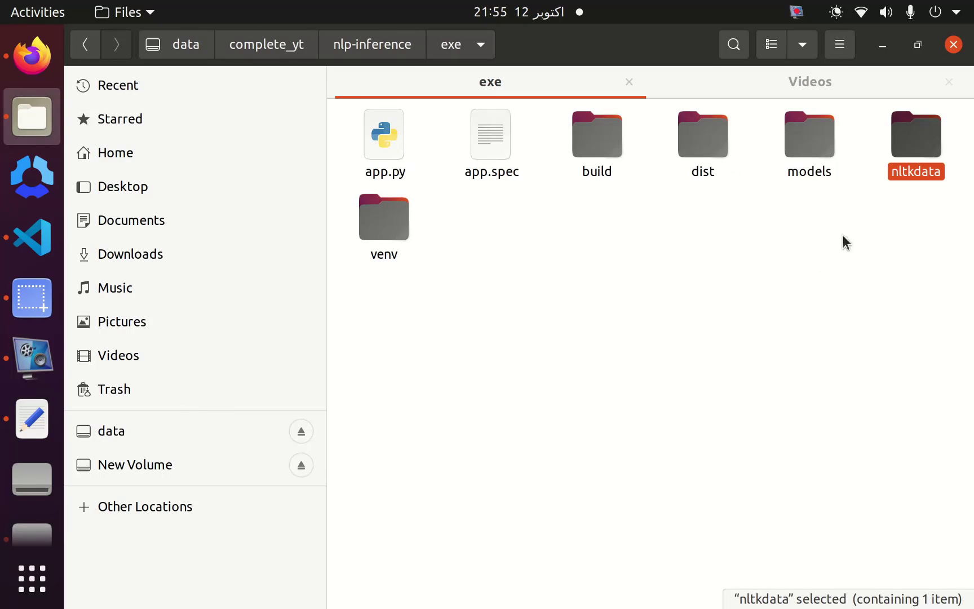
# Step: Move the built app executable from exe/dist up into the nlp-inference folder
pyautogui.click(809, 133)
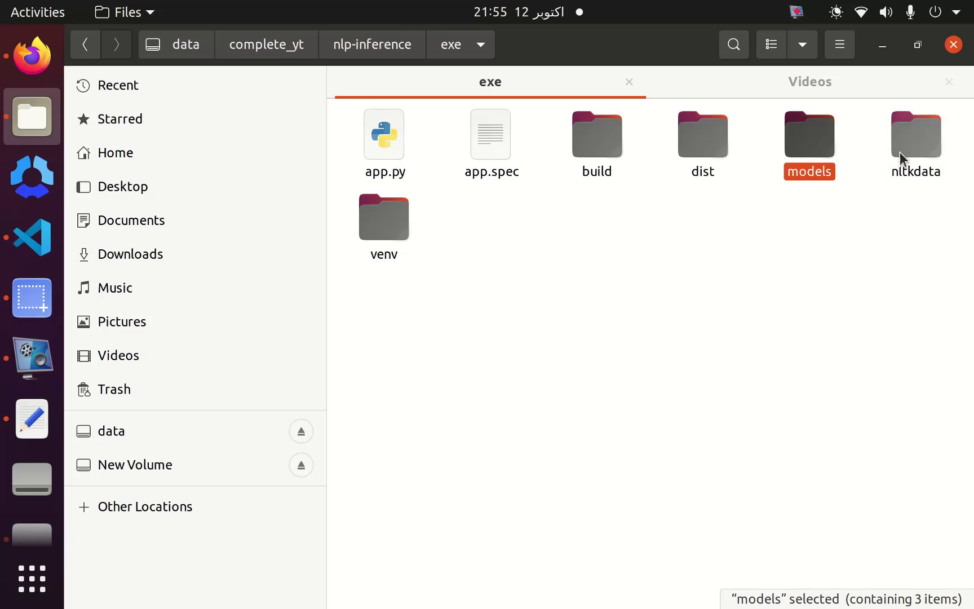
pyautogui.doubleClick(703, 134)
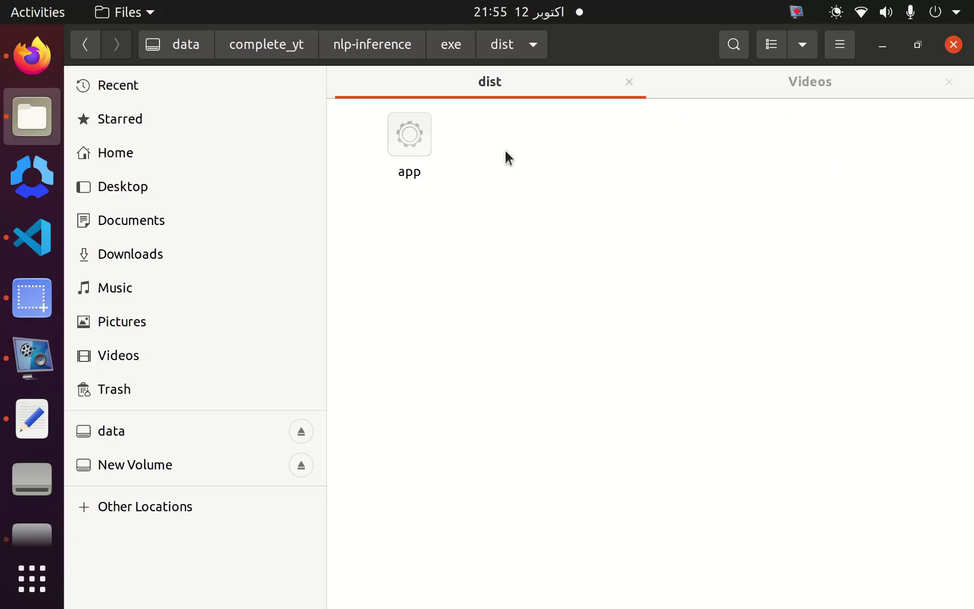
pyautogui.click(409, 133)
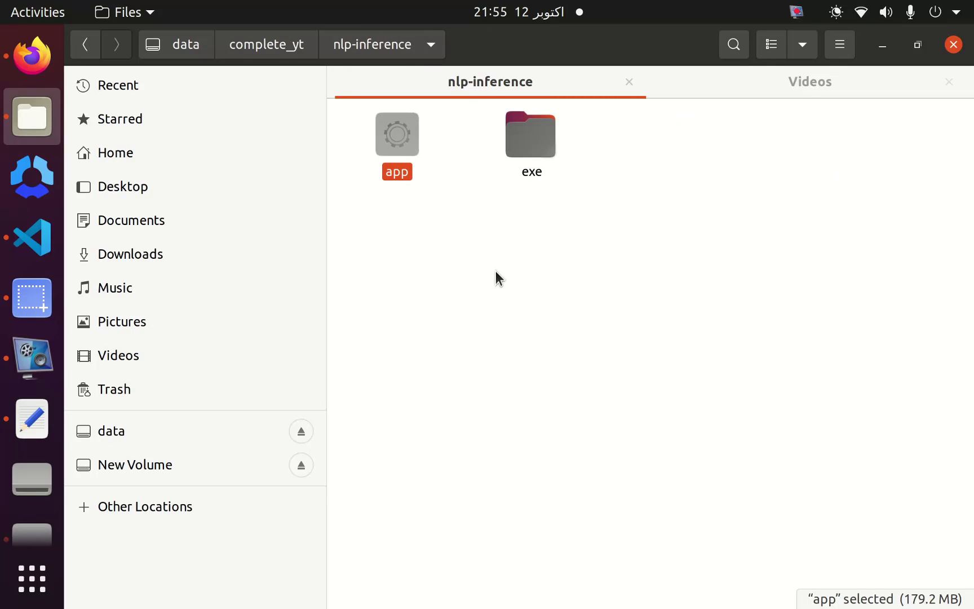
pyautogui.moveTo(411, 243)
pyautogui.write('./a')
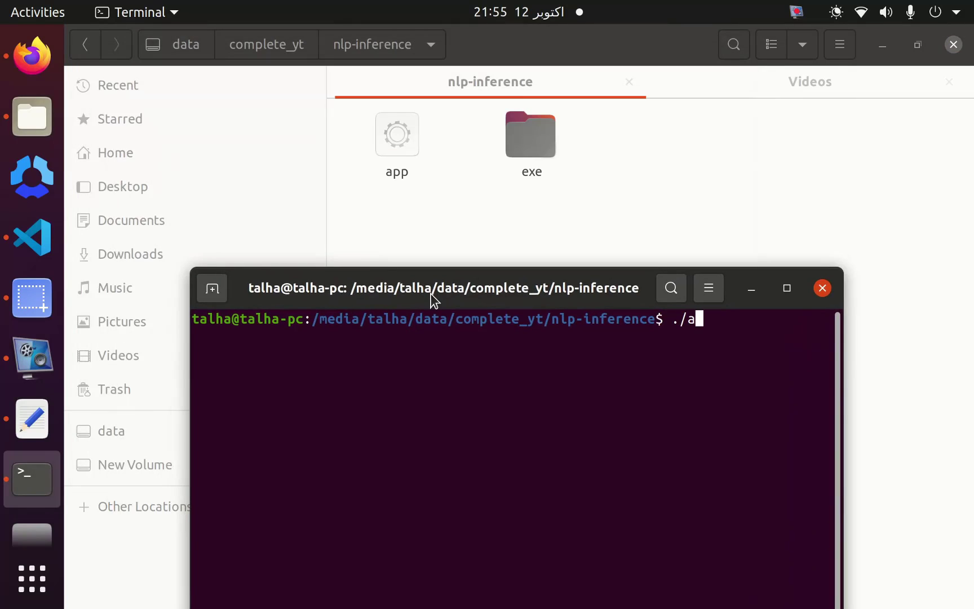
# Step: Run ./app "how are you" in nlp-inference and highlight the NOT prediction line
pyautogui.write('pp "how')
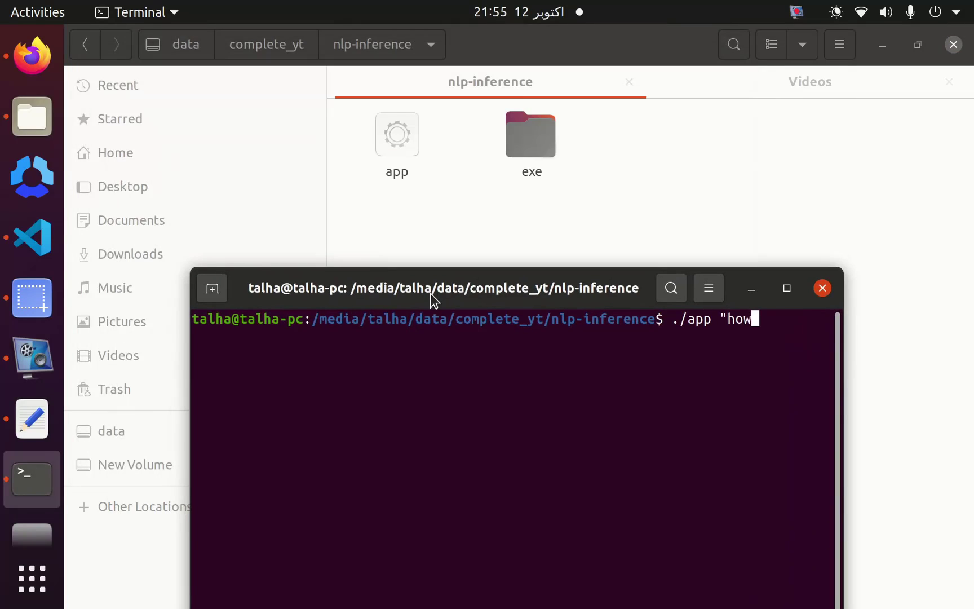
pyautogui.write('are ypu')
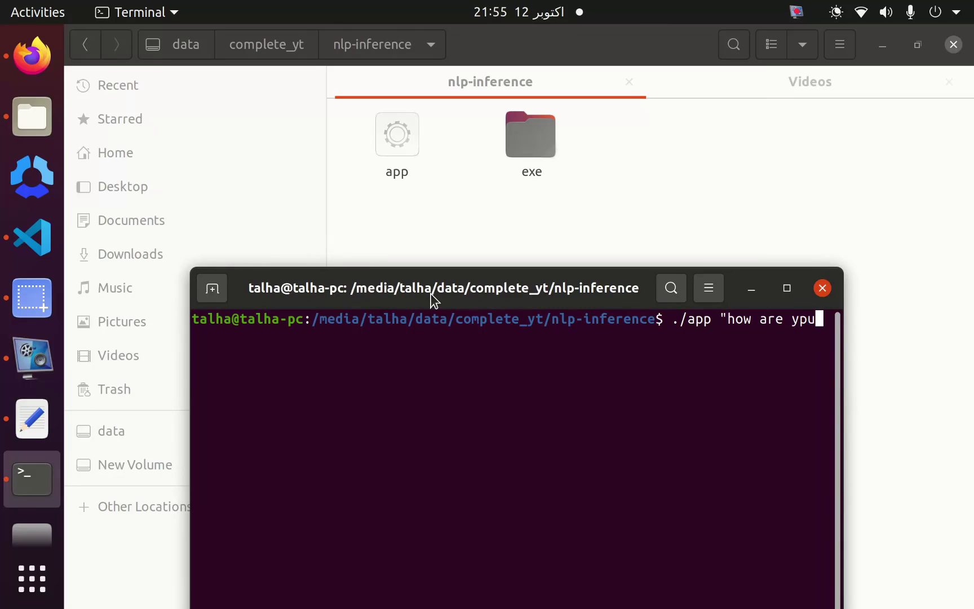
pyautogui.write('oy"')
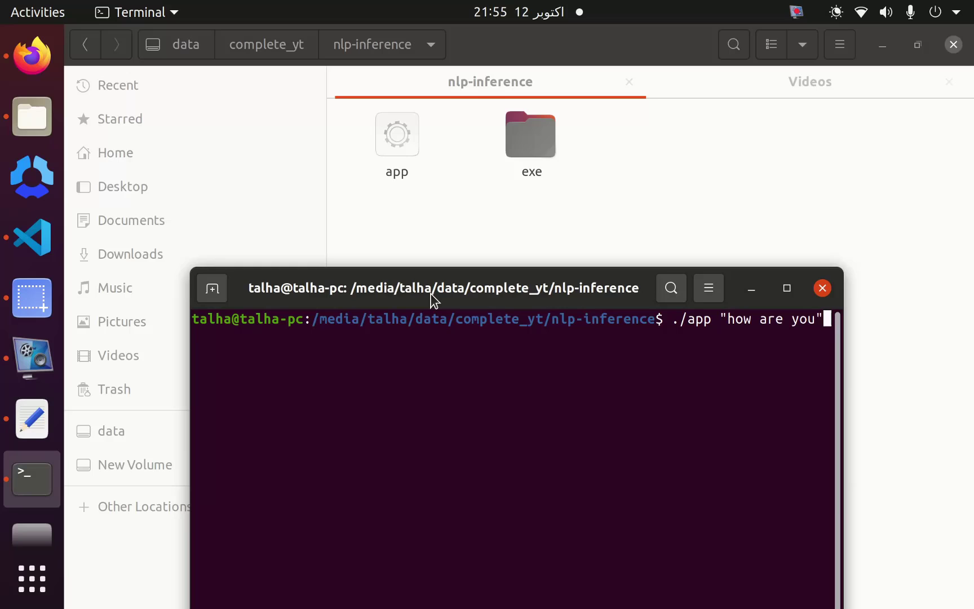
pyautogui.press('Return')
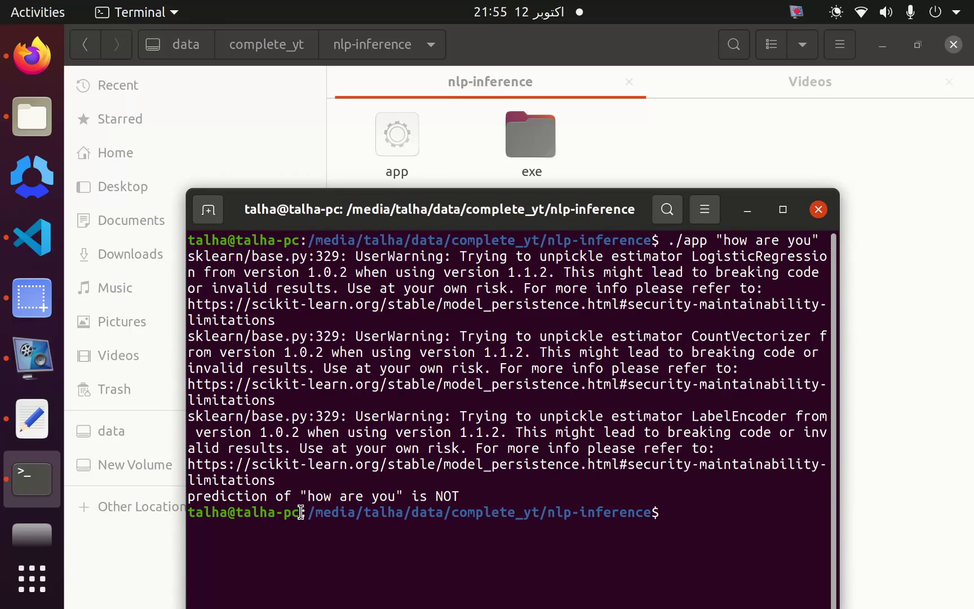
pyautogui.doubleClick(246, 512)
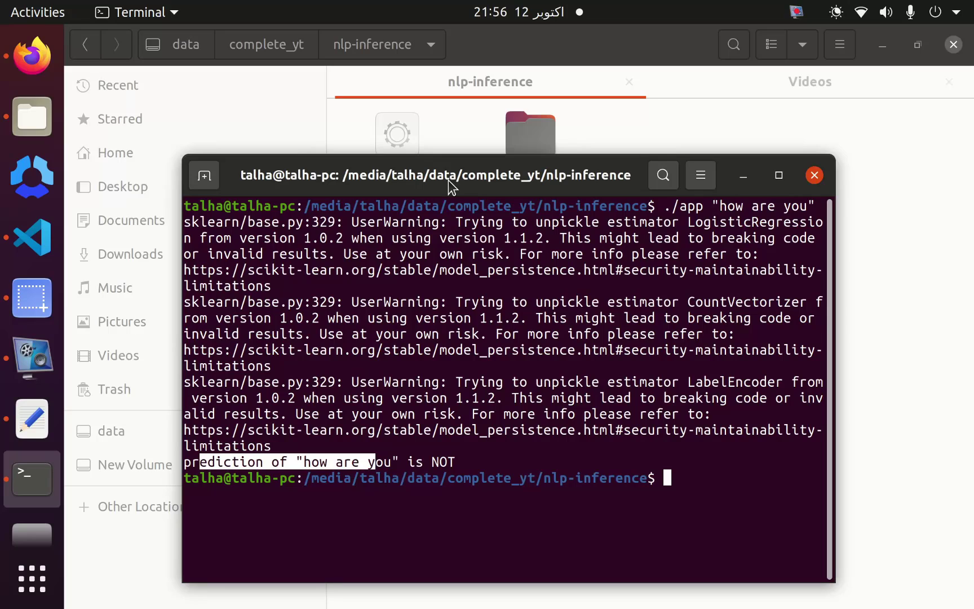
pyautogui.moveTo(823, 58)
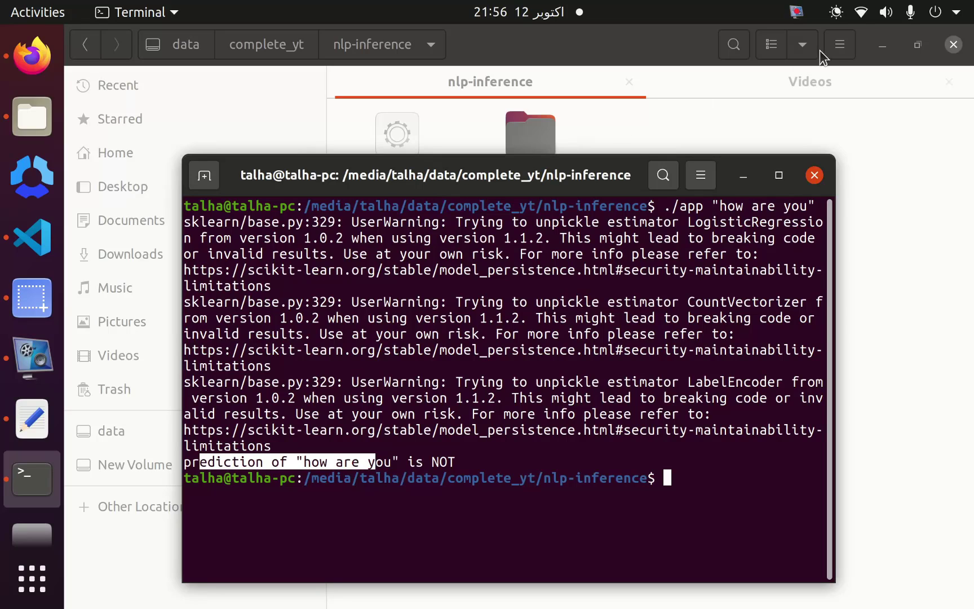
pyautogui.moveTo(714, 200)
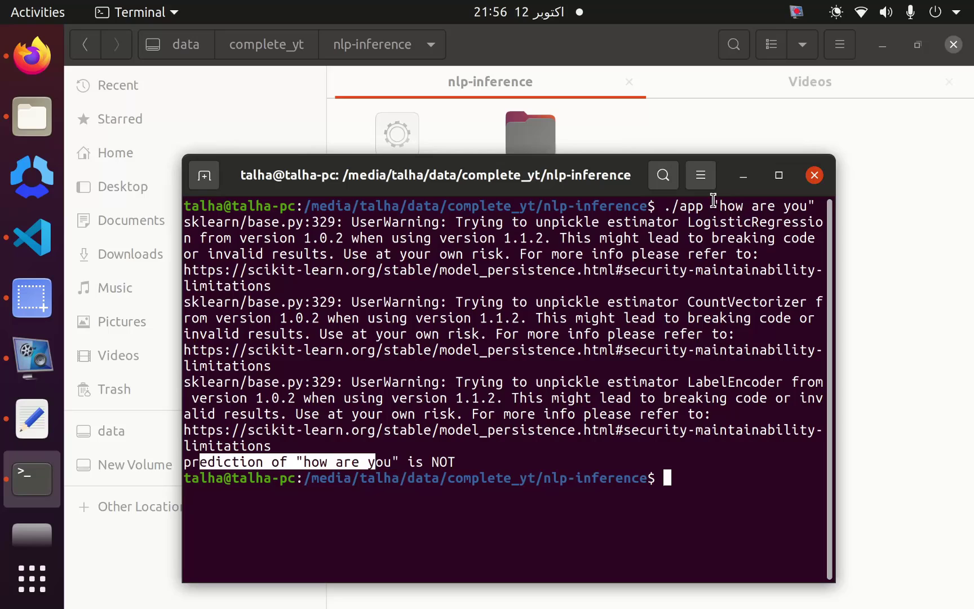